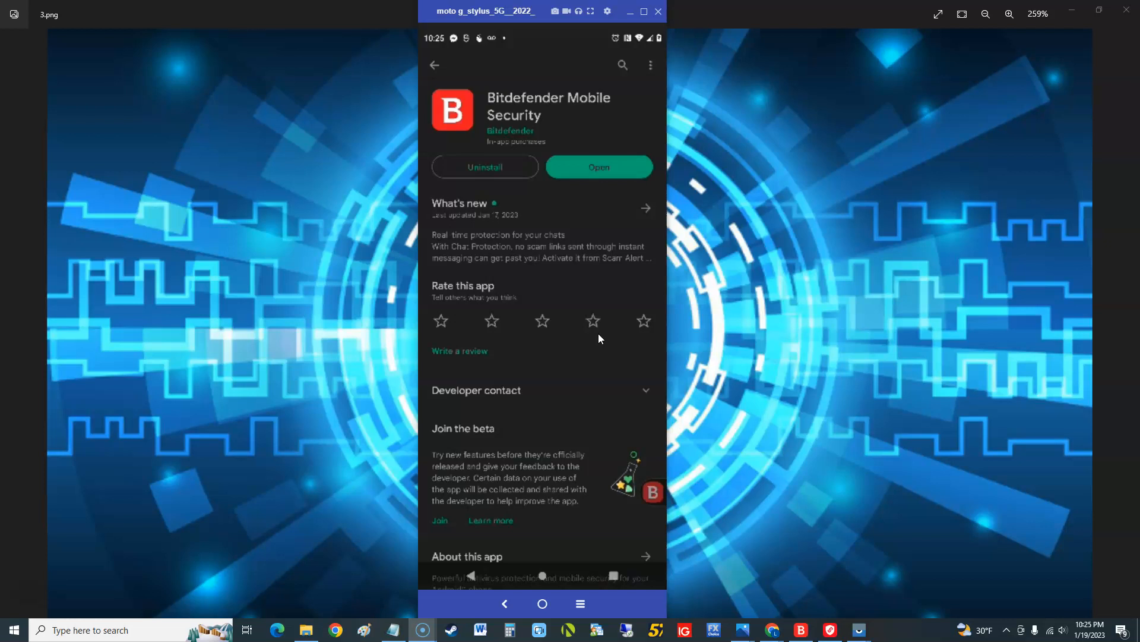
mouse_move(775, 164)
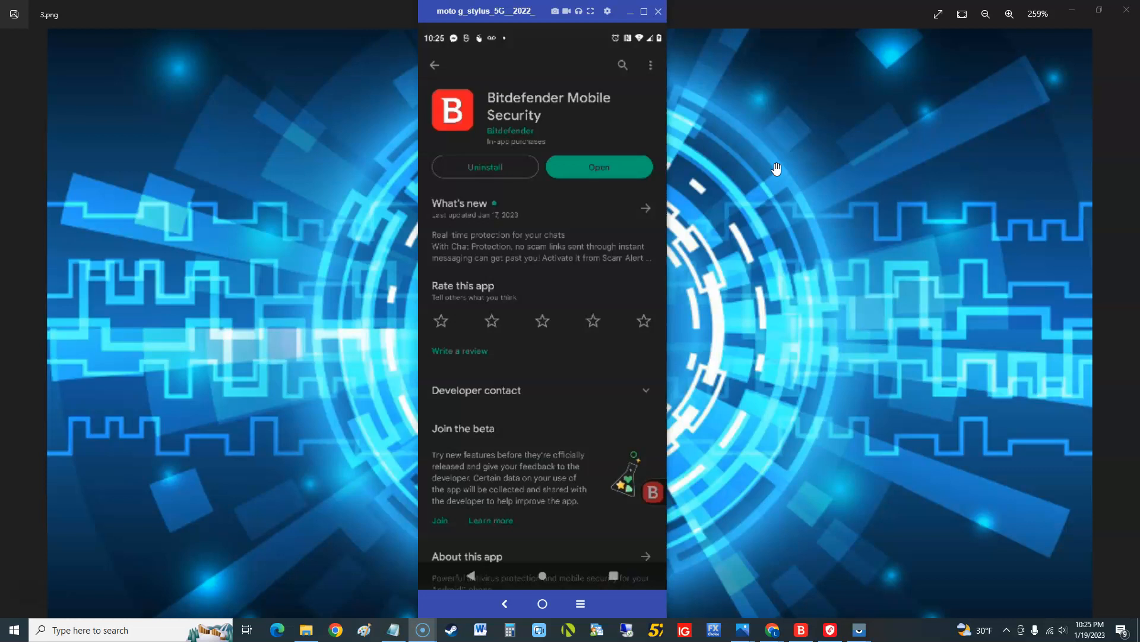
Browse down the Bitdefender Mobile Security store listing to its full ratings and reviews.
scroll(down, 3)
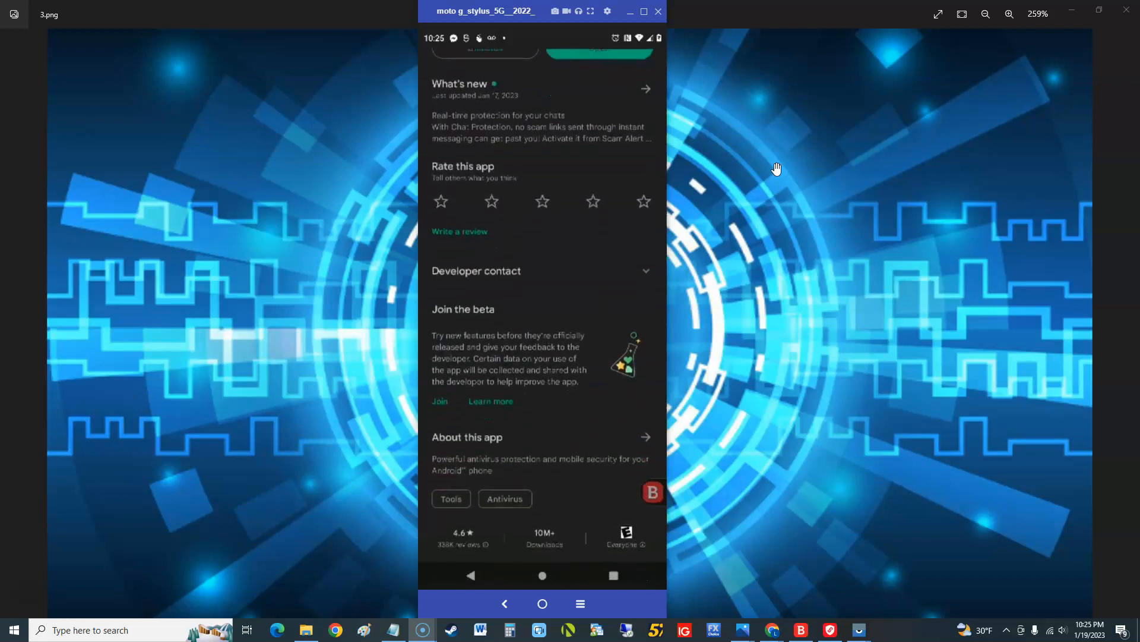
scroll(down, 3)
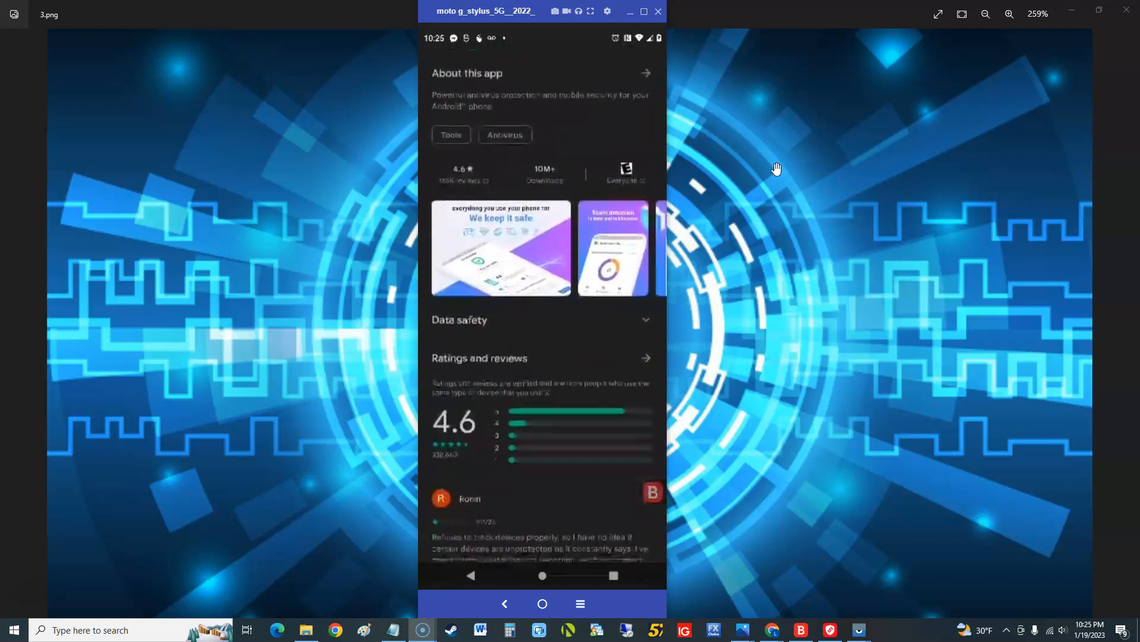
scroll(down, 3)
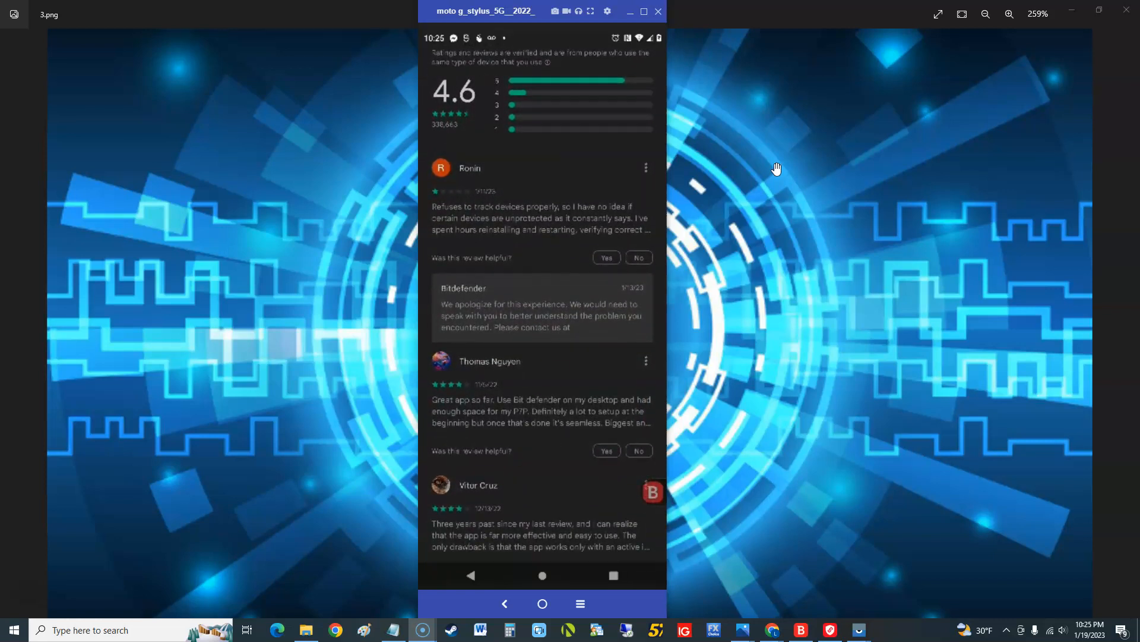
scroll(up, 3)
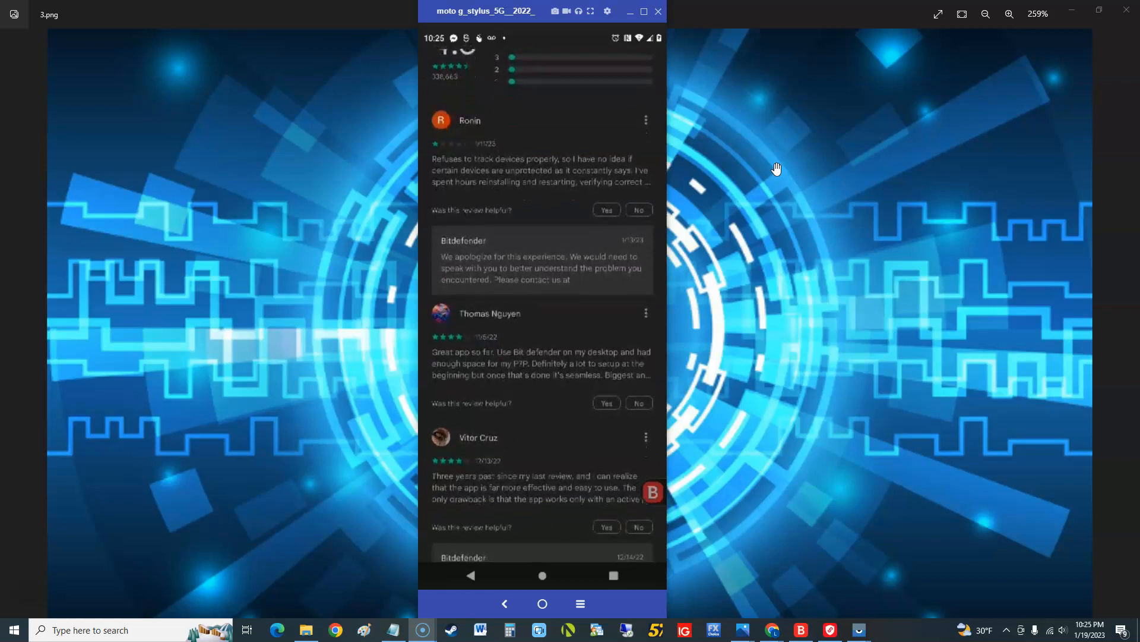
scroll(down, 3)
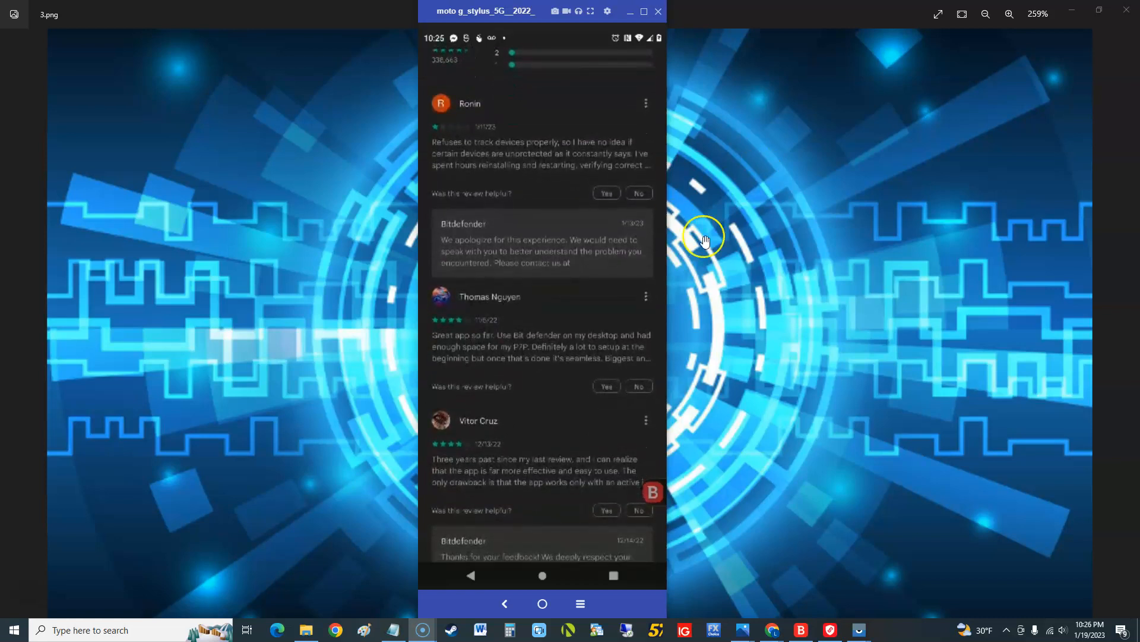
mouse_move(609, 262)
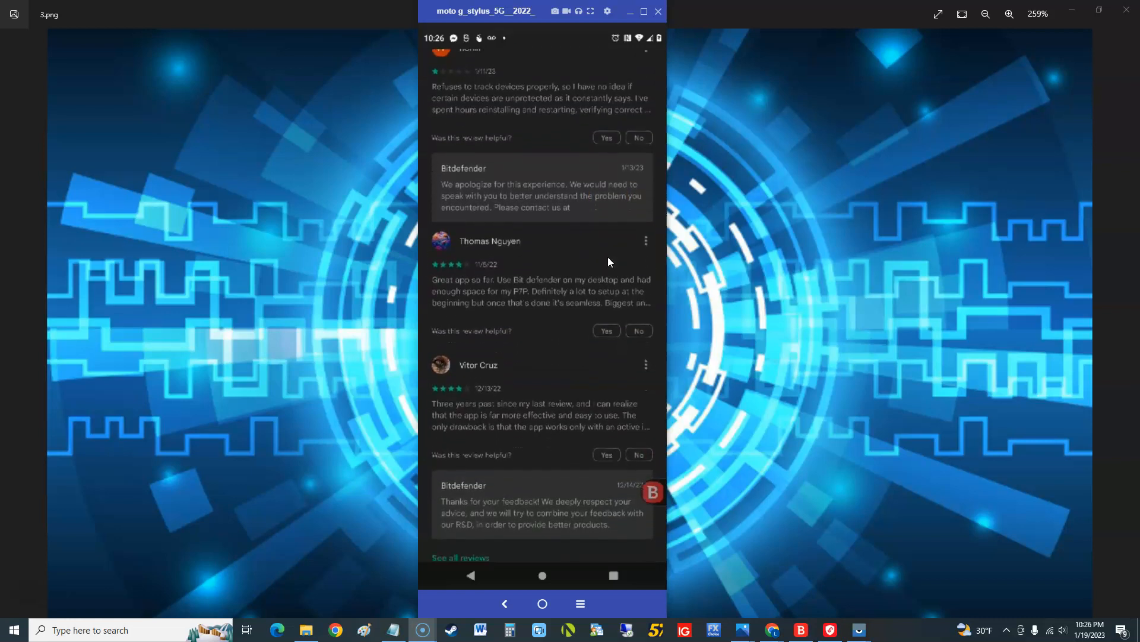
scroll(down, 3)
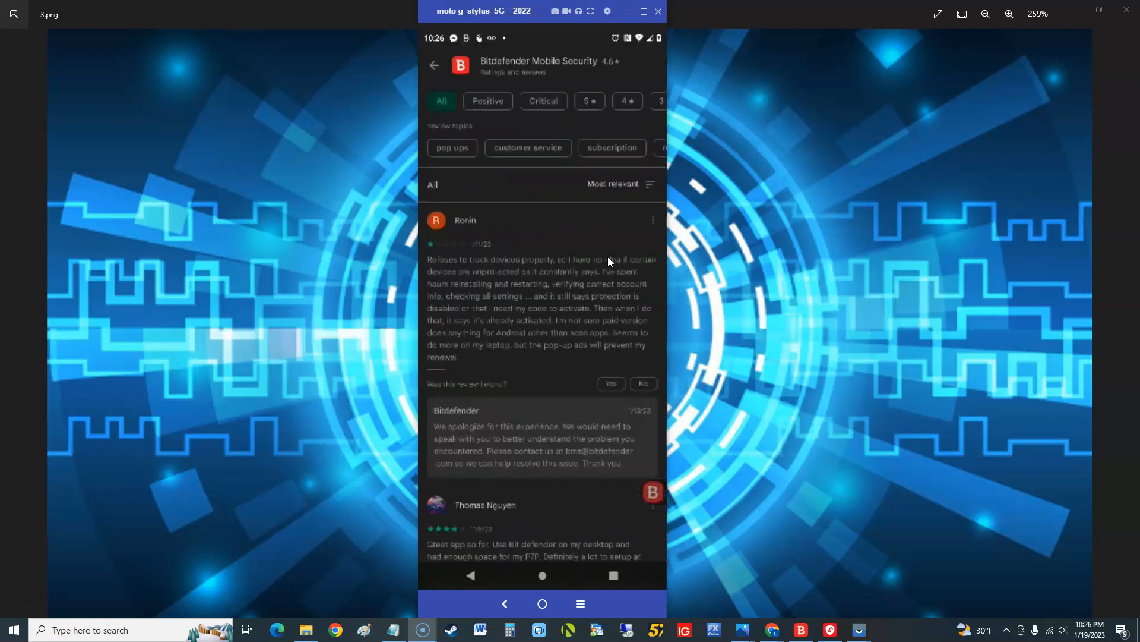
Scroll through the user reviews and developer replies, then go back to the app listing.
scroll(down, 3)
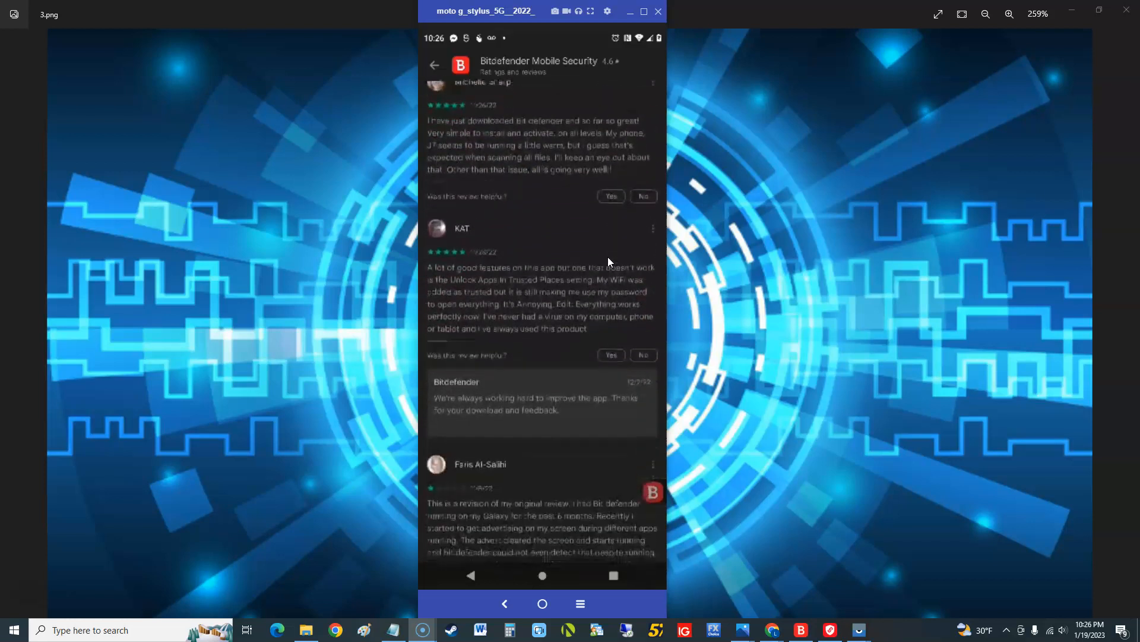
scroll(down, 3)
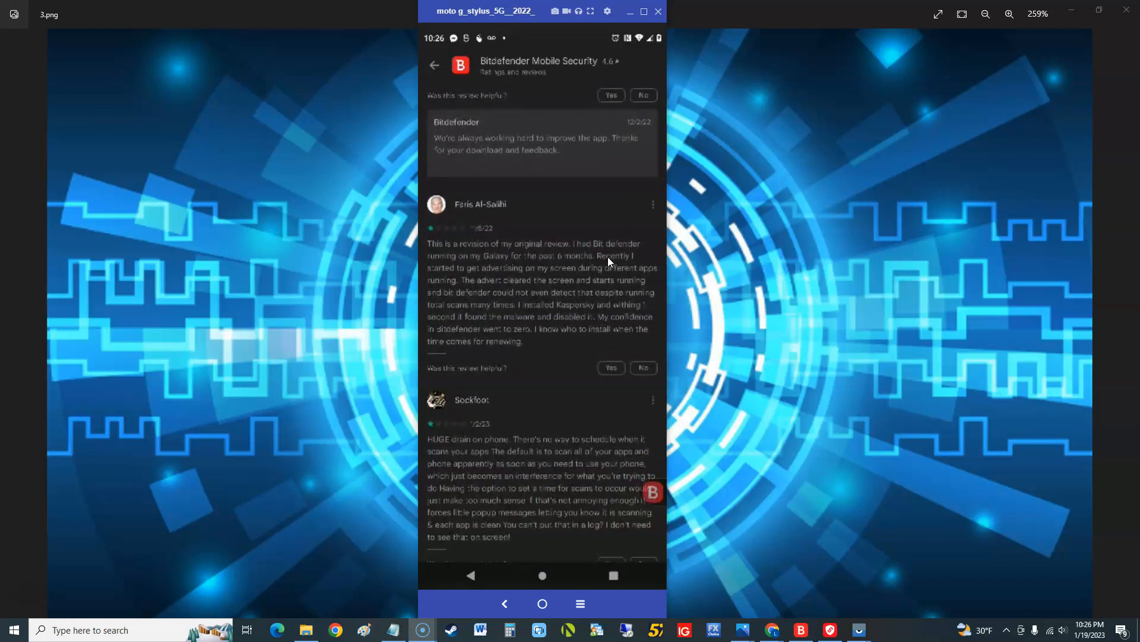
scroll(down, 3)
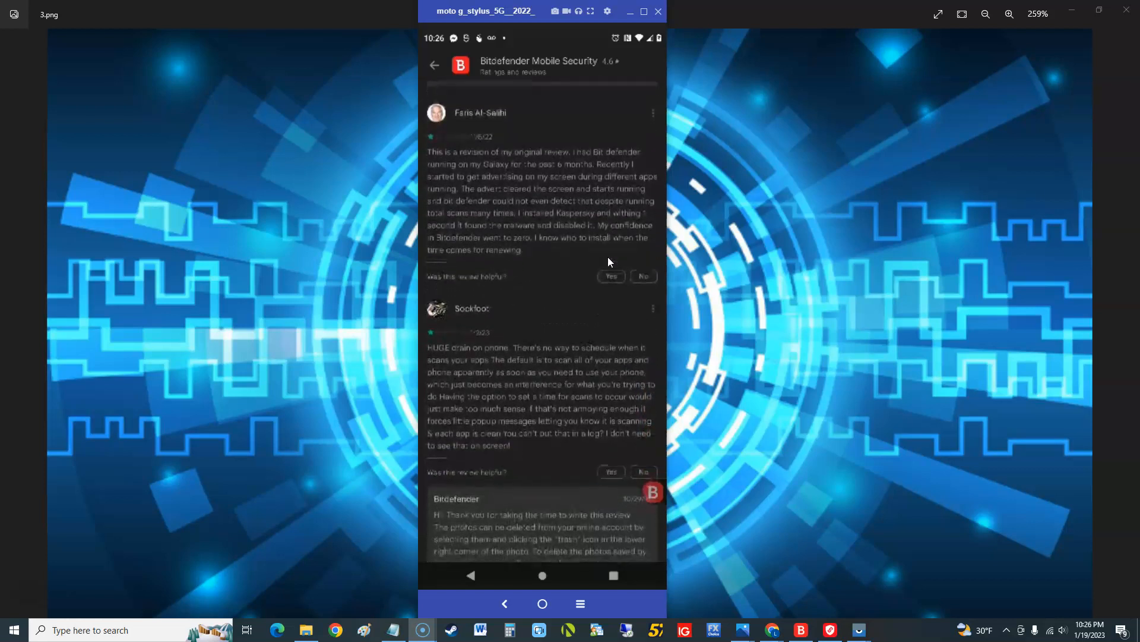
scroll(up, 3)
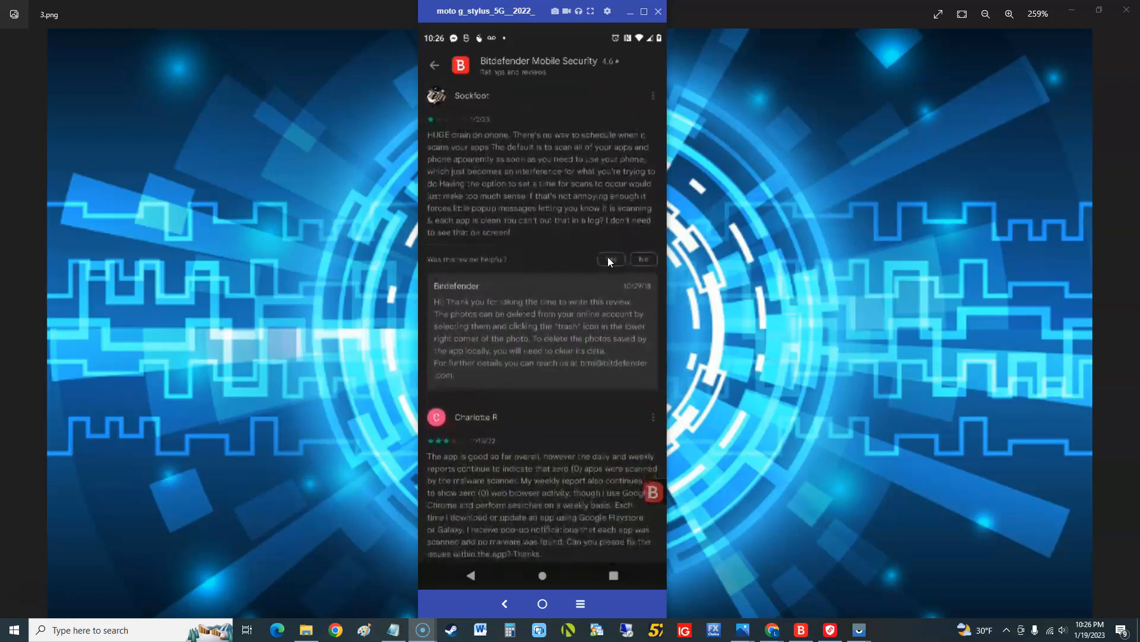
scroll(down, 3)
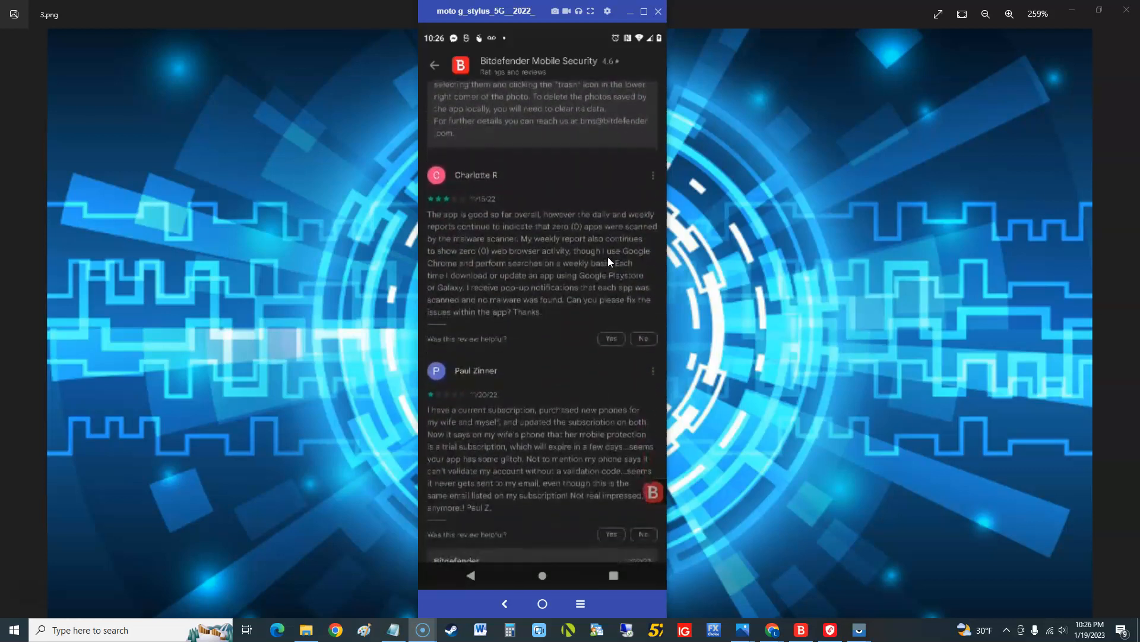
scroll(down, 3)
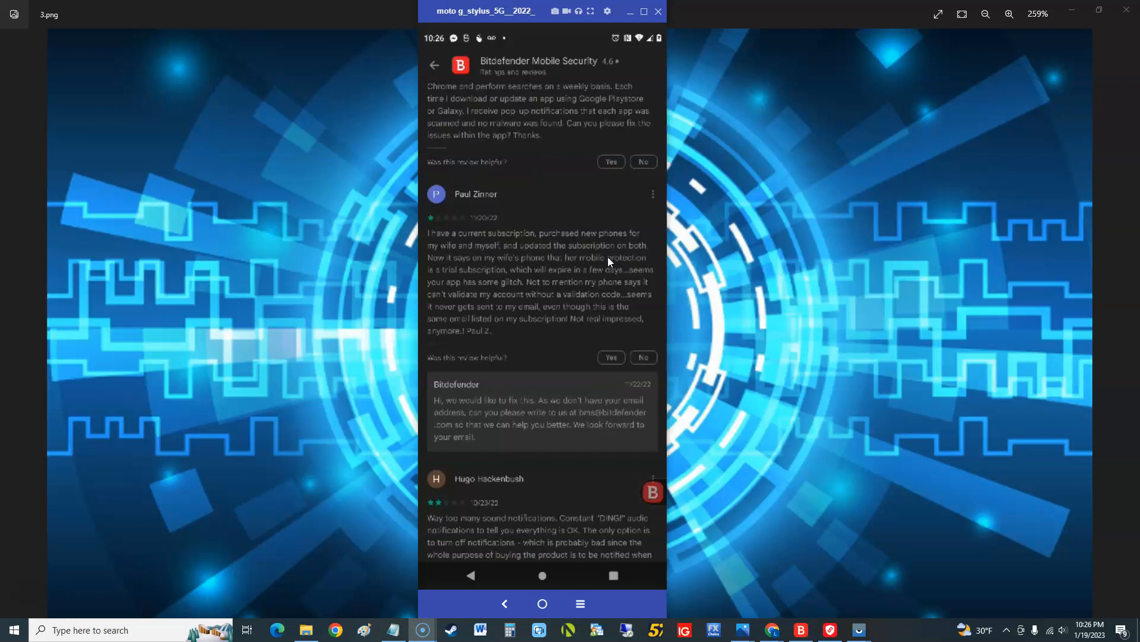
scroll(down, 3)
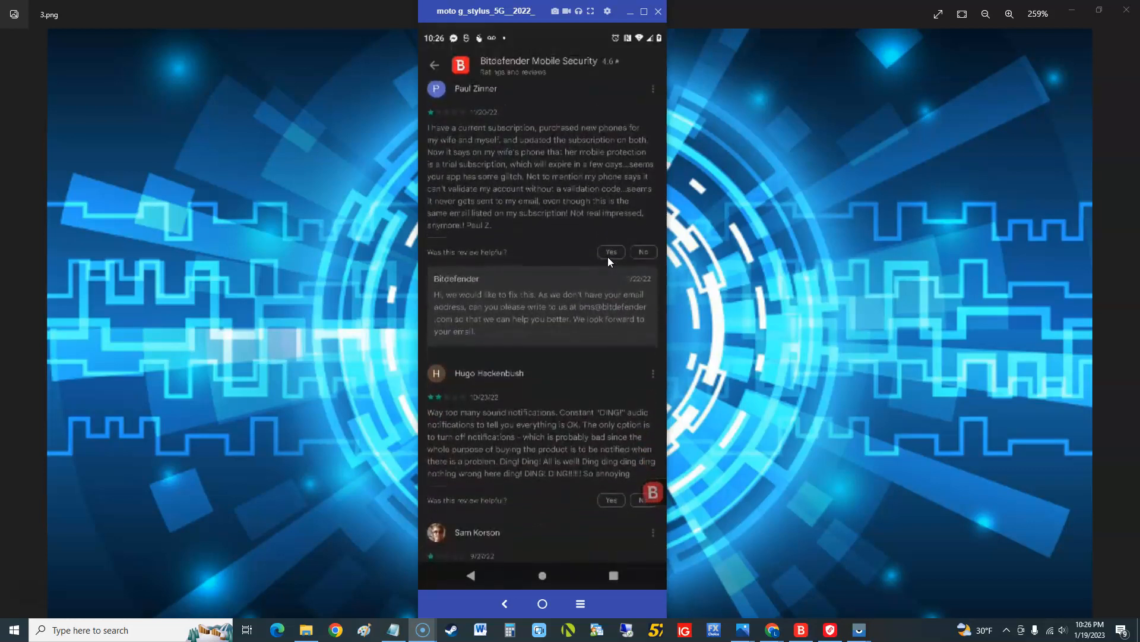
scroll(down, 3)
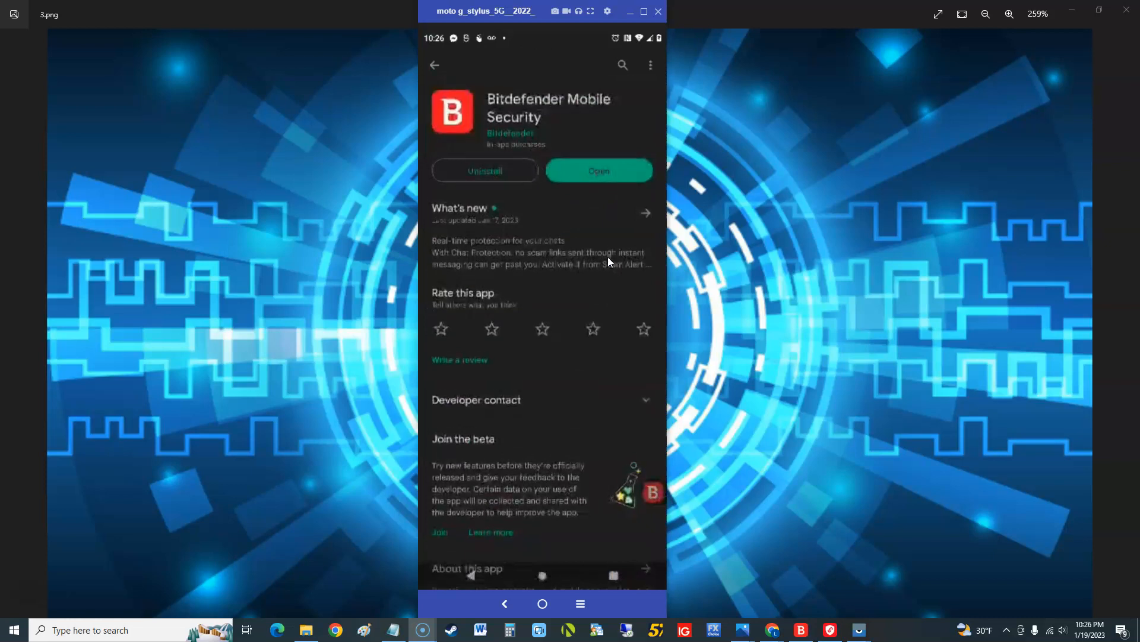
Launch Bitdefender Mobile Security from its Play Store page with Open.
click(599, 171)
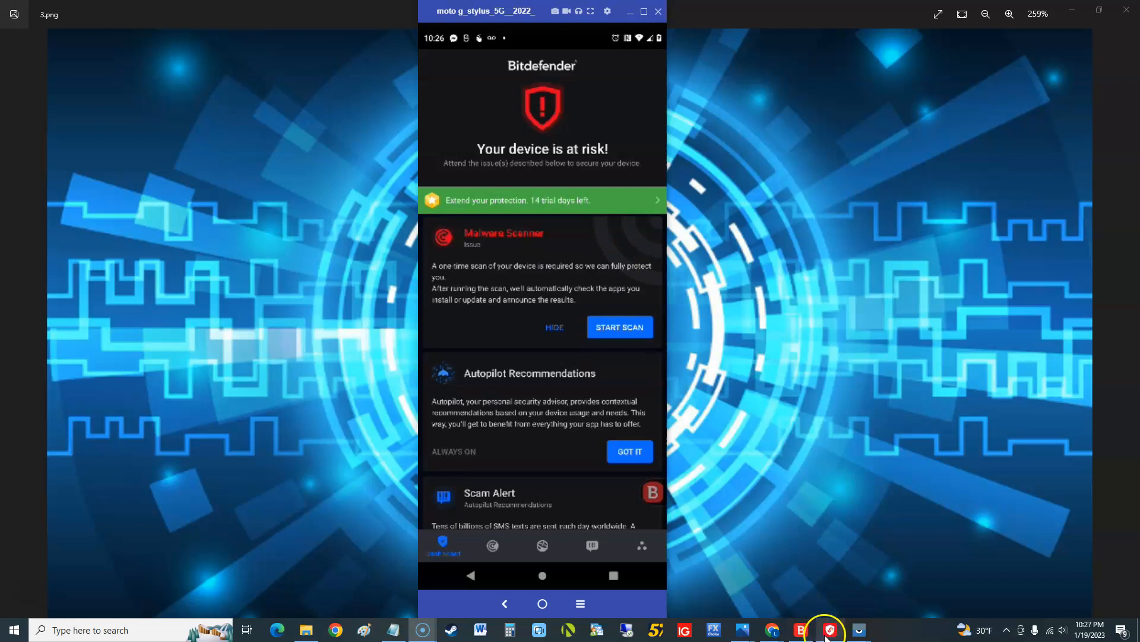
Bring up Bitdefender Antivirus Plus from the taskbar and show its Dashboard.
click(827, 629)
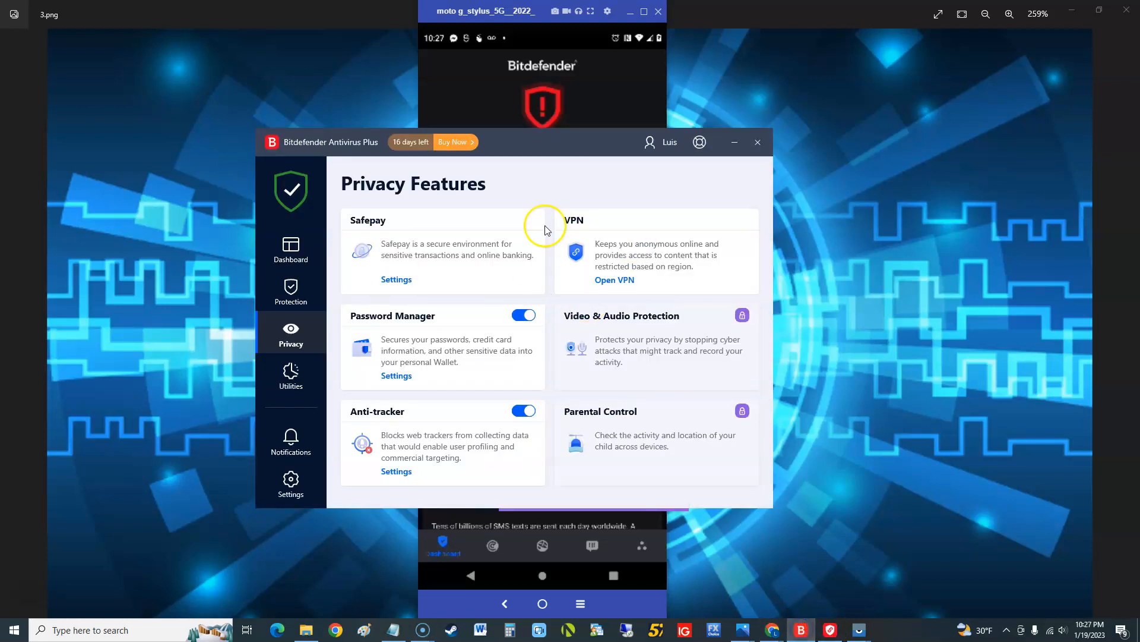
click(289, 250)
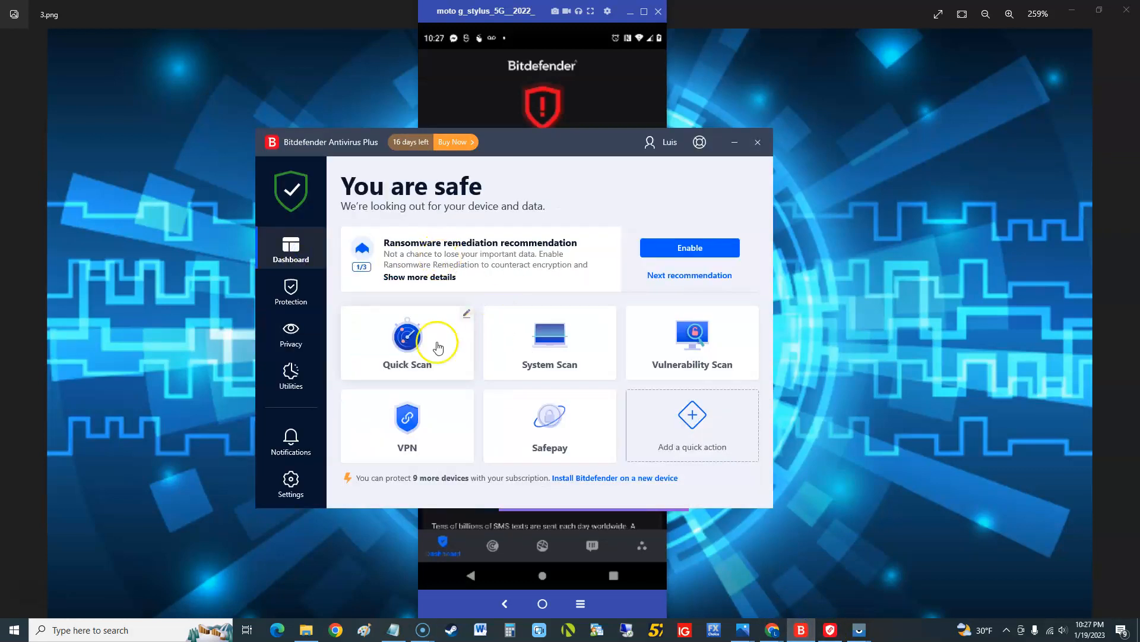
mouse_move(522, 425)
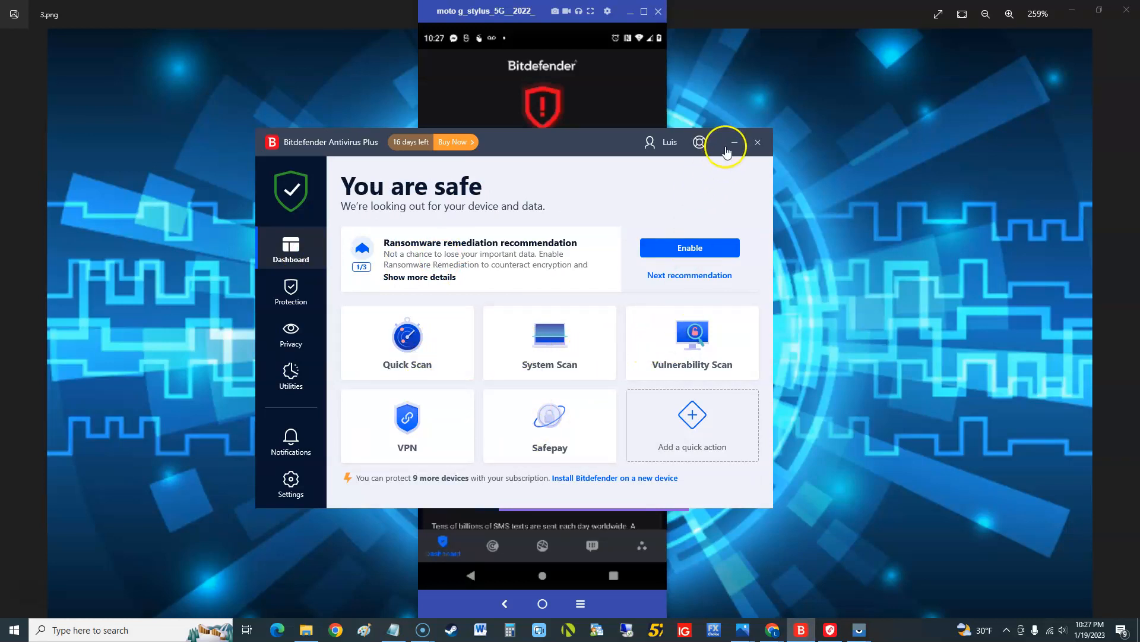
Minimize the desktop antivirus and review the phone dashboard's Scam Alert and Anti-Theft cards.
click(734, 141)
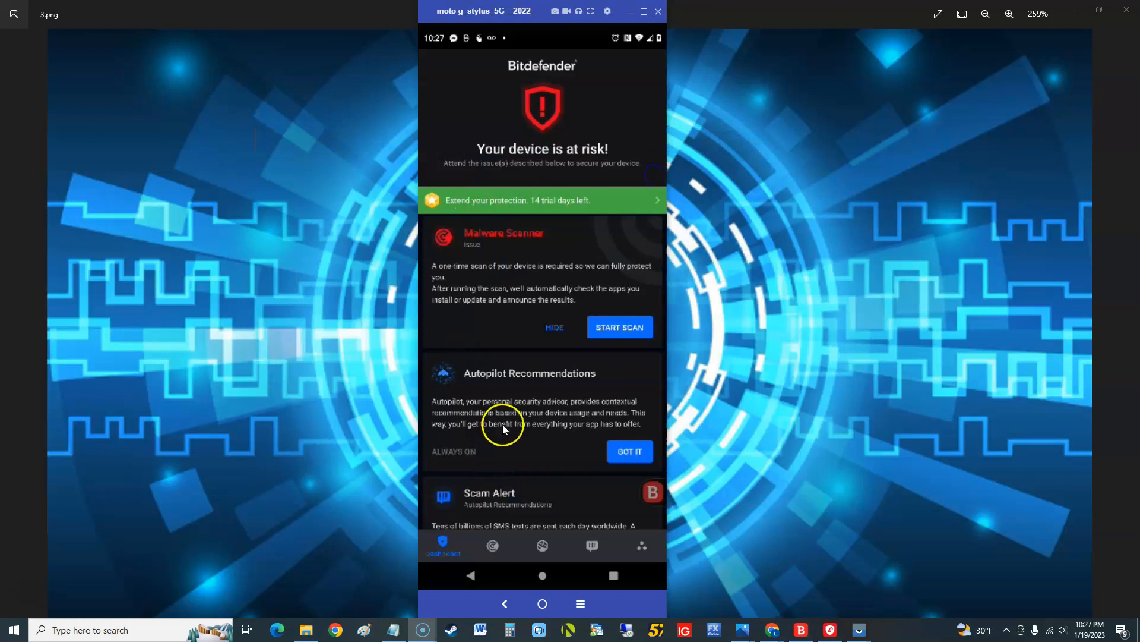
mouse_move(615, 173)
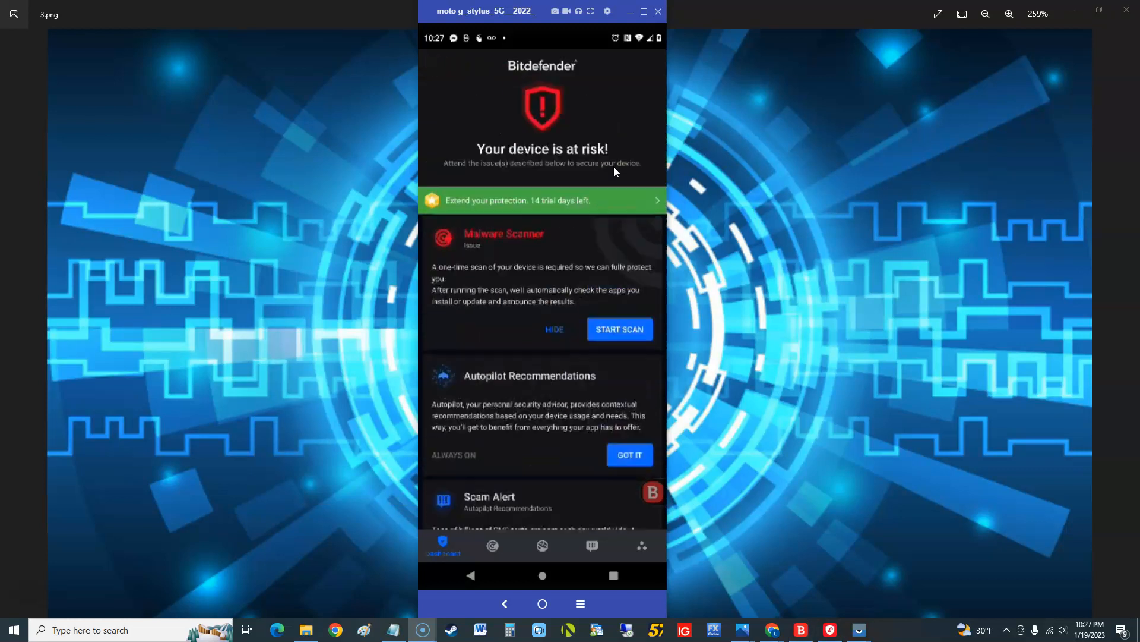
scroll(up, 3)
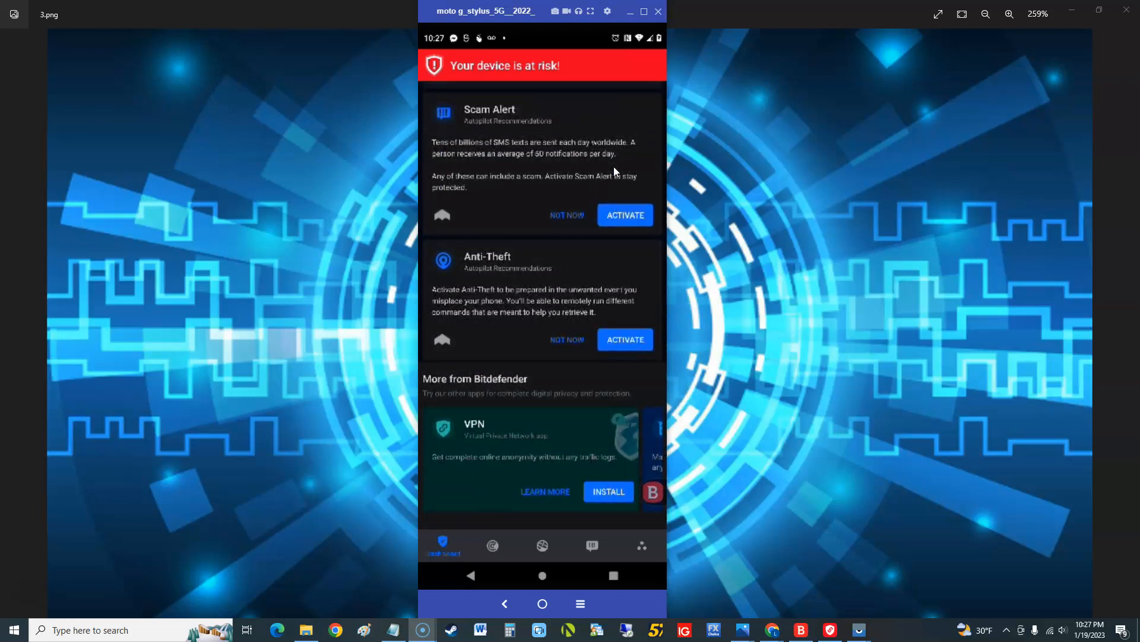
scroll(down, 3)
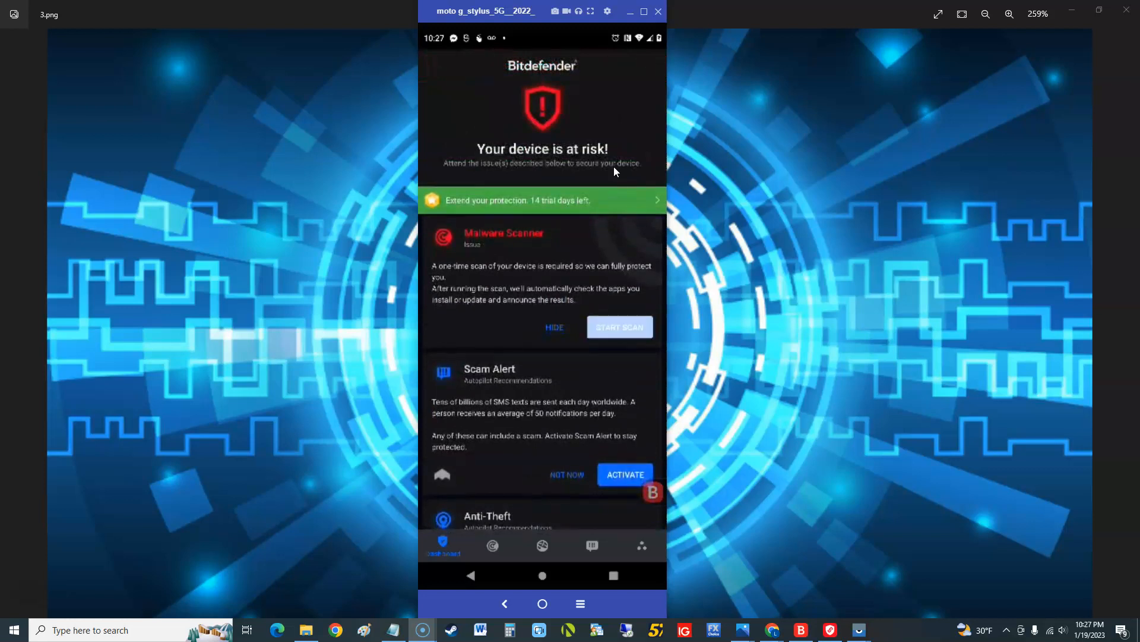
Grant Bitdefender all-files access for scanning, then open the Scam Alert page showing it off.
click(618, 327)
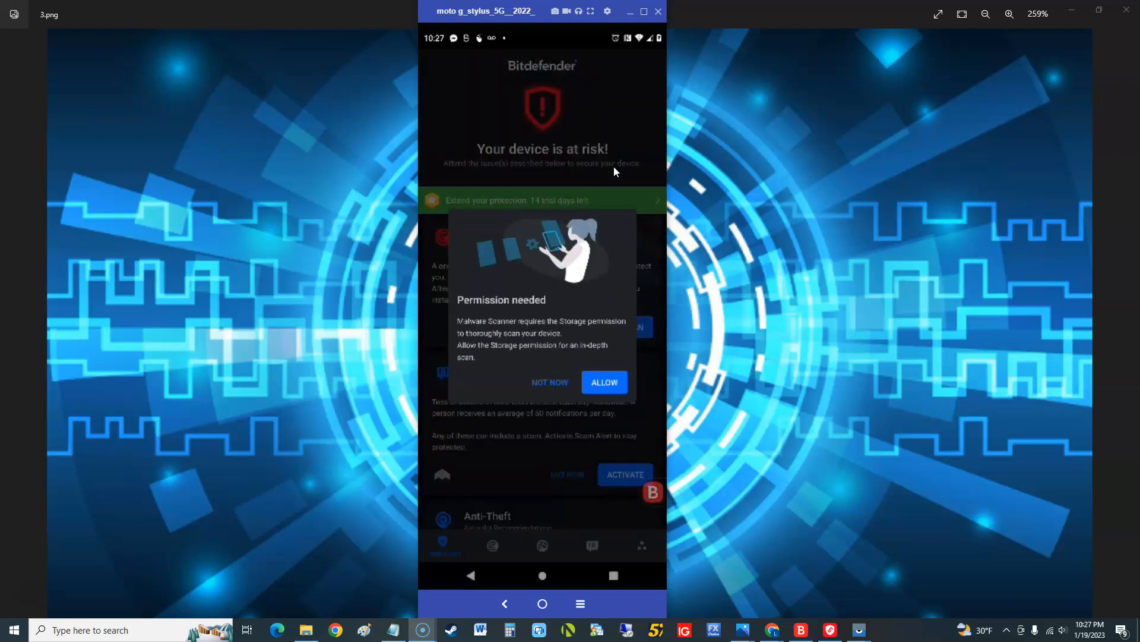
click(604, 382)
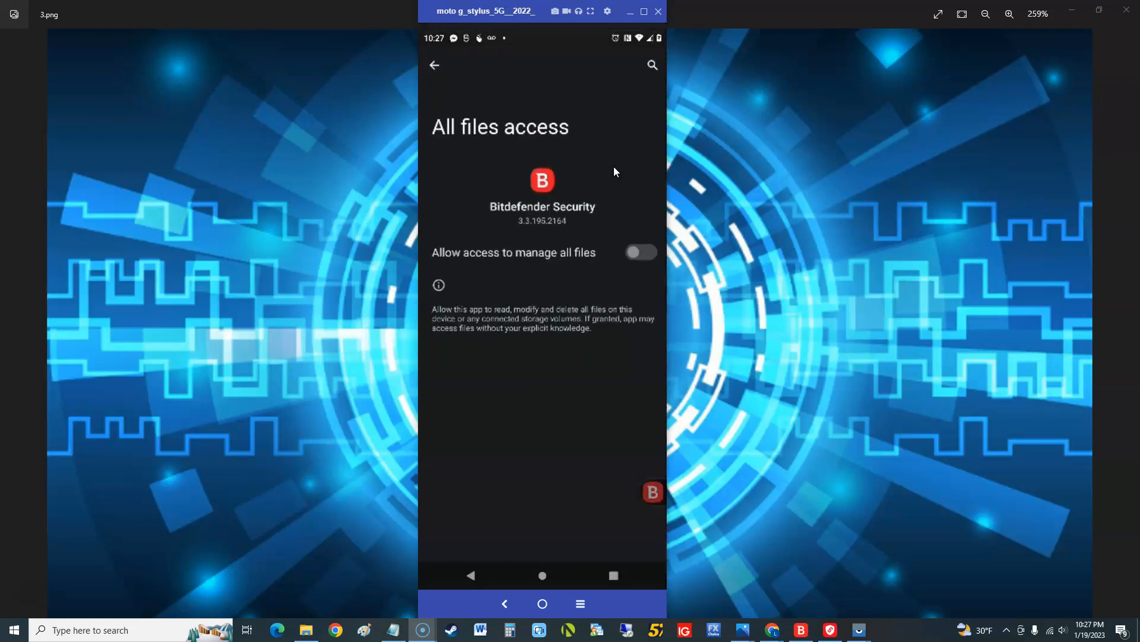
click(641, 253)
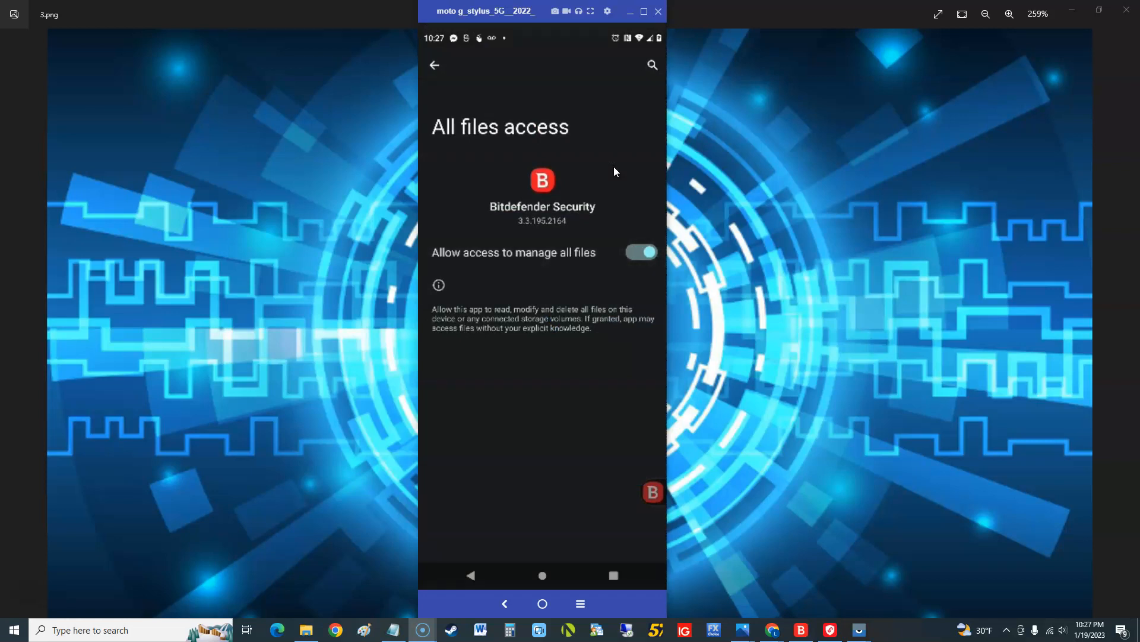
click(435, 65)
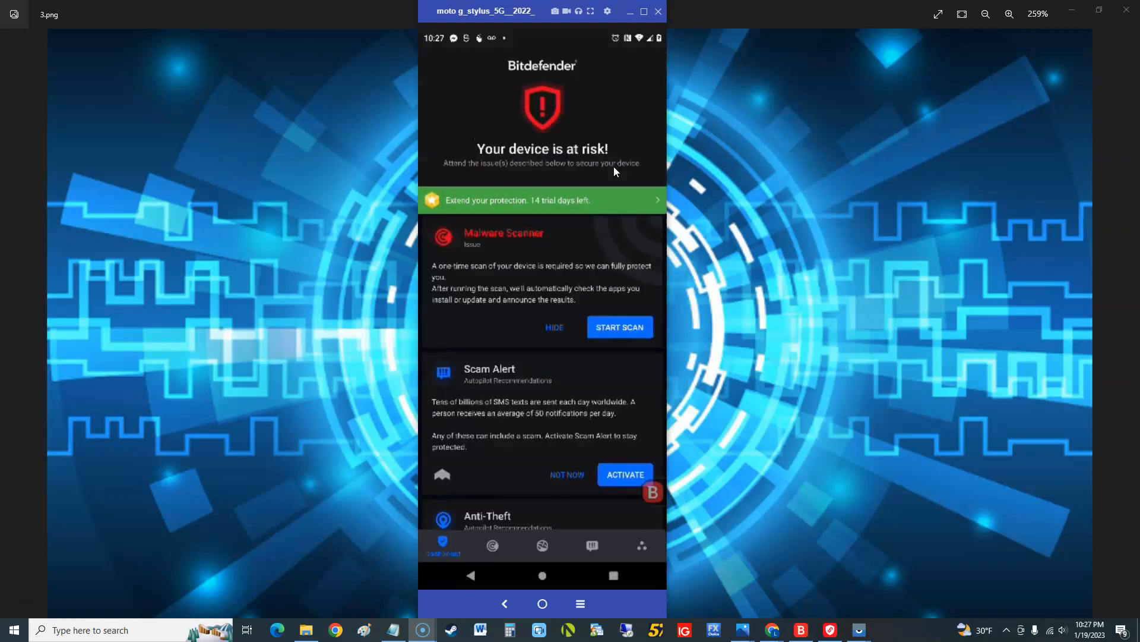
click(619, 327)
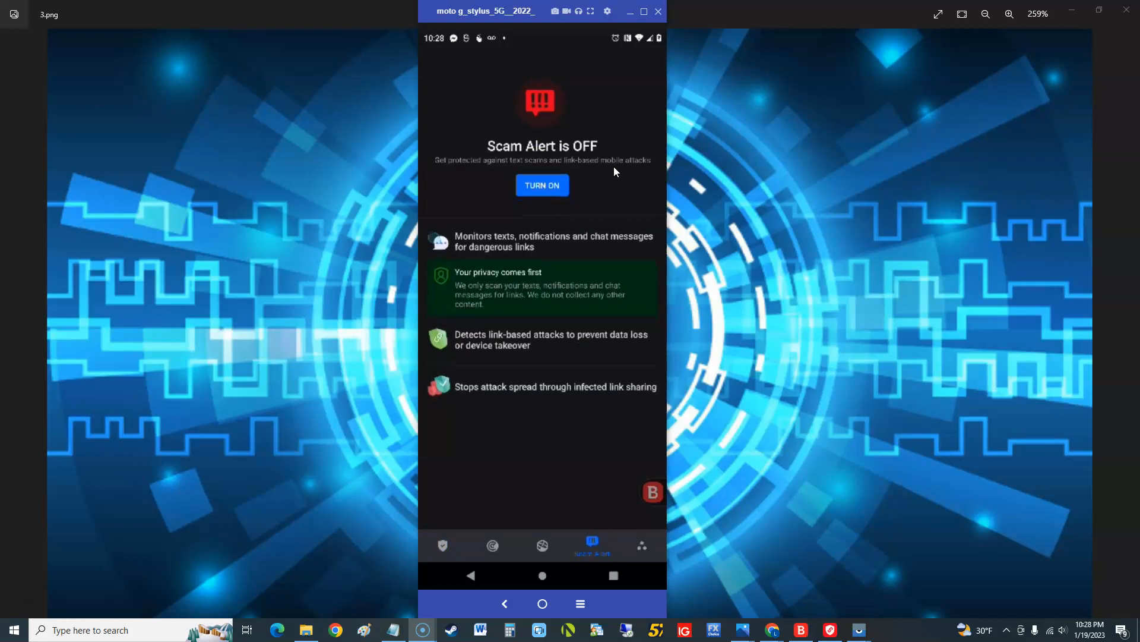
Turn Scam Alert on by allowing Bitdefender Security notification access.
scroll(up, 3)
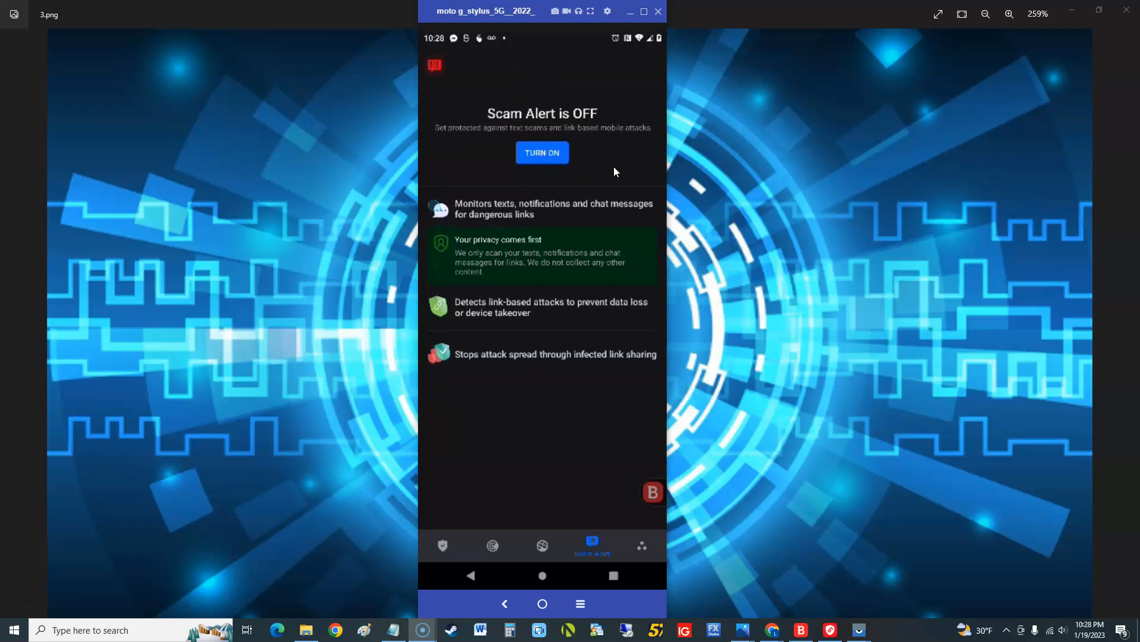
click(541, 153)
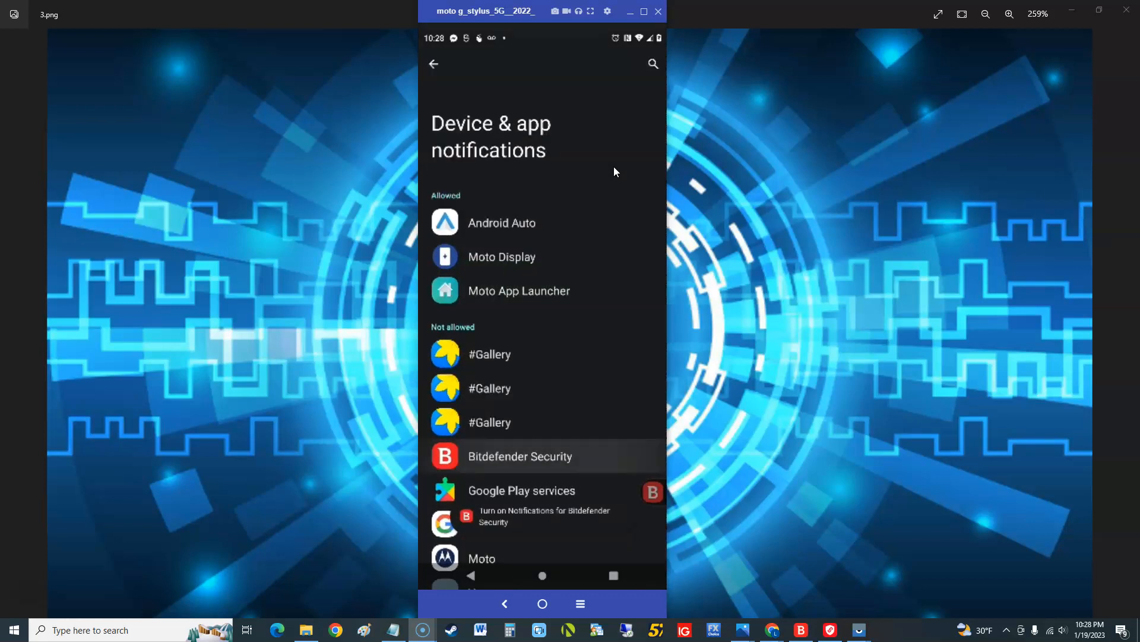
click(520, 456)
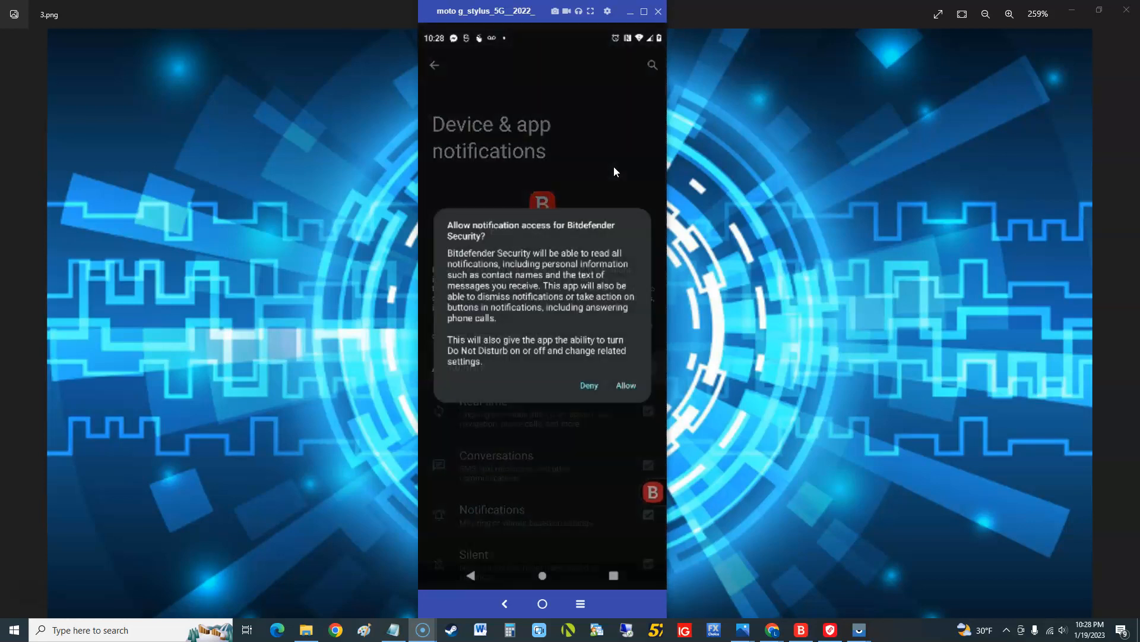
click(625, 385)
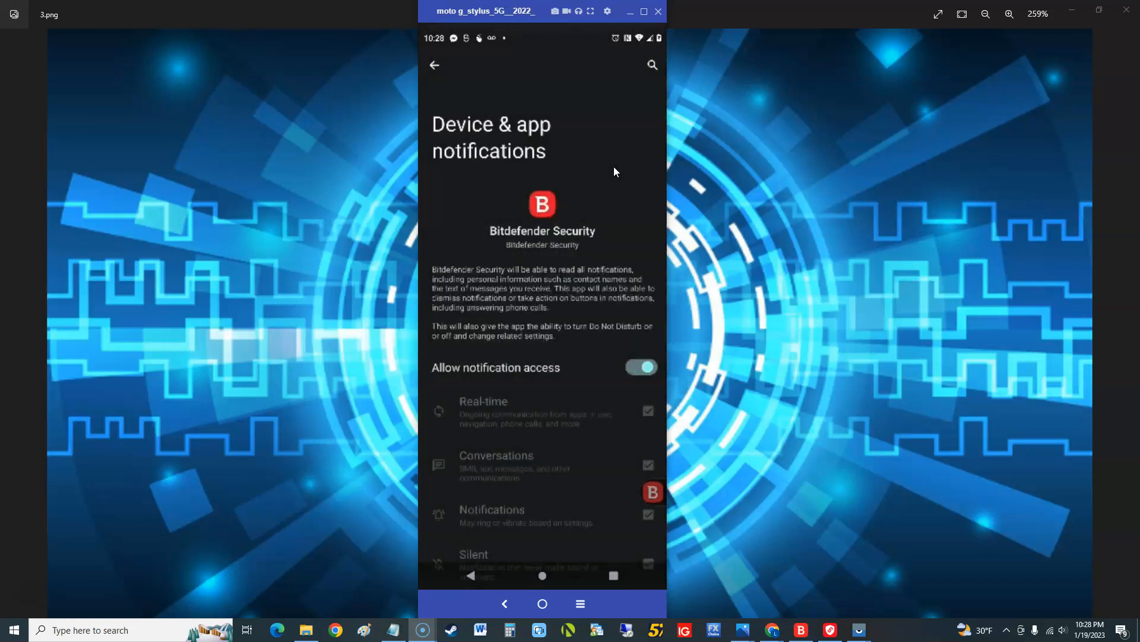
Scroll the Scam Alert page, then return to the dashboard showing 'You are safe'.
scroll(down, 3)
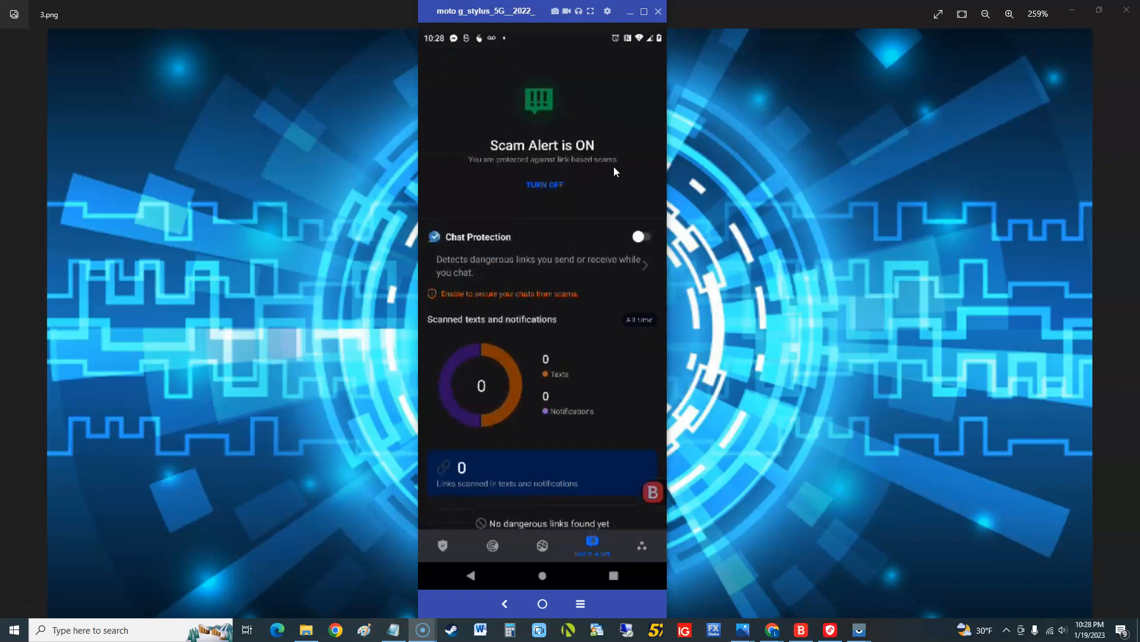
scroll(down, 3)
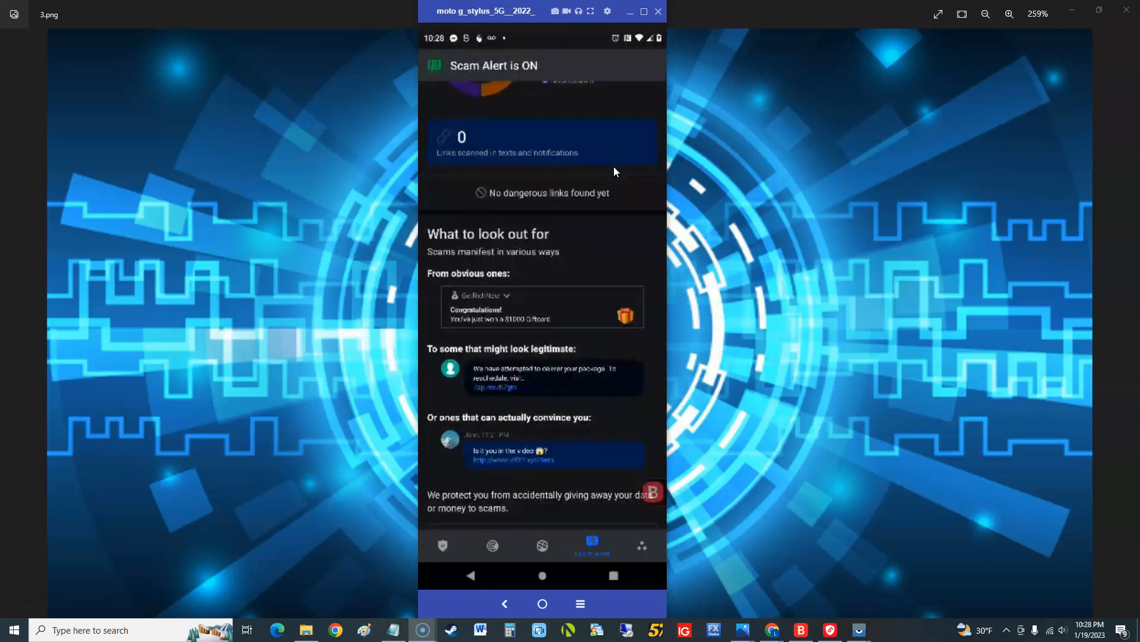
scroll(down, 3)
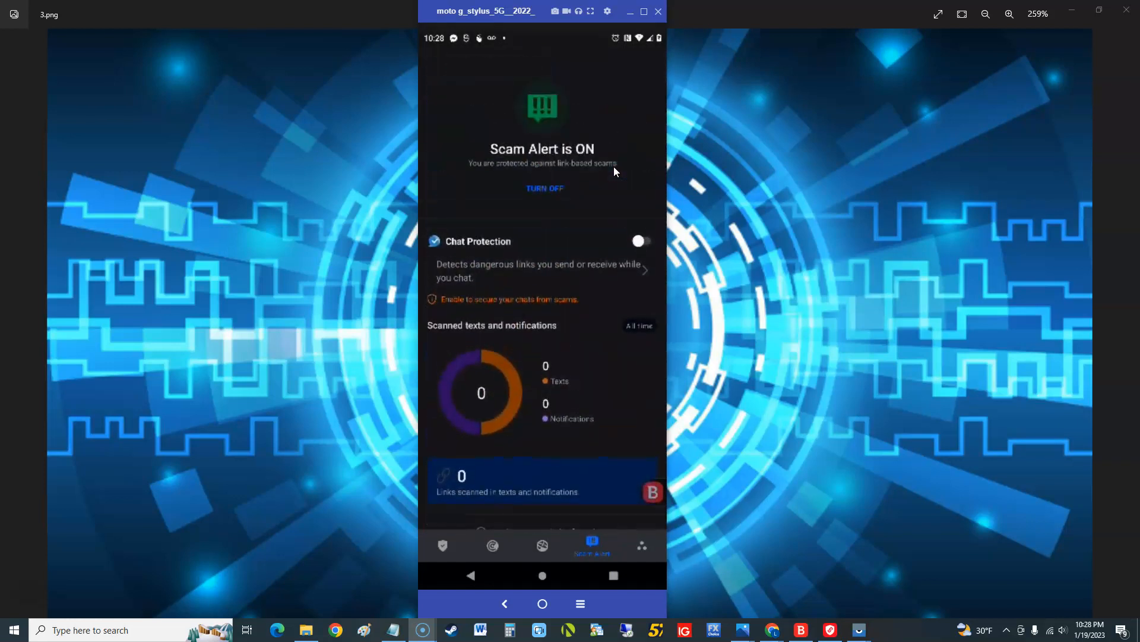
scroll(down, 3)
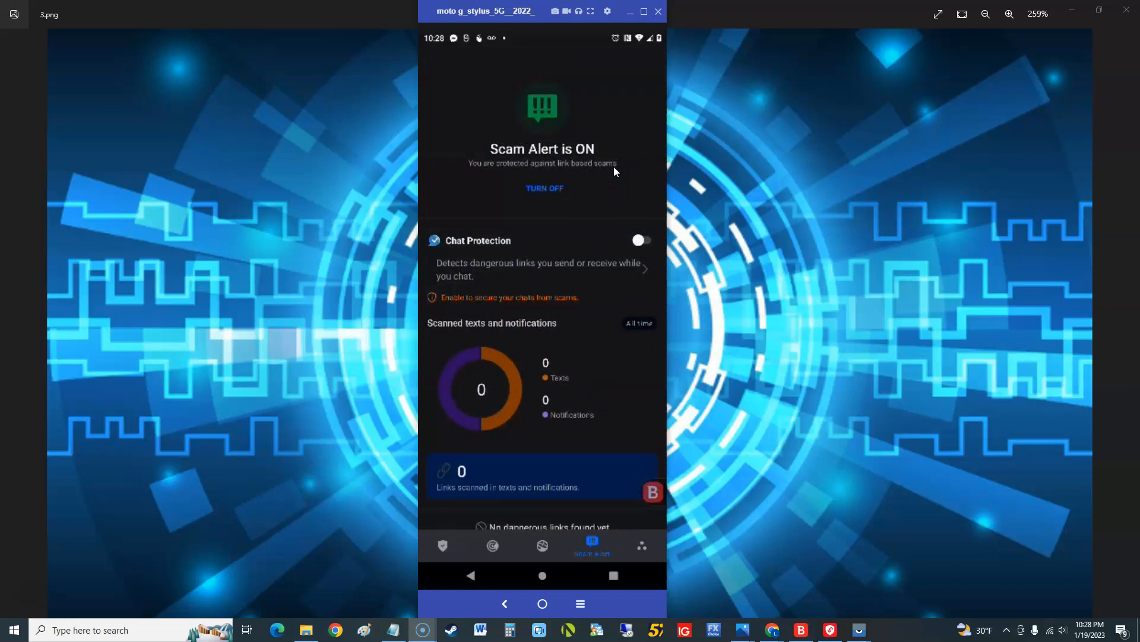
click(443, 545)
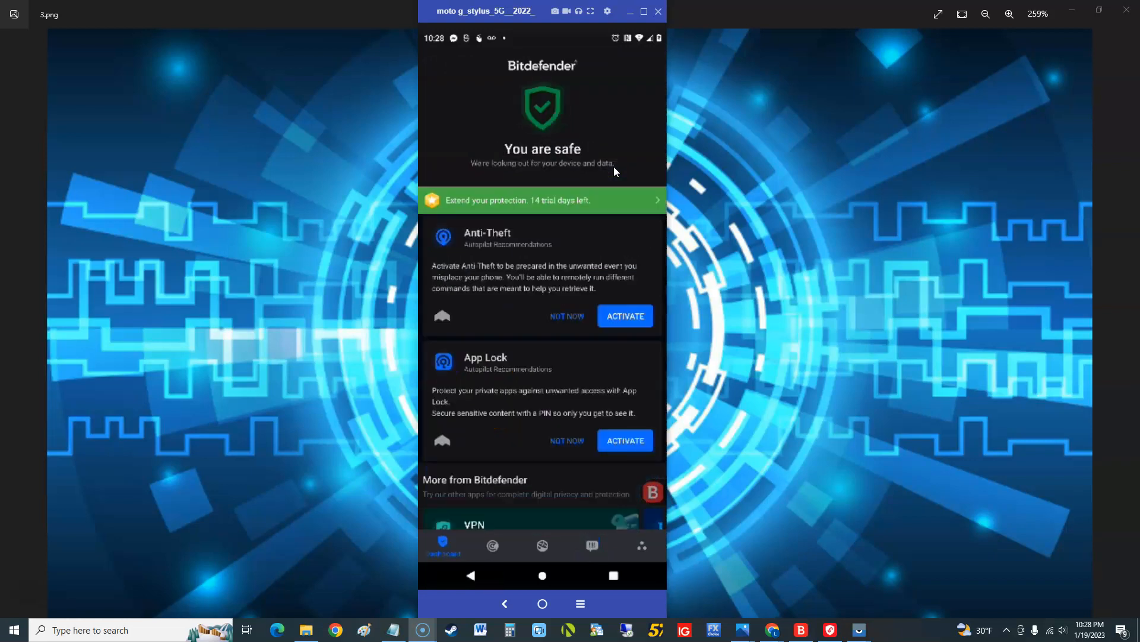
Activate Anti-Theft and accept the location permission prompts to reach Bitdefender Security's App info.
click(624, 315)
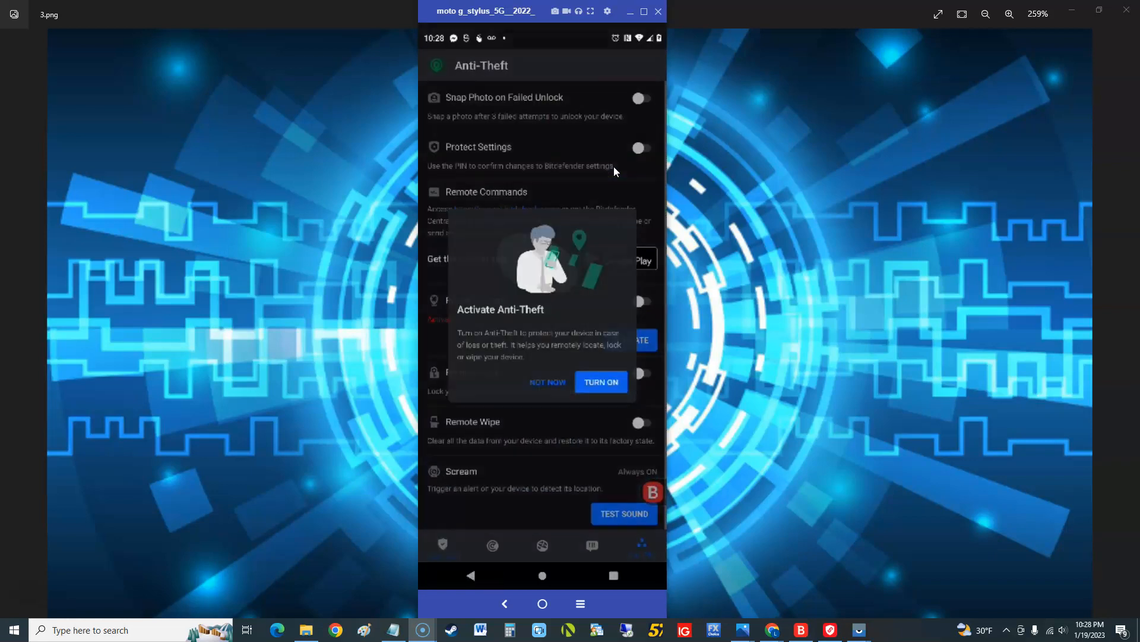
click(600, 381)
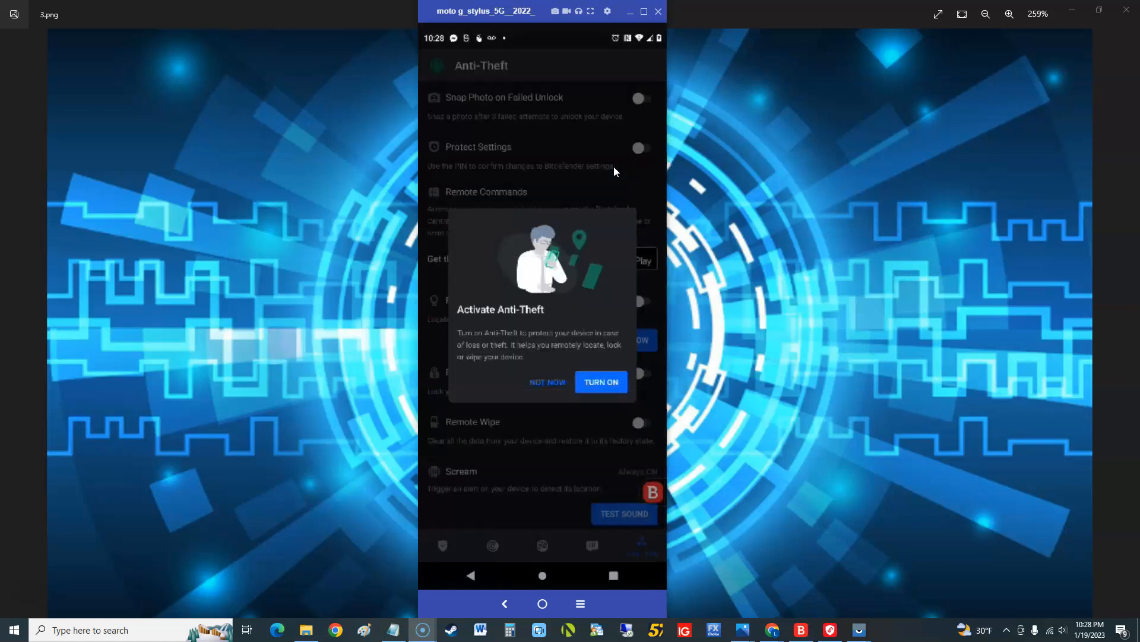
click(600, 381)
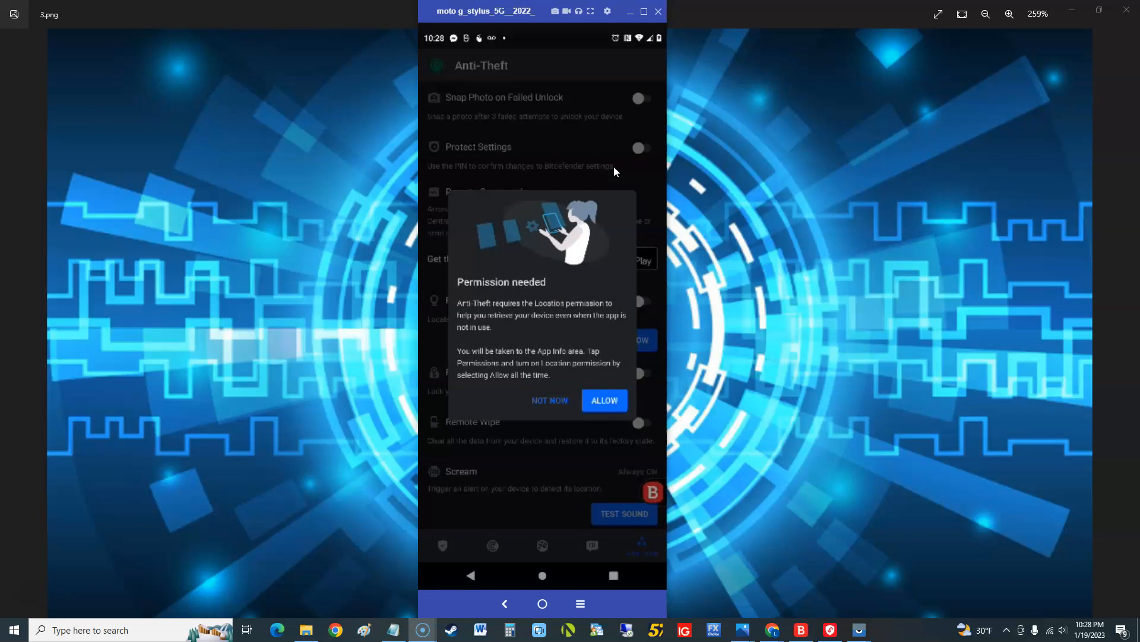
click(605, 399)
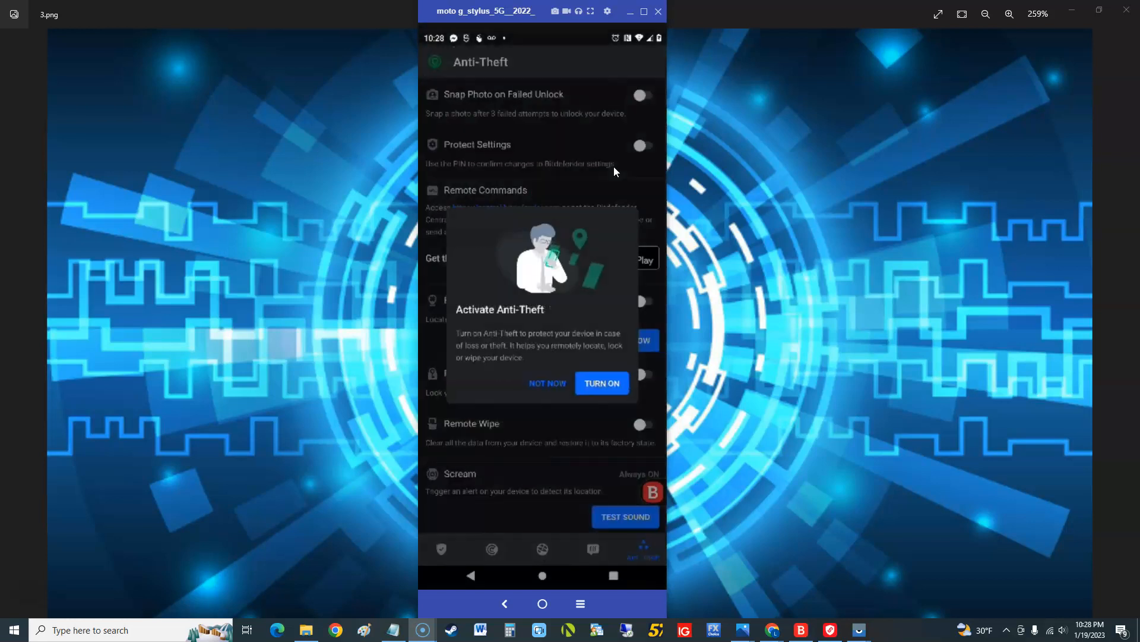
click(601, 383)
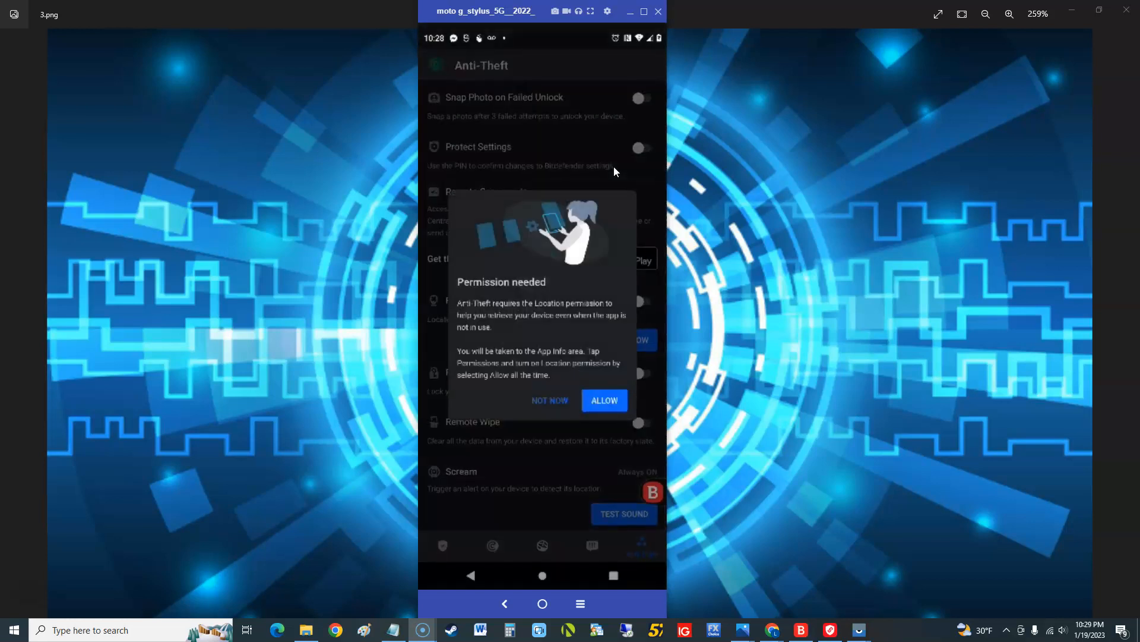
click(603, 400)
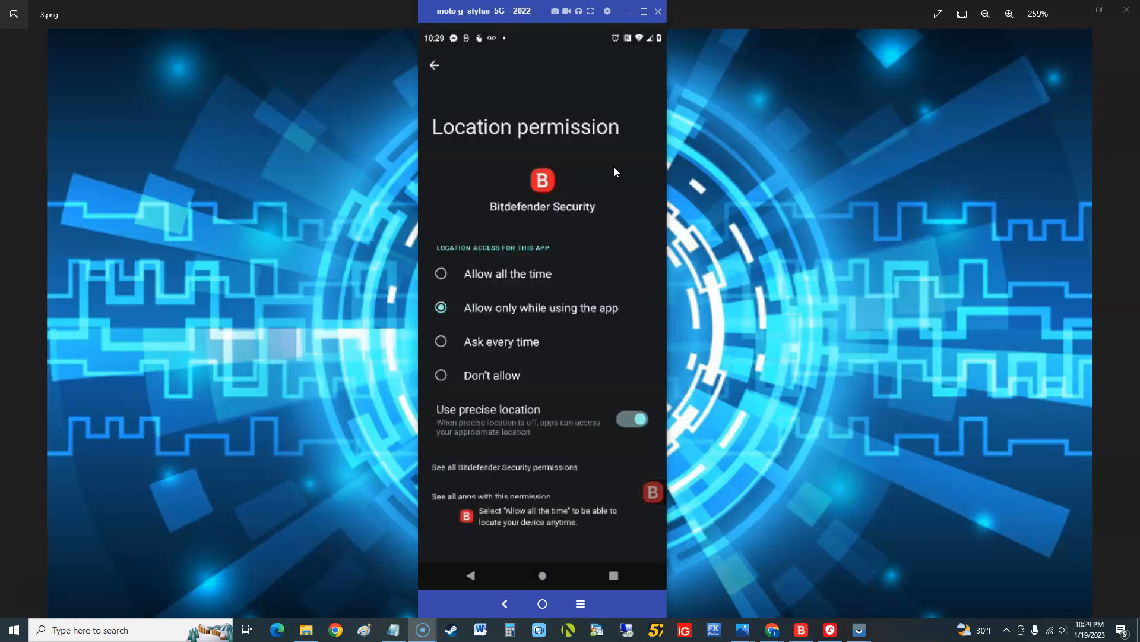
click(435, 65)
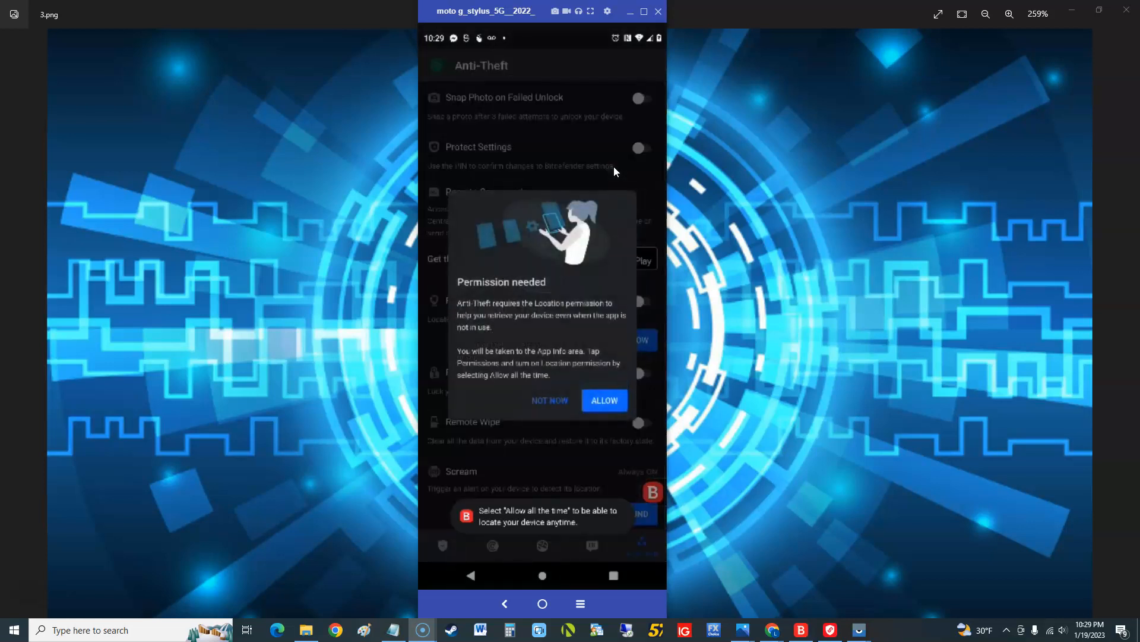
click(604, 400)
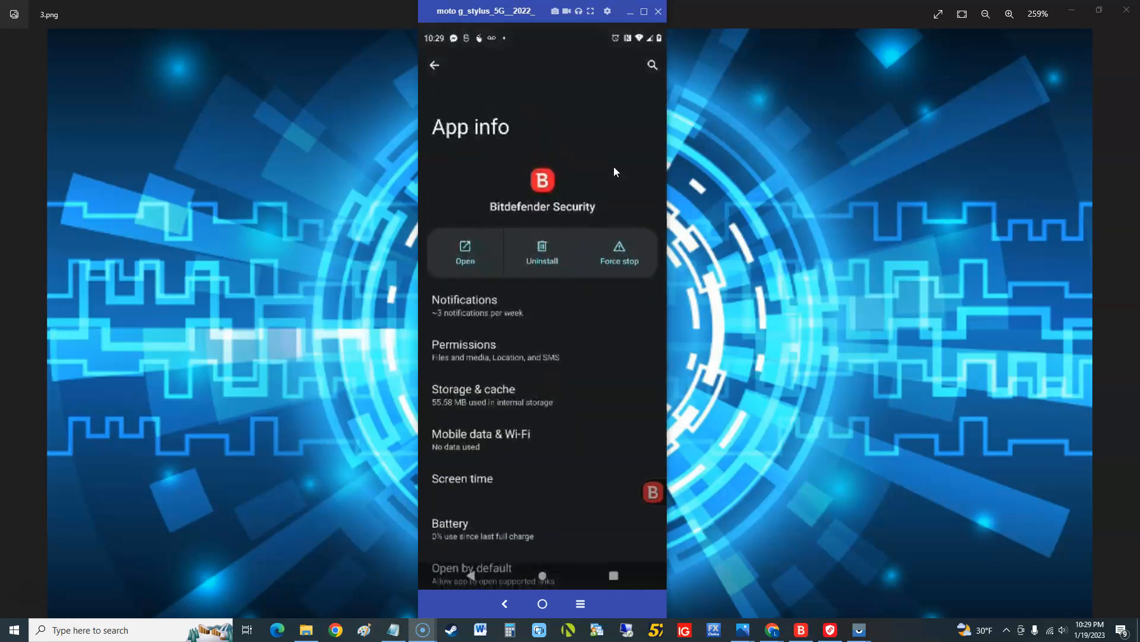
click(473, 395)
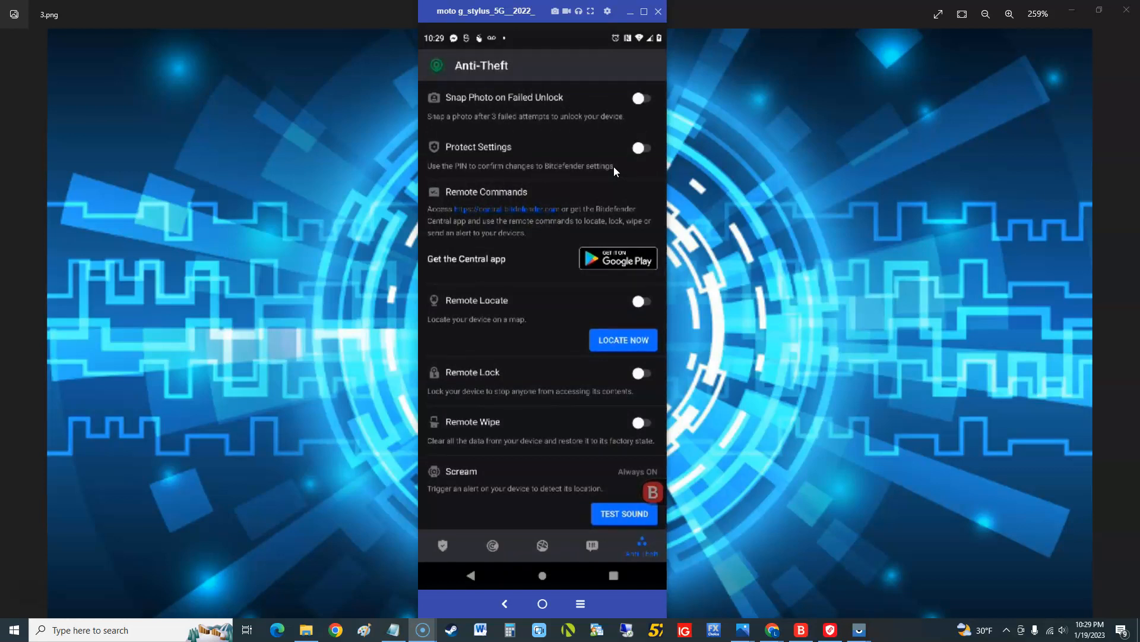
click(640, 301)
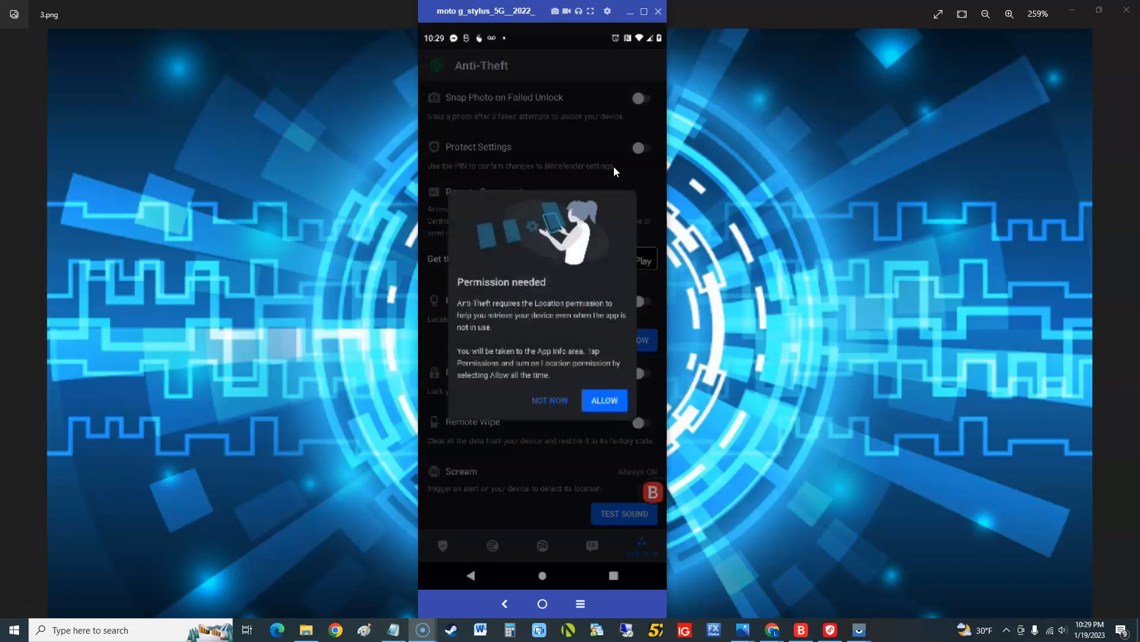
click(603, 400)
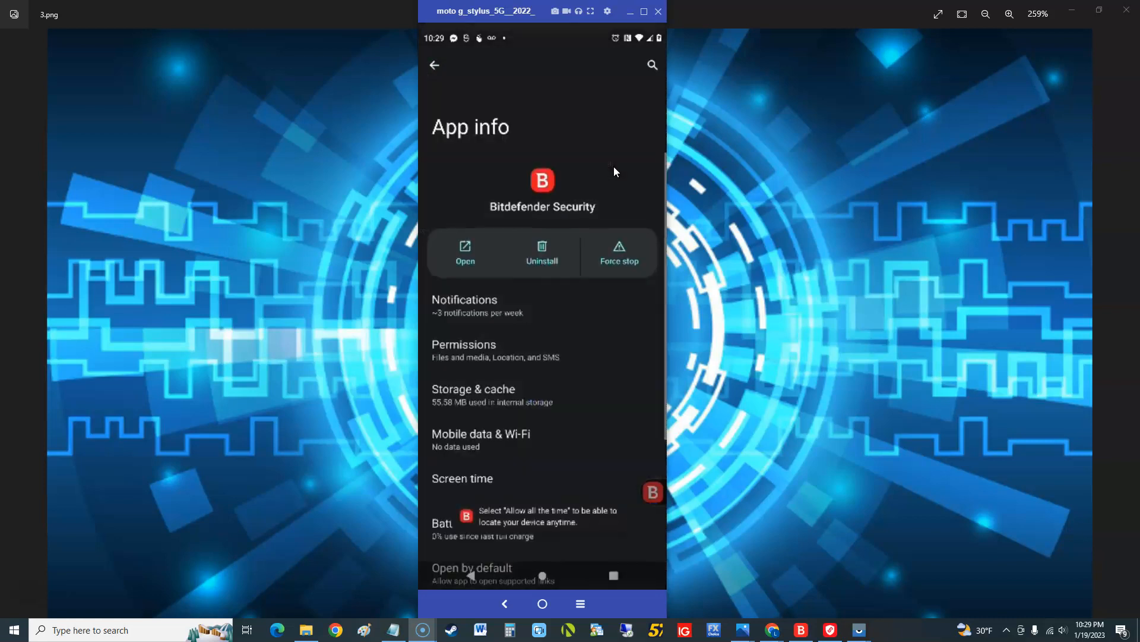
scroll(down, 3)
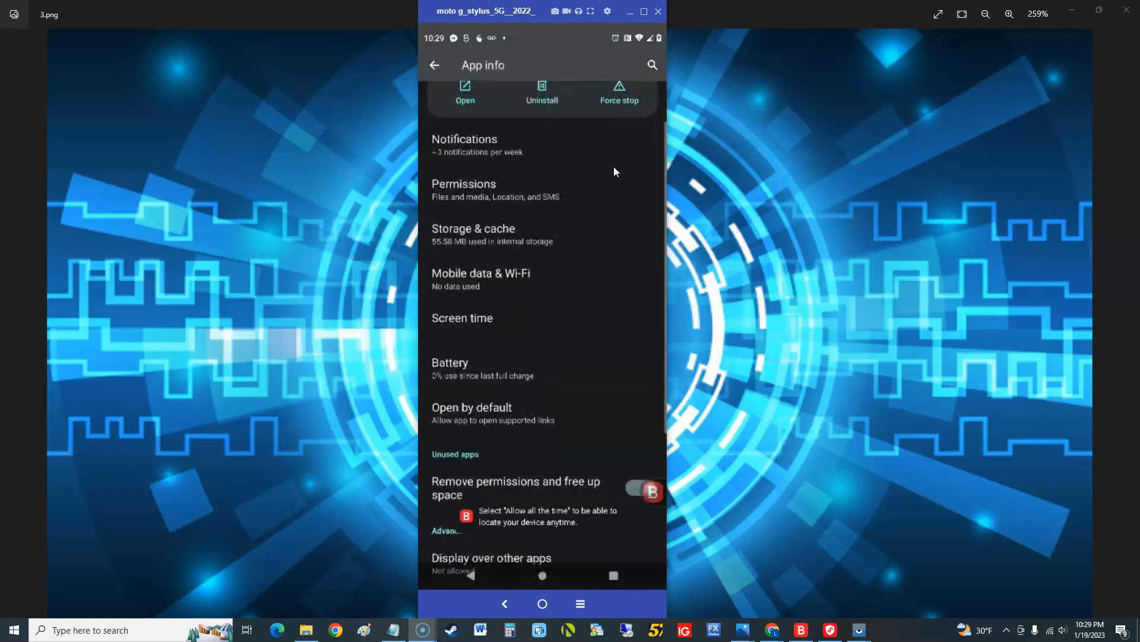
scroll(up, 3)
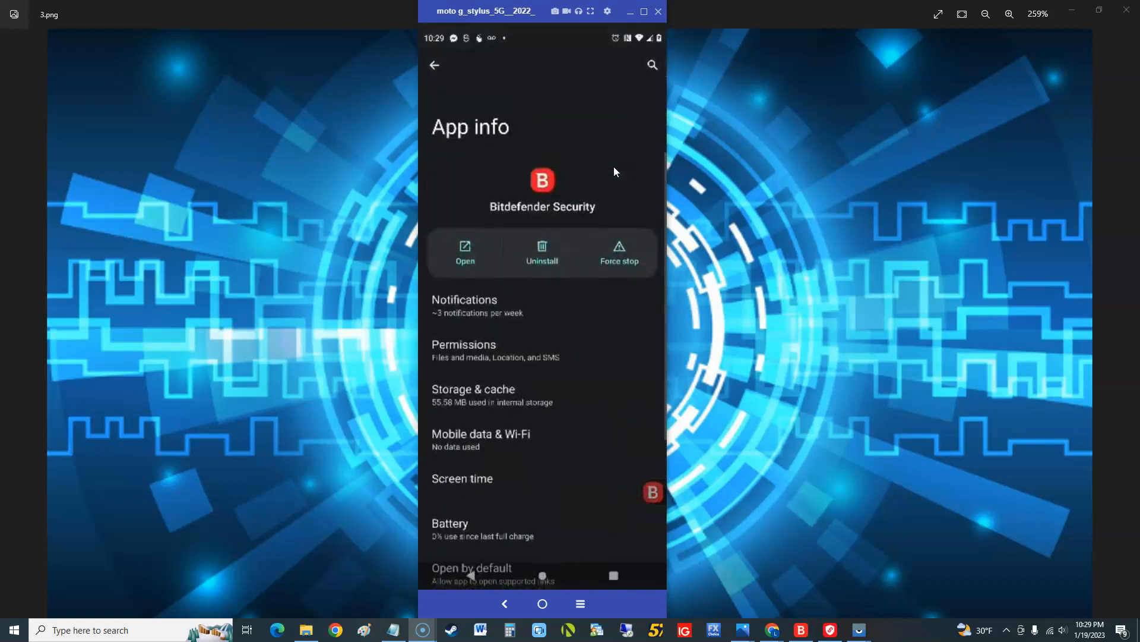
scroll(down, 3)
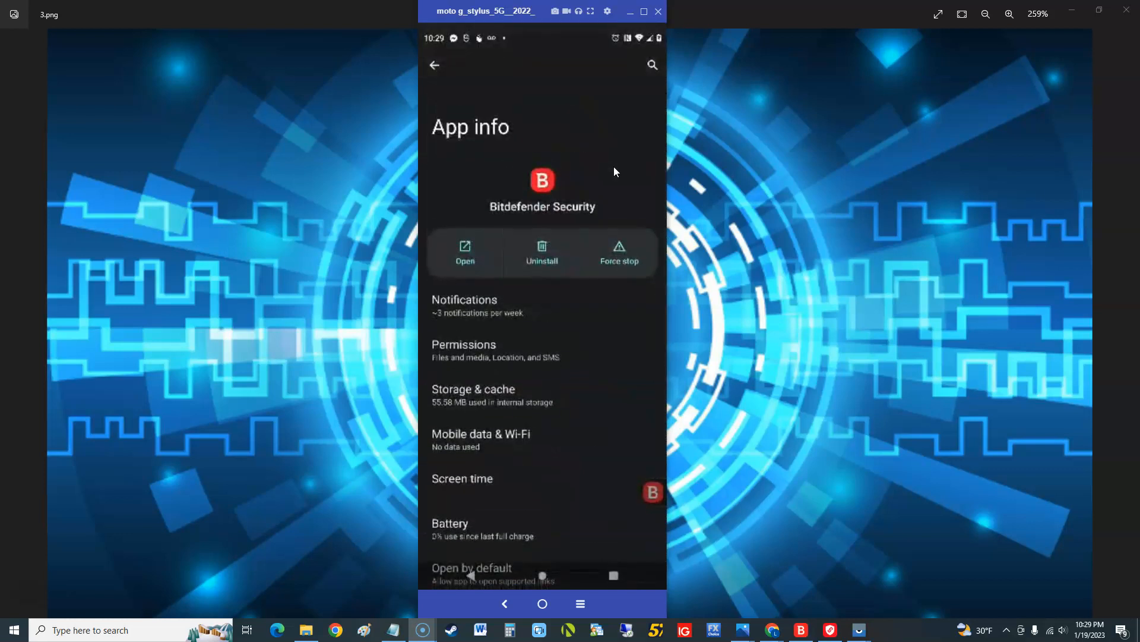
Open Bitdefender Security's permission list, retry Anti-Theft remote locate, and accept the location prompt.
click(463, 344)
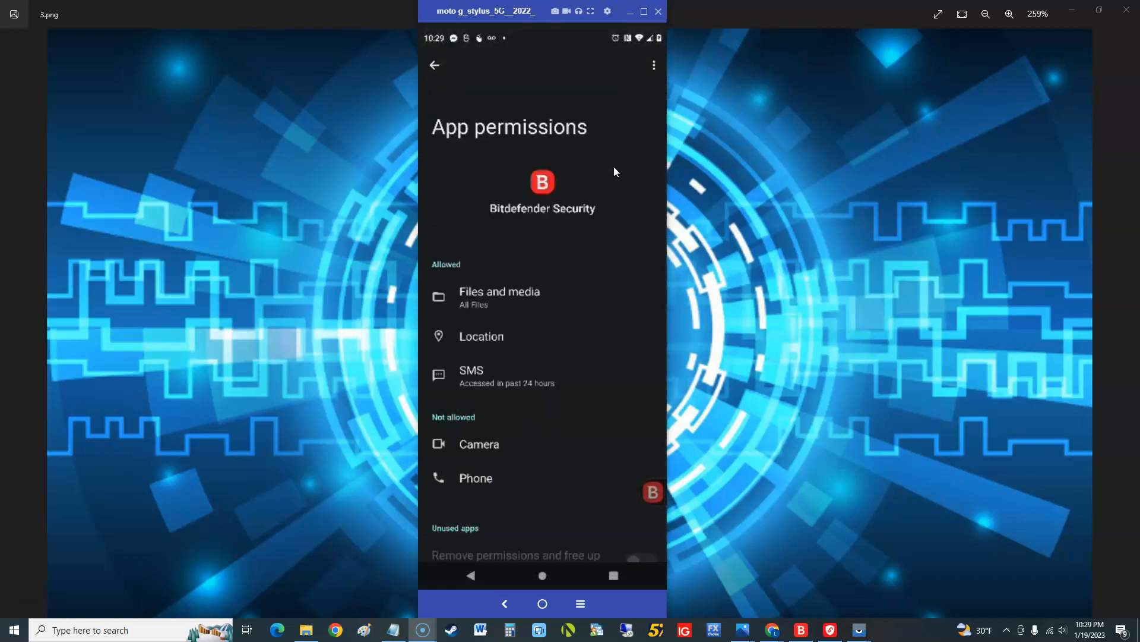
click(479, 444)
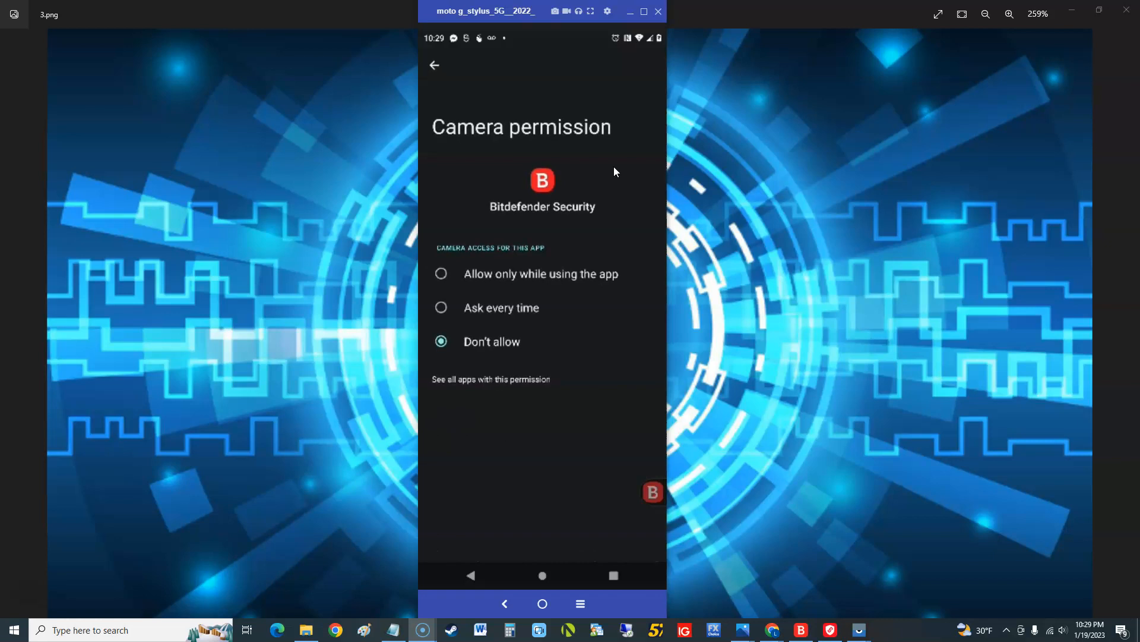
click(435, 66)
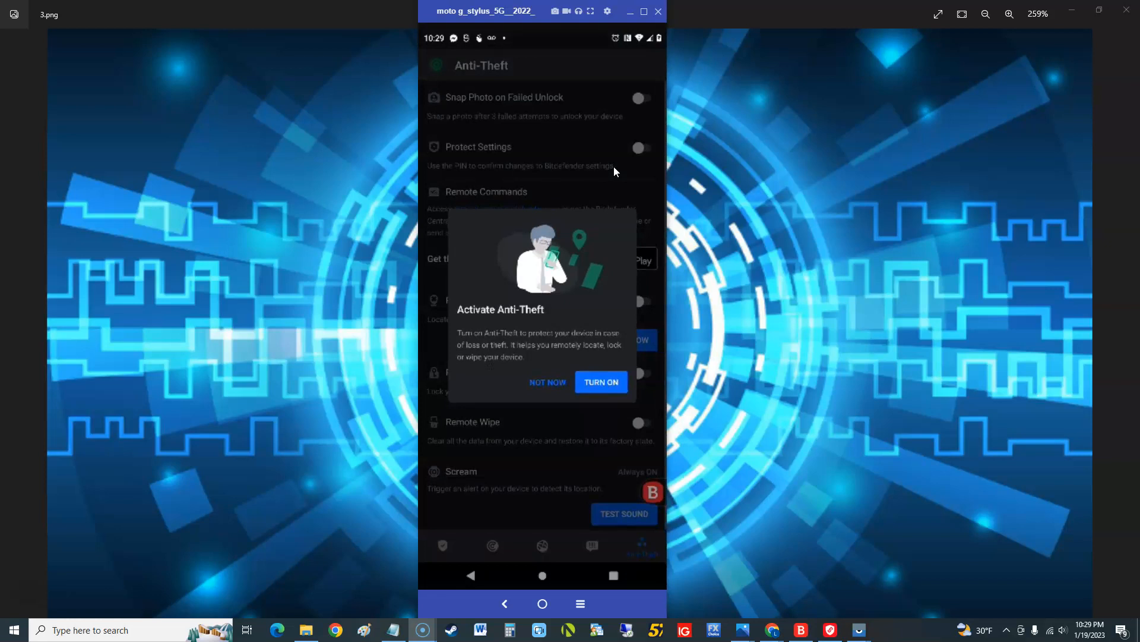
click(601, 381)
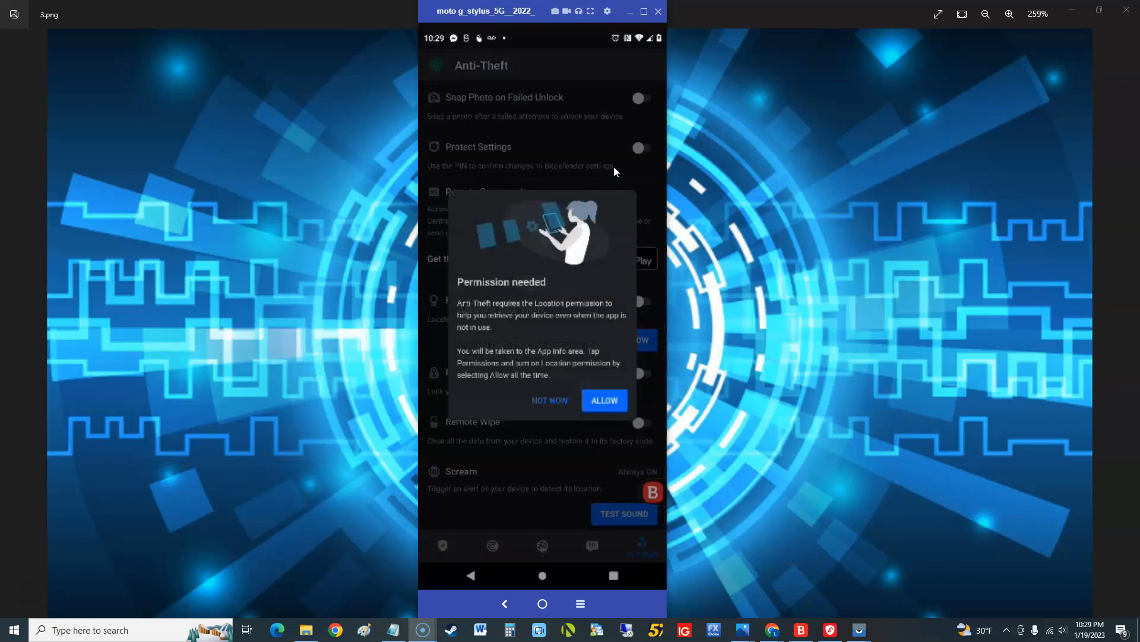
click(604, 400)
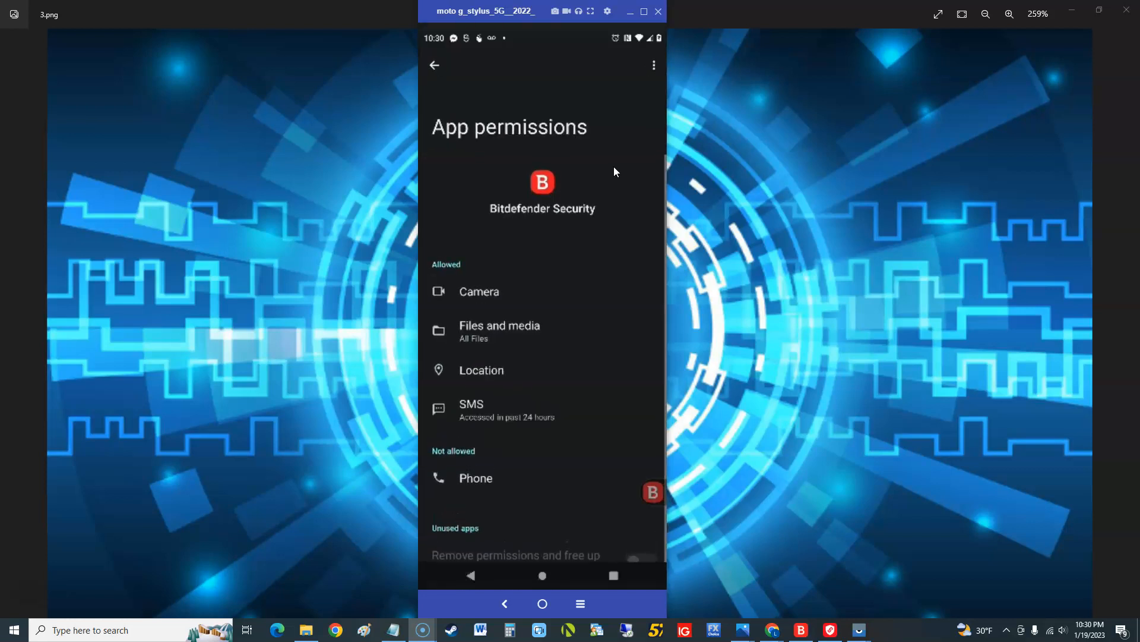
Review Camera and Files, set Location to Allow all the time and Phone to Allow.
click(479, 291)
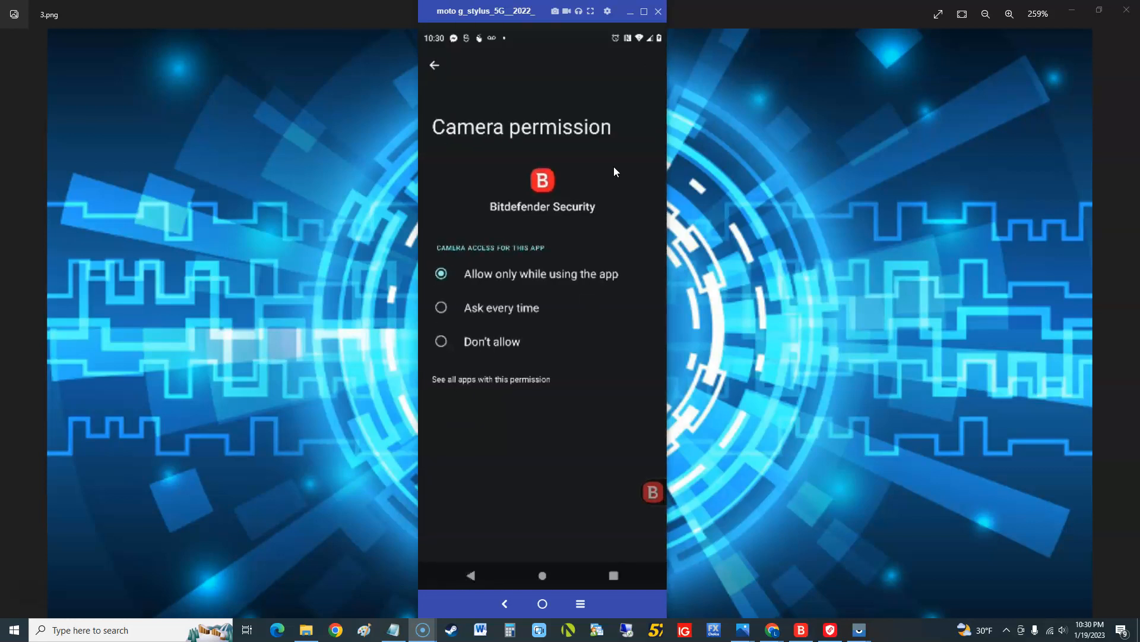
click(434, 66)
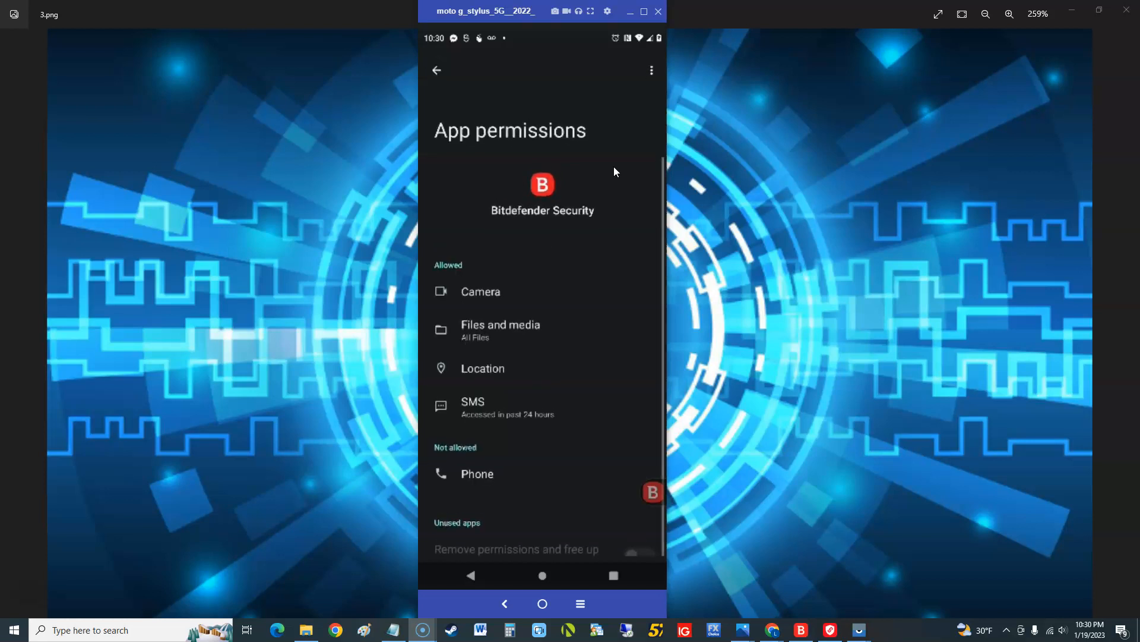
click(501, 330)
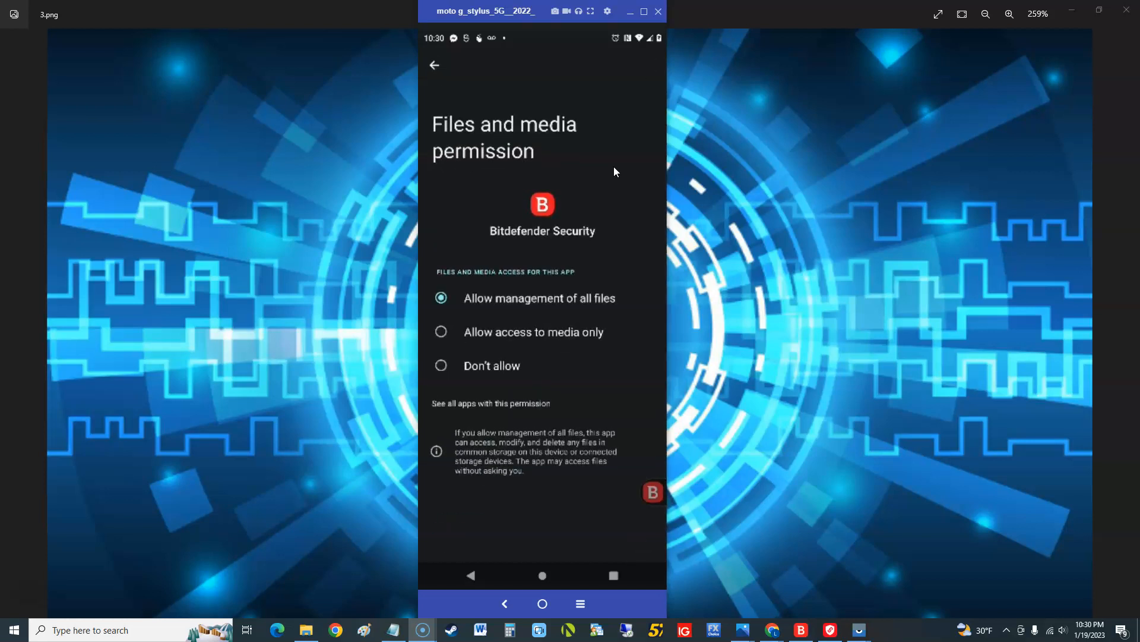
click(435, 65)
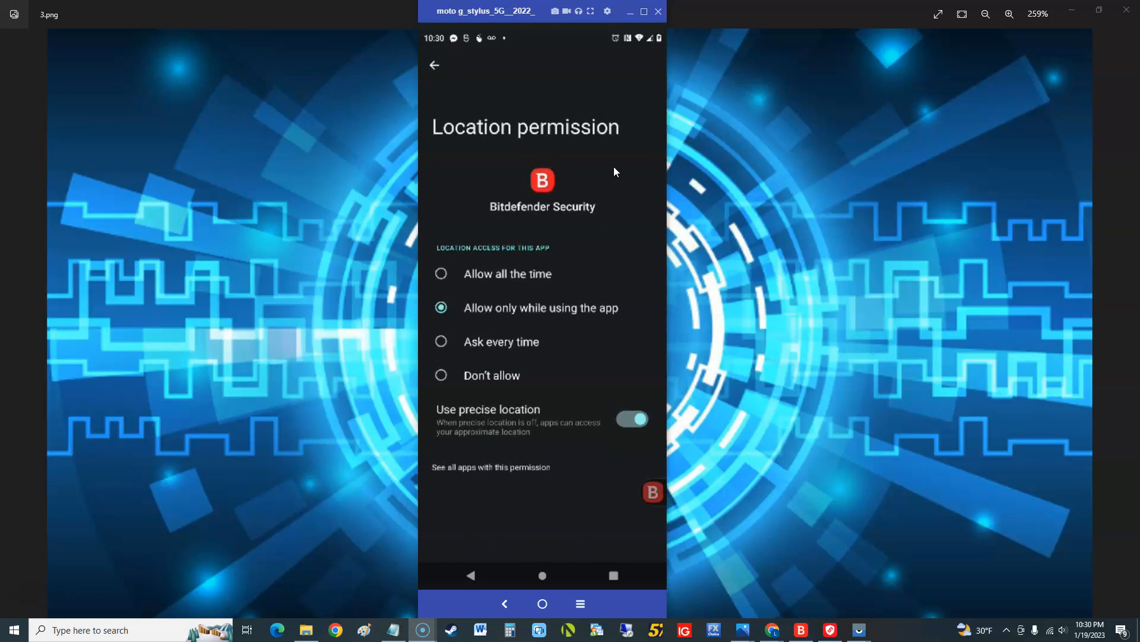
click(434, 66)
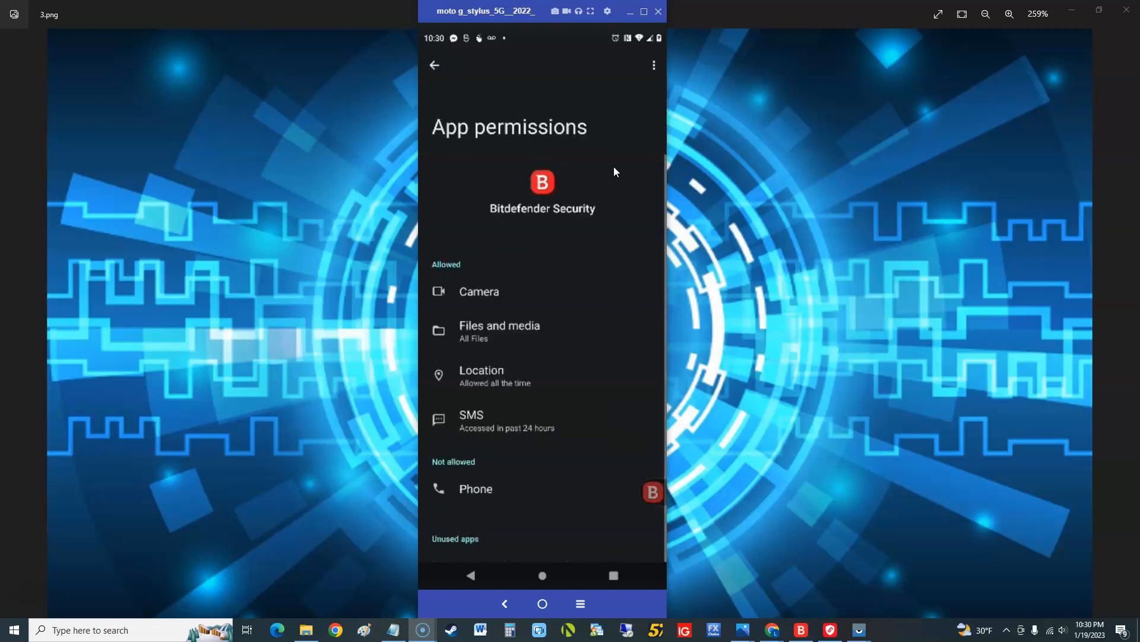
click(471, 420)
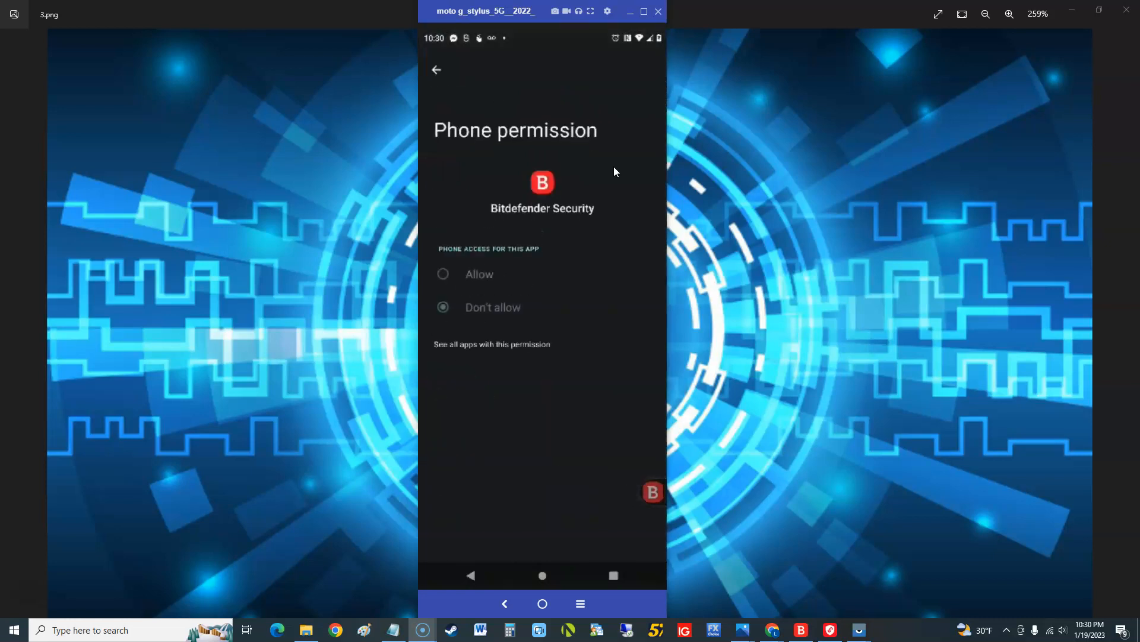
click(436, 69)
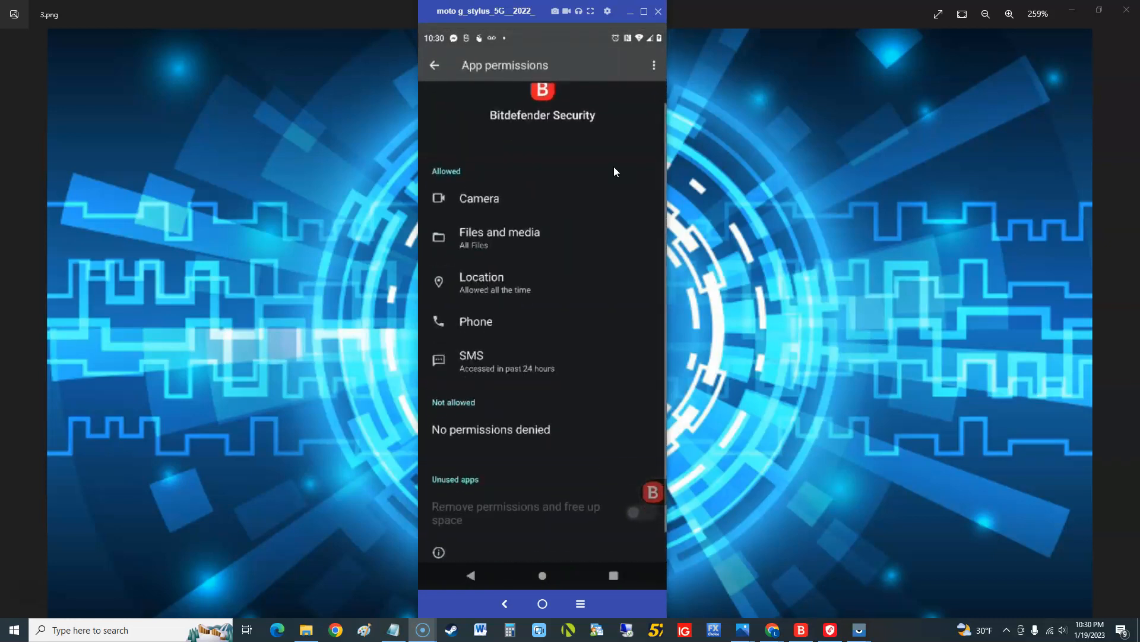
Activate Bitdefender as device admin and skip the application PIN, enabling Remote Locate and Wipe.
scroll(down, 3)
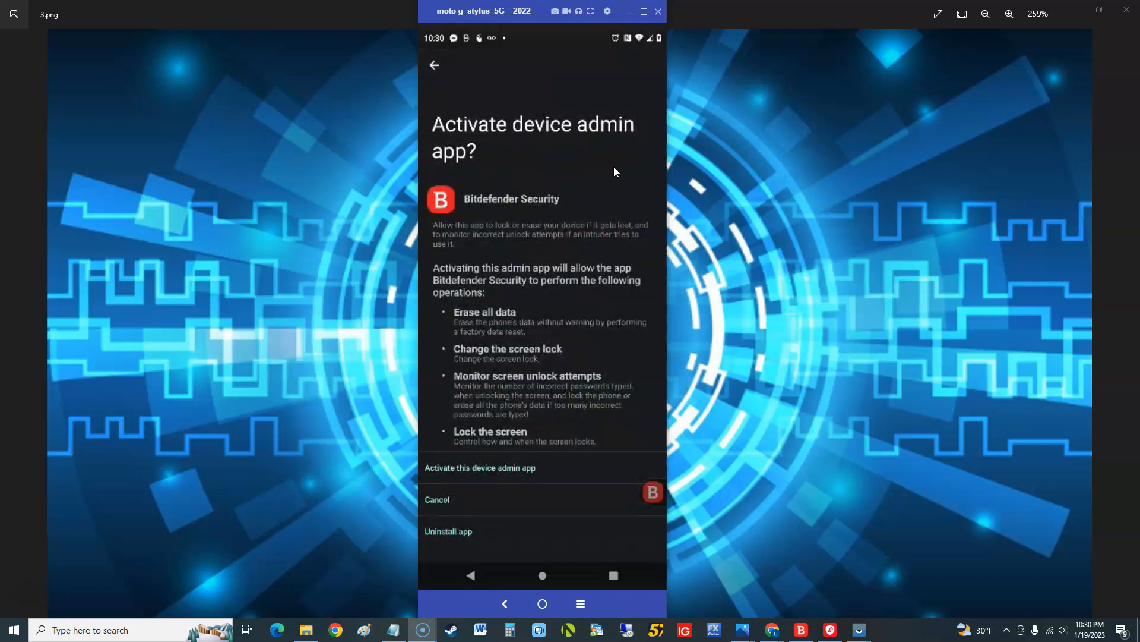
click(480, 467)
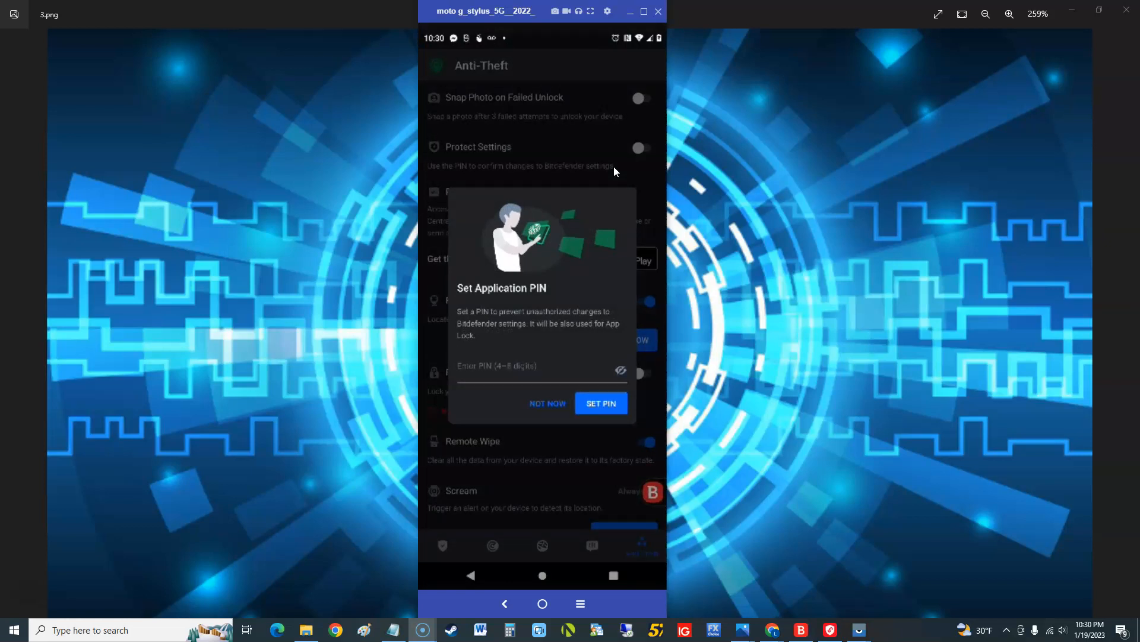
click(547, 403)
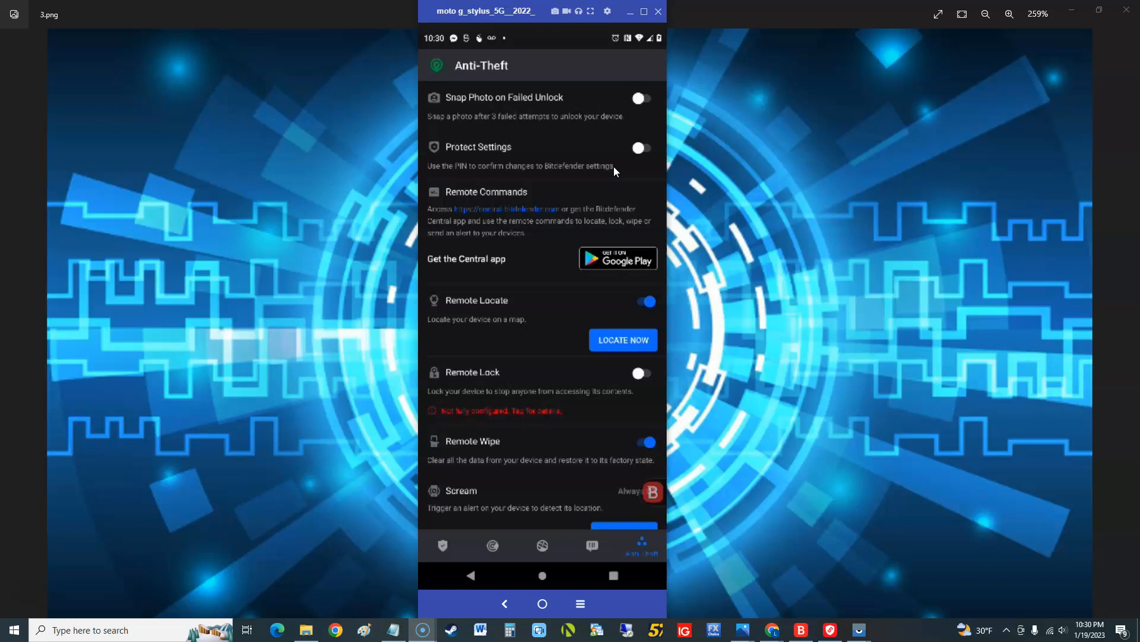
Scroll the Anti-Theft page past the Remote Locate map down to Remote Wipe and Scream.
scroll(up, 3)
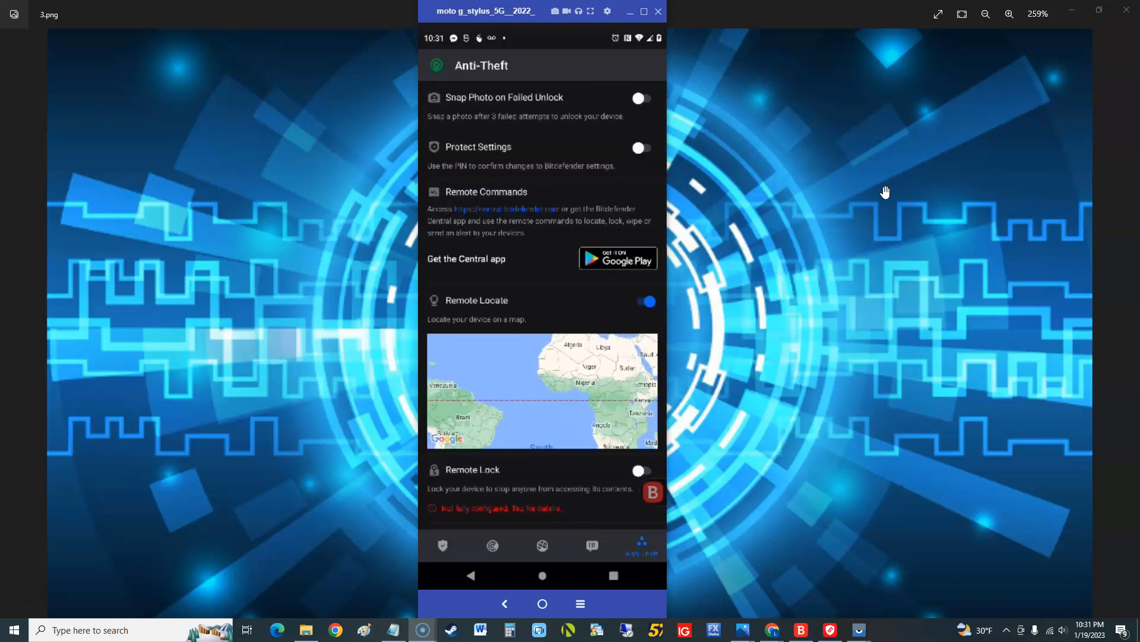
scroll(down, 3)
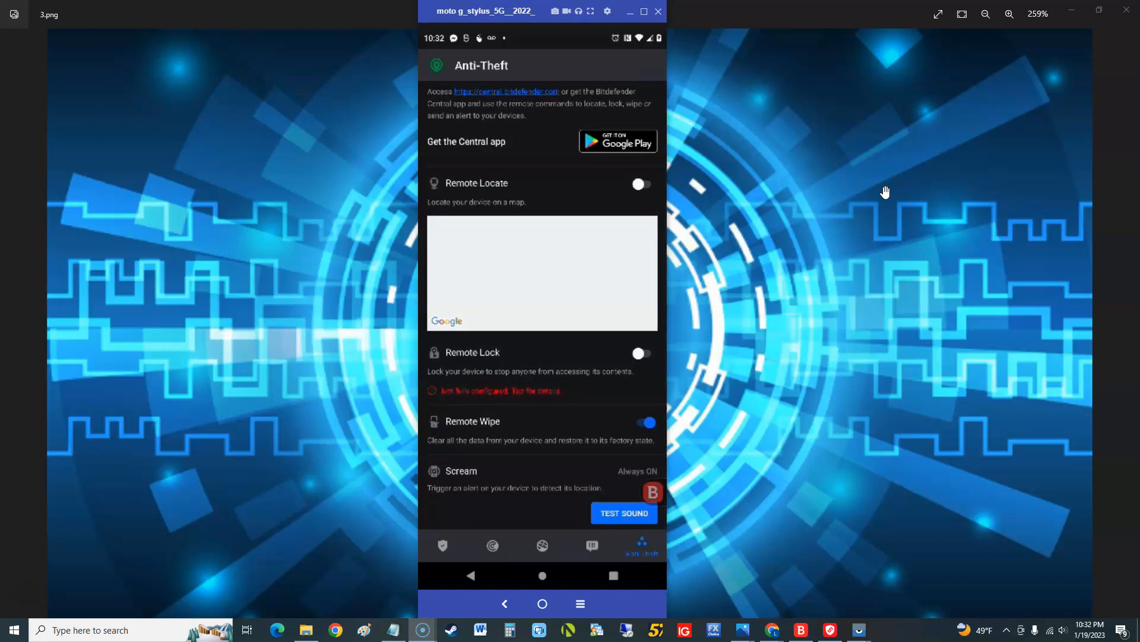
mouse_move(654, 437)
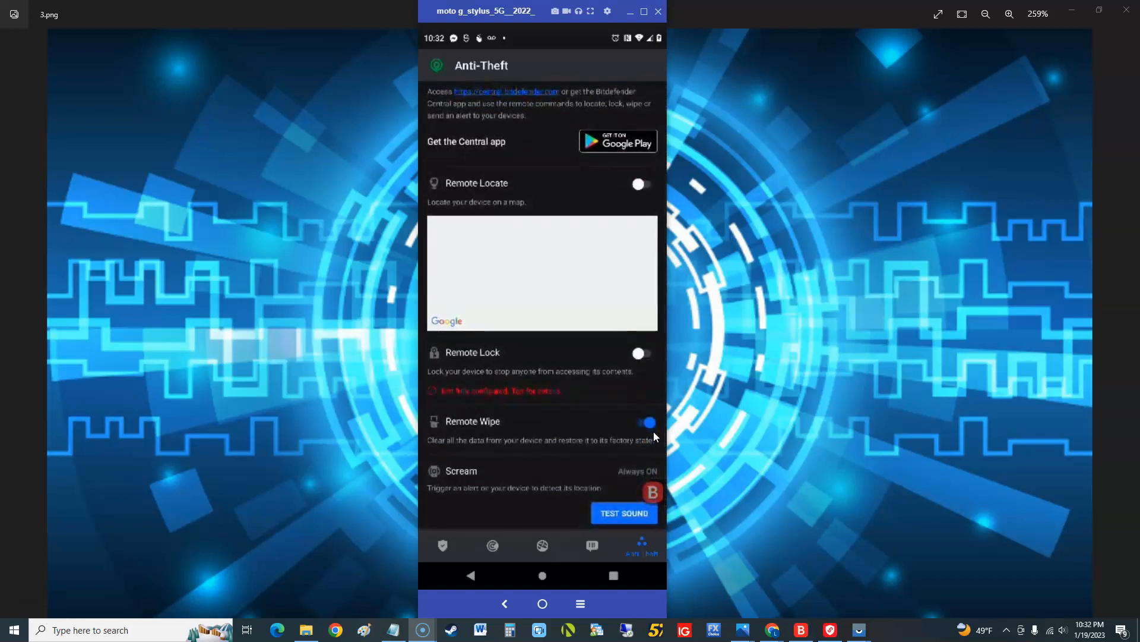
Decline the 'Set a device lock method' prompt and play the Scream test sound.
click(646, 423)
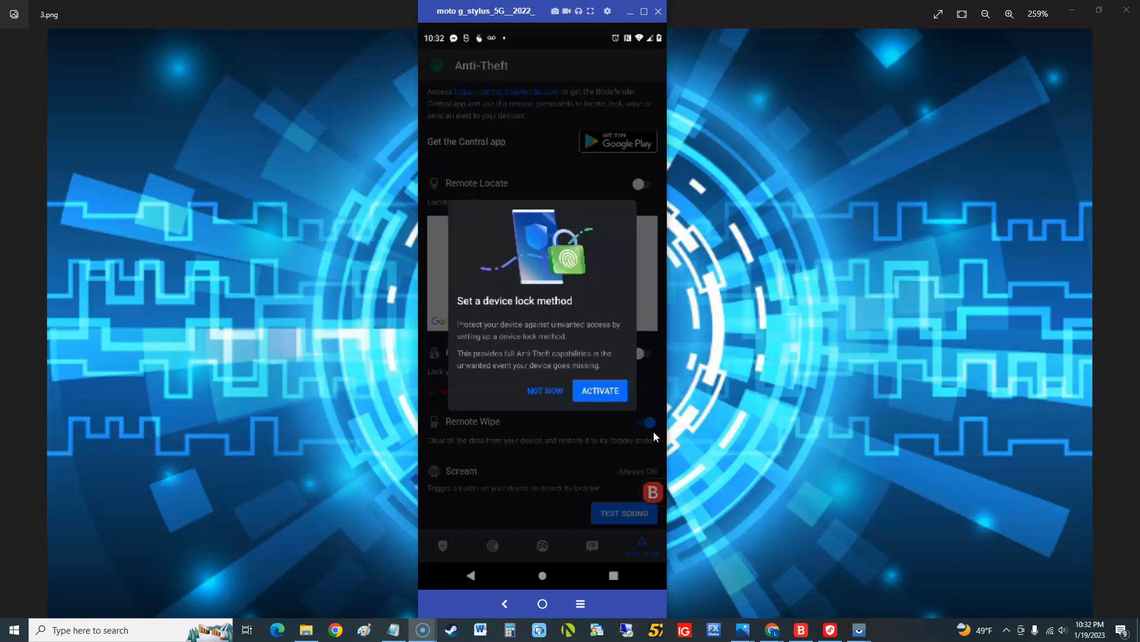
click(545, 391)
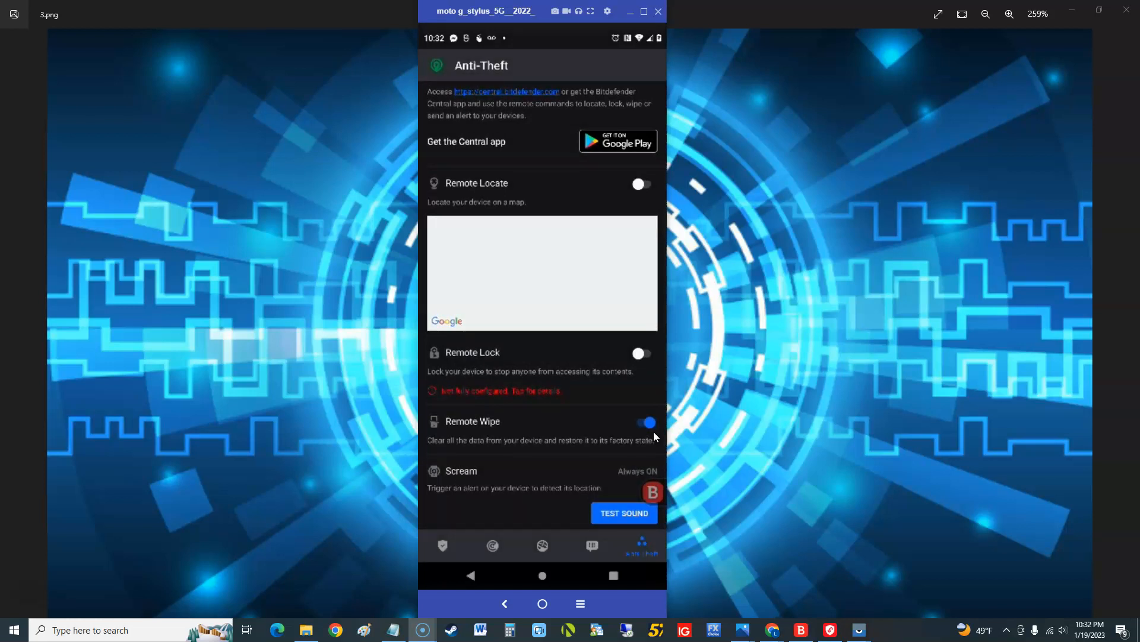
click(623, 512)
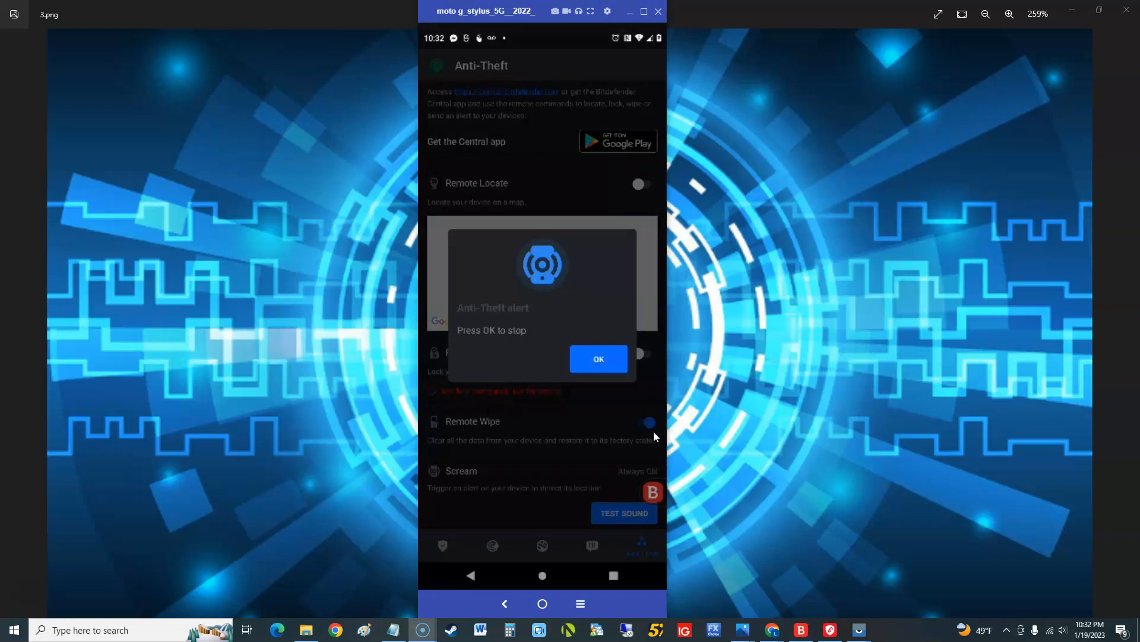
Dismiss the test alarm, turn down Snap Photo, and return to the 'You are safe' dashboard.
click(598, 358)
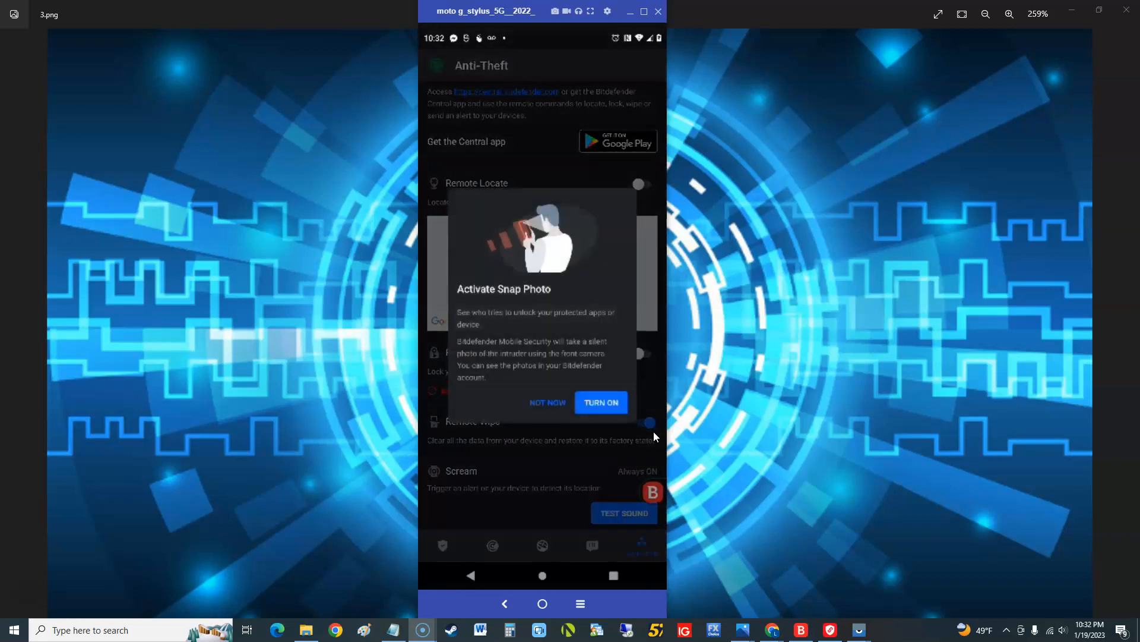
click(548, 402)
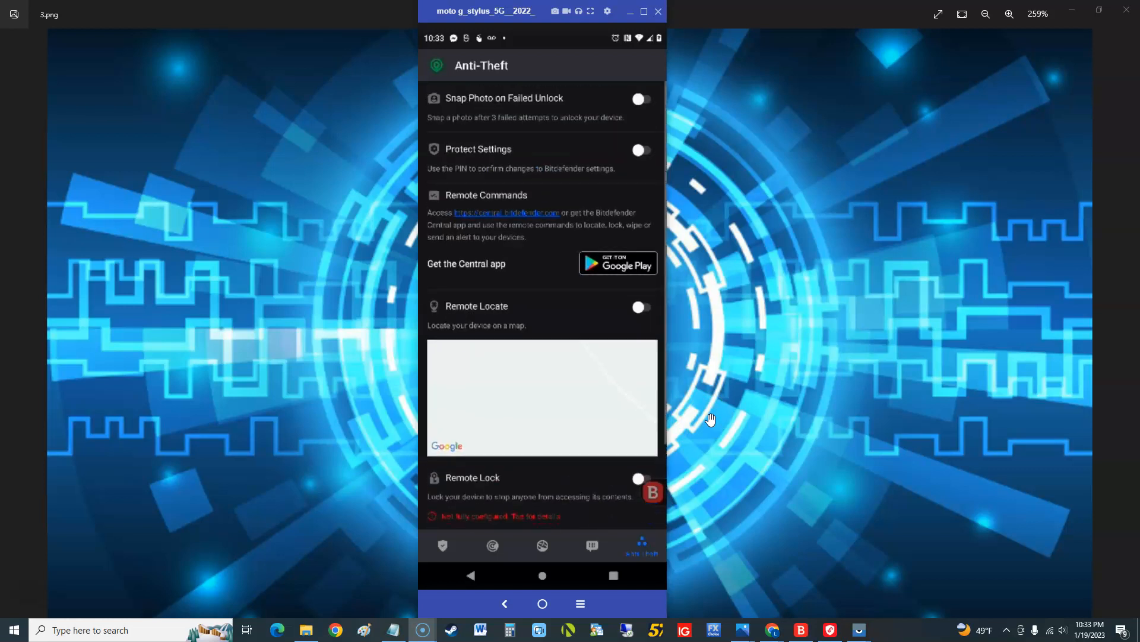
click(442, 545)
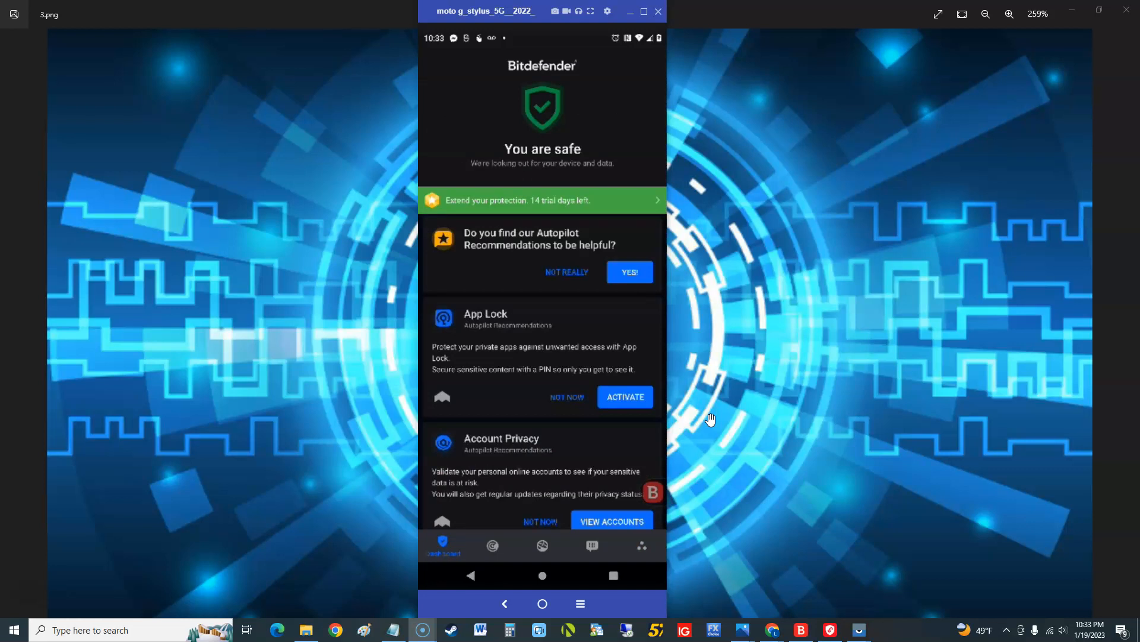
mouse_move(660, 130)
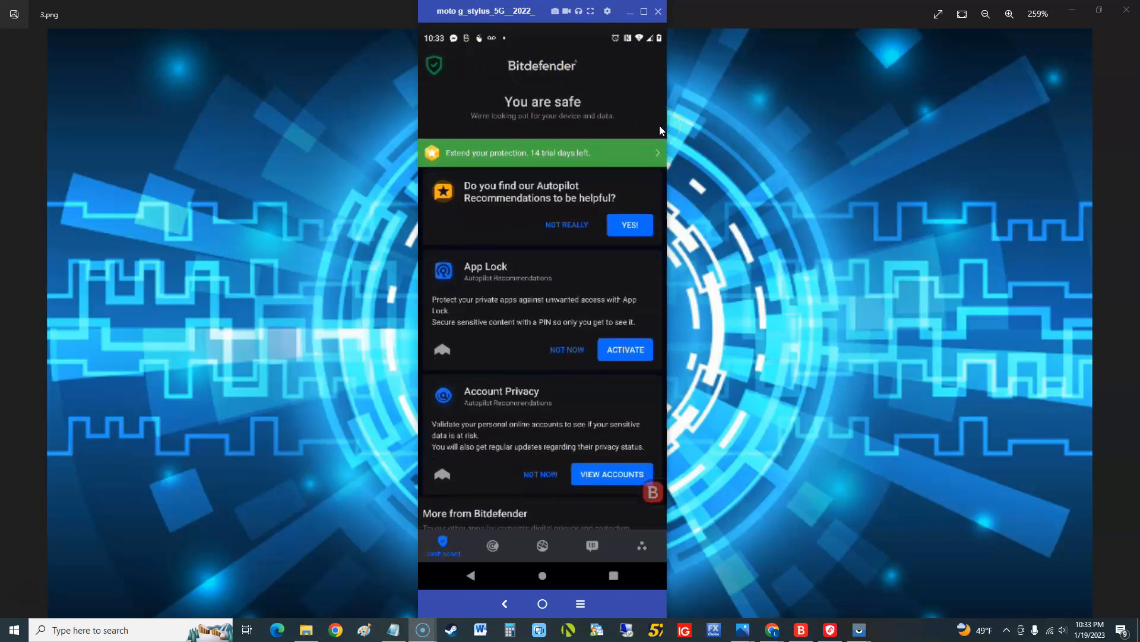
View the Malware Scanner overview reporting the device clean and the threat types checked.
scroll(down, 3)
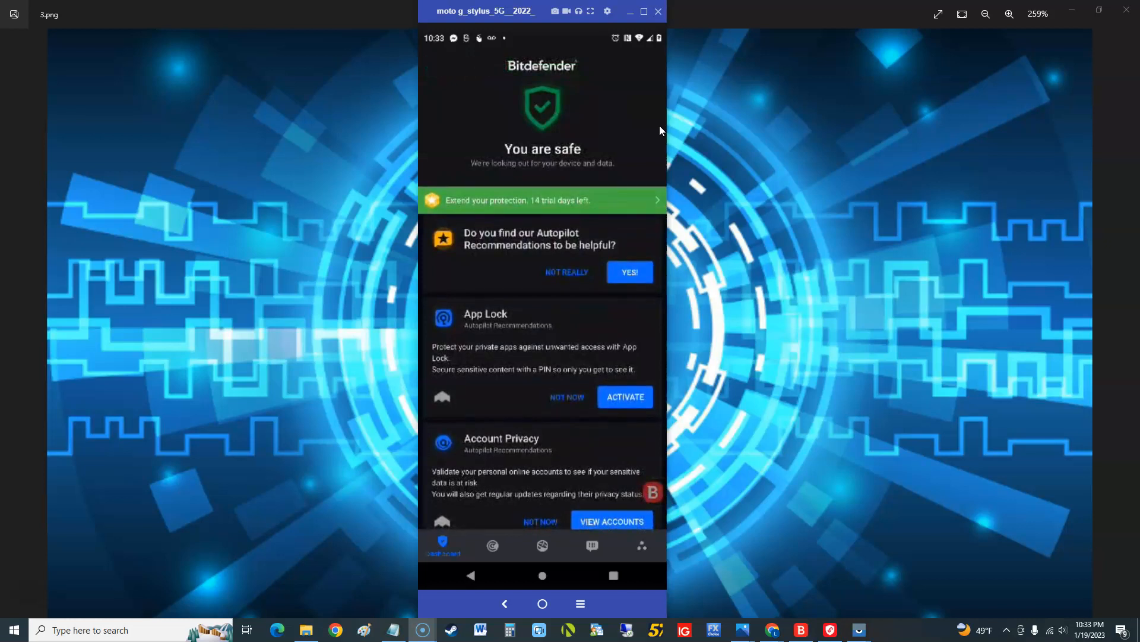
click(492, 544)
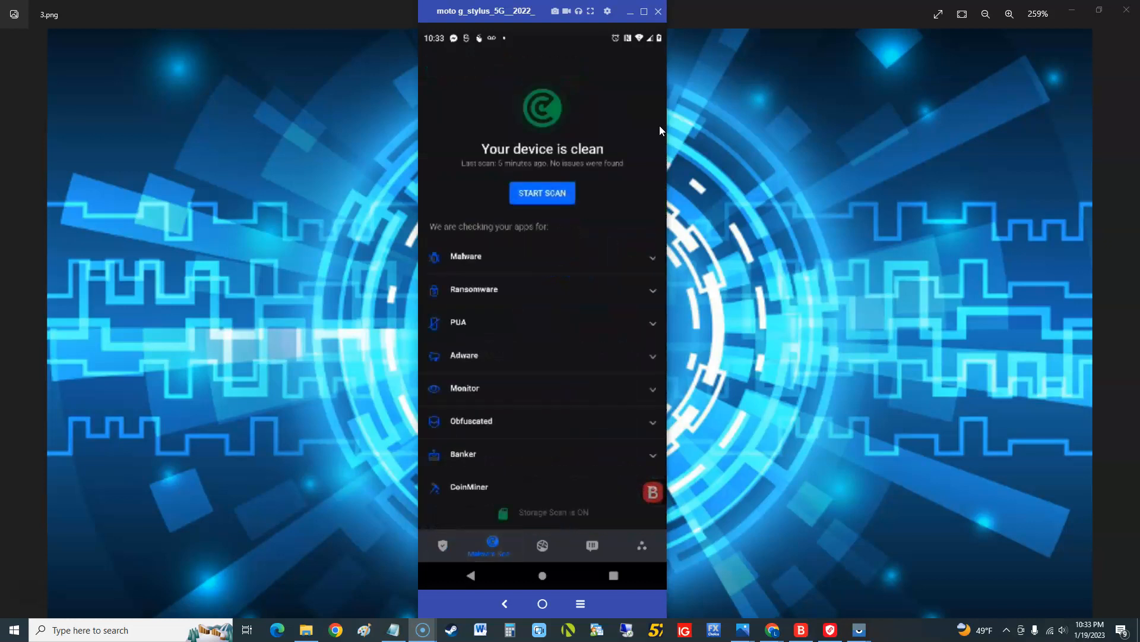
mouse_move(560, 278)
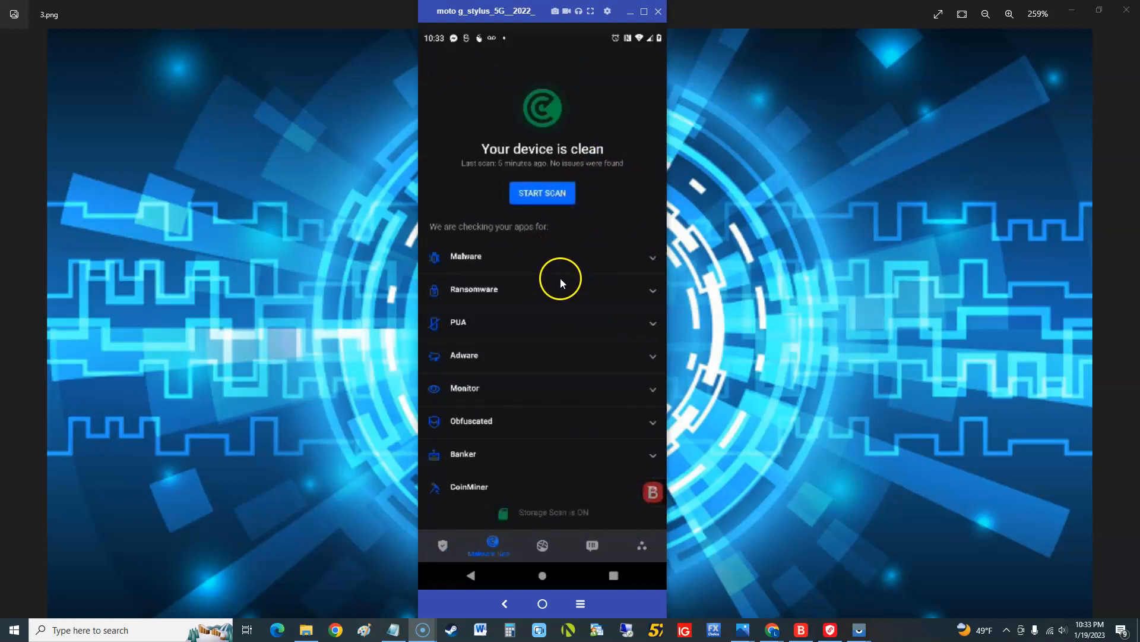
mouse_move(560, 280)
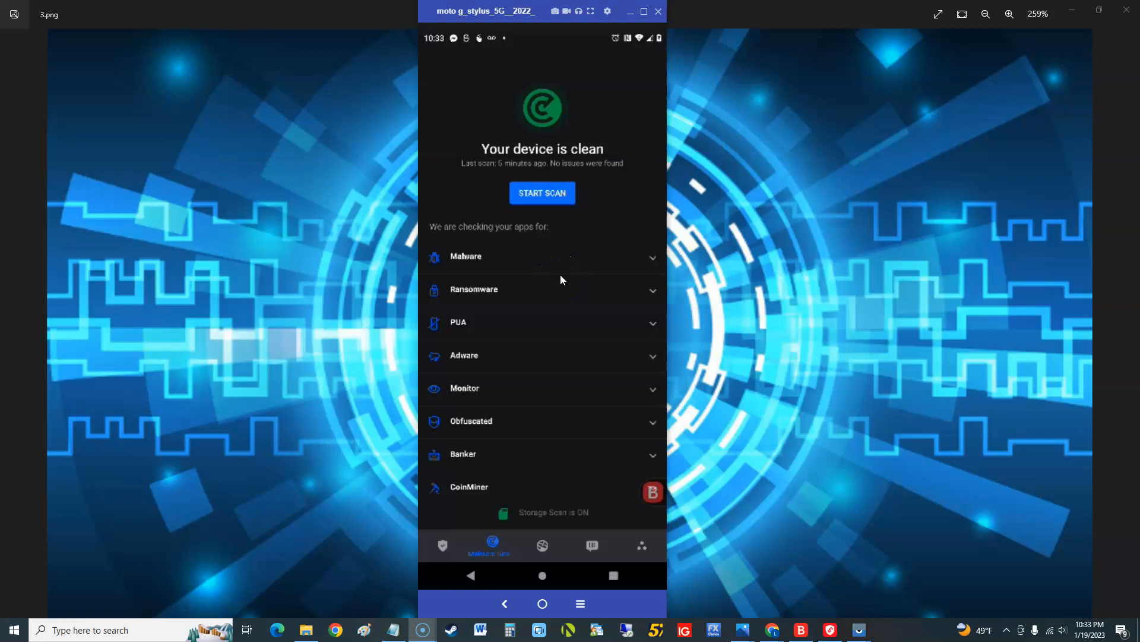
scroll(up, 3)
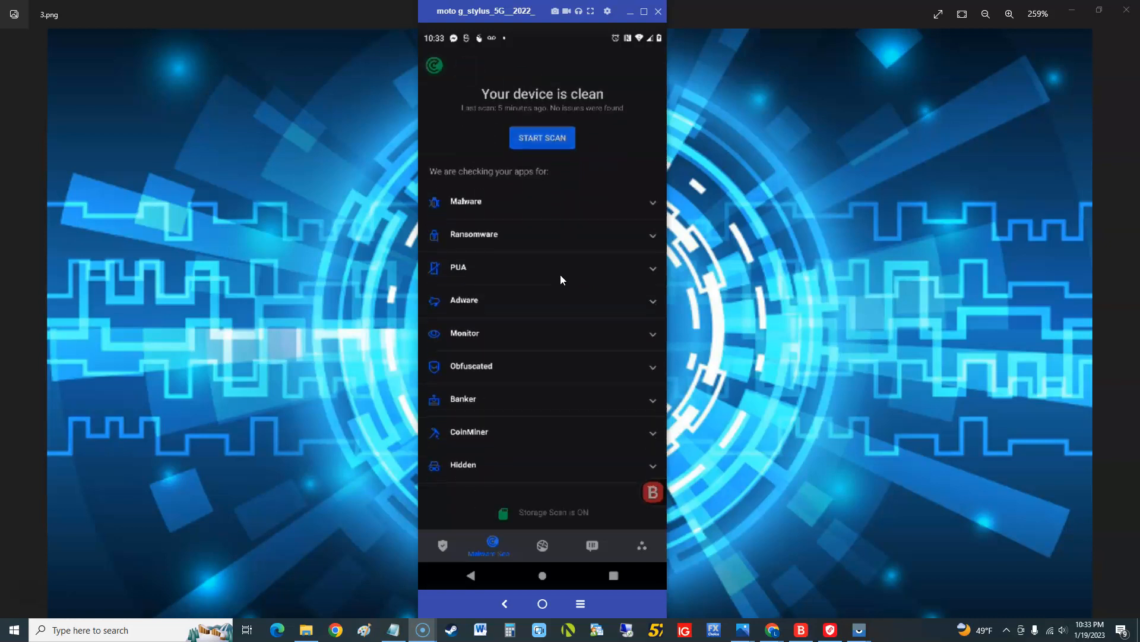
scroll(up, 3)
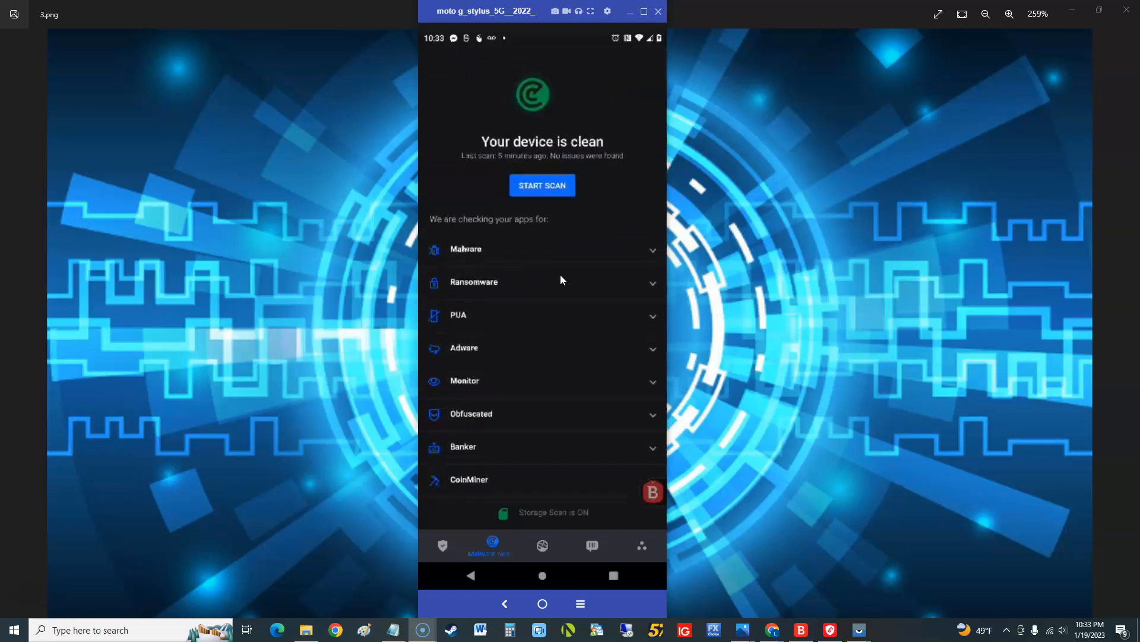
mouse_move(427, 367)
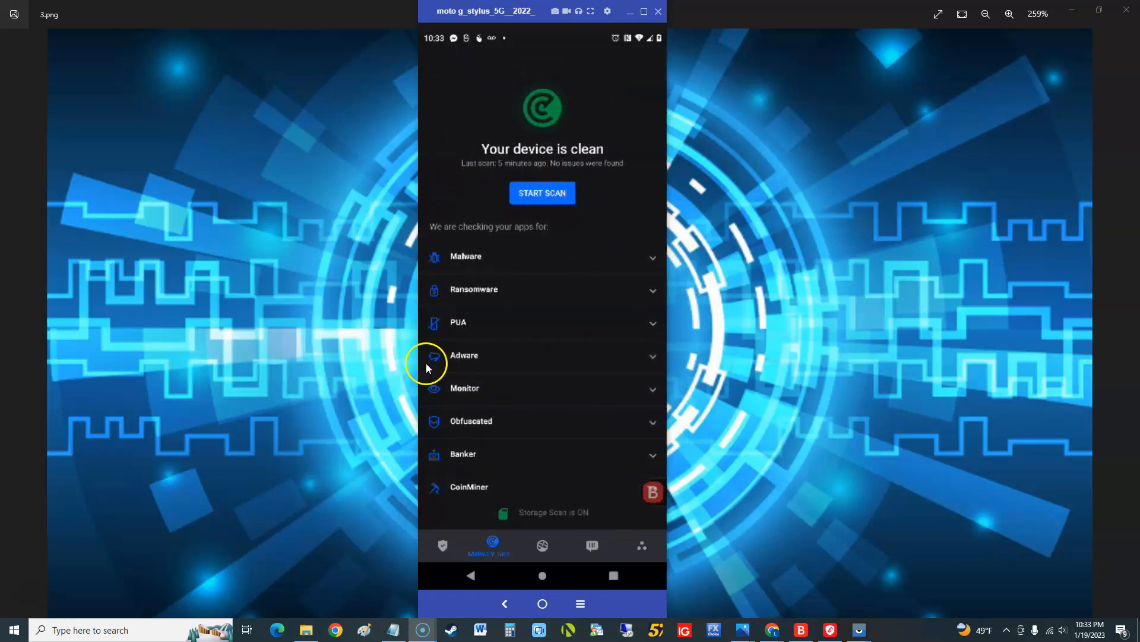
Check that Web Protection and Scam Alert are both ON, then show the More features list.
click(541, 544)
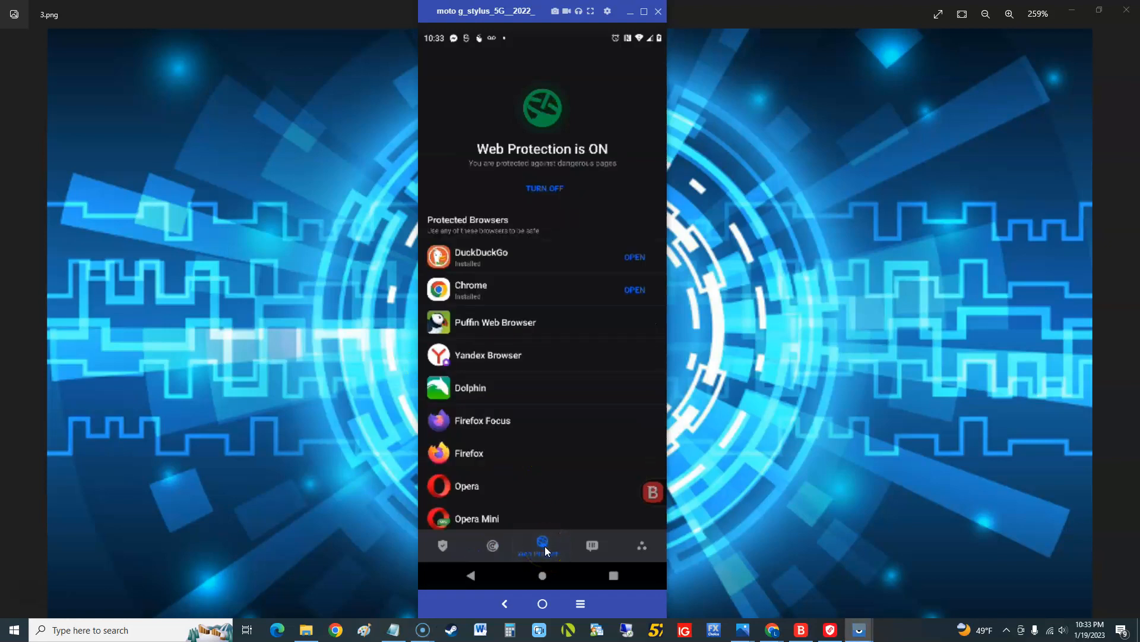
mouse_move(564, 537)
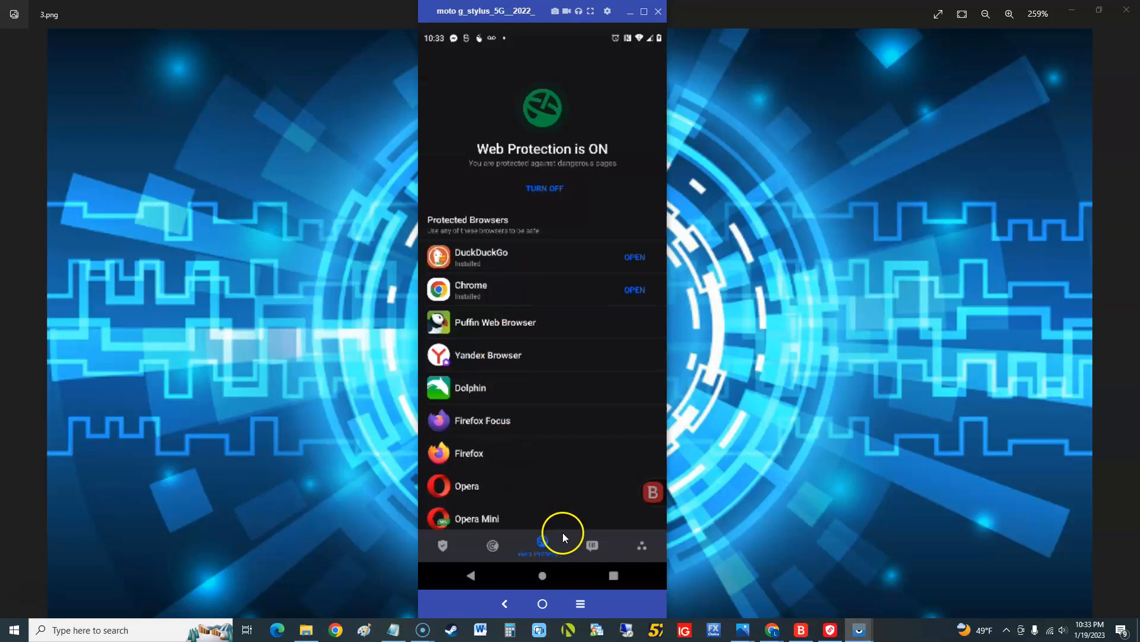
click(592, 545)
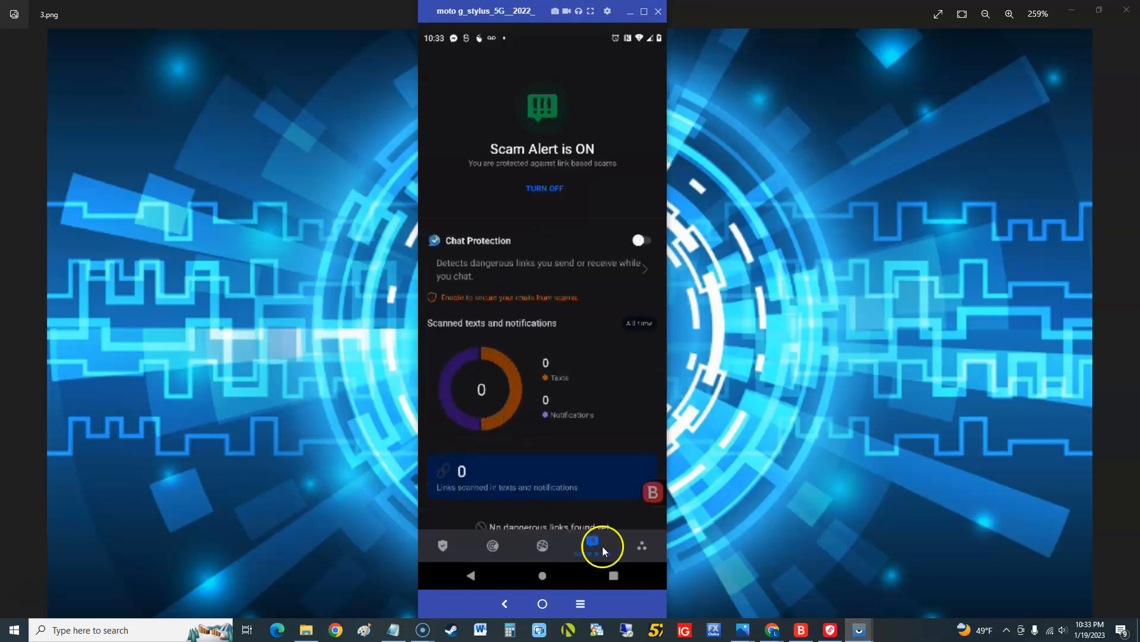
click(641, 545)
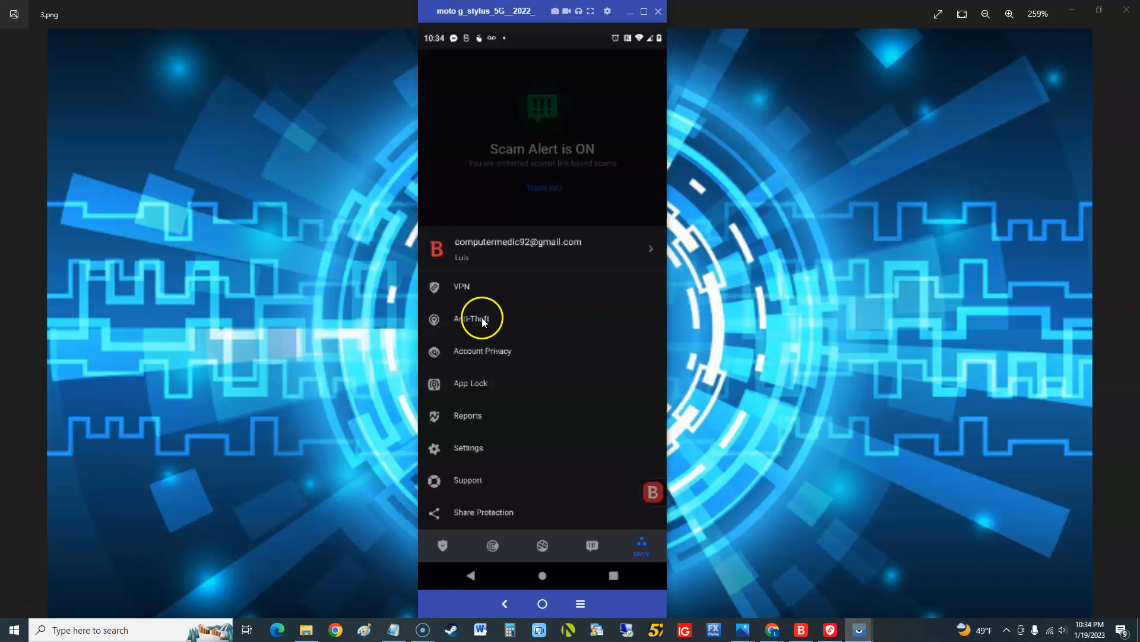
mouse_move(479, 384)
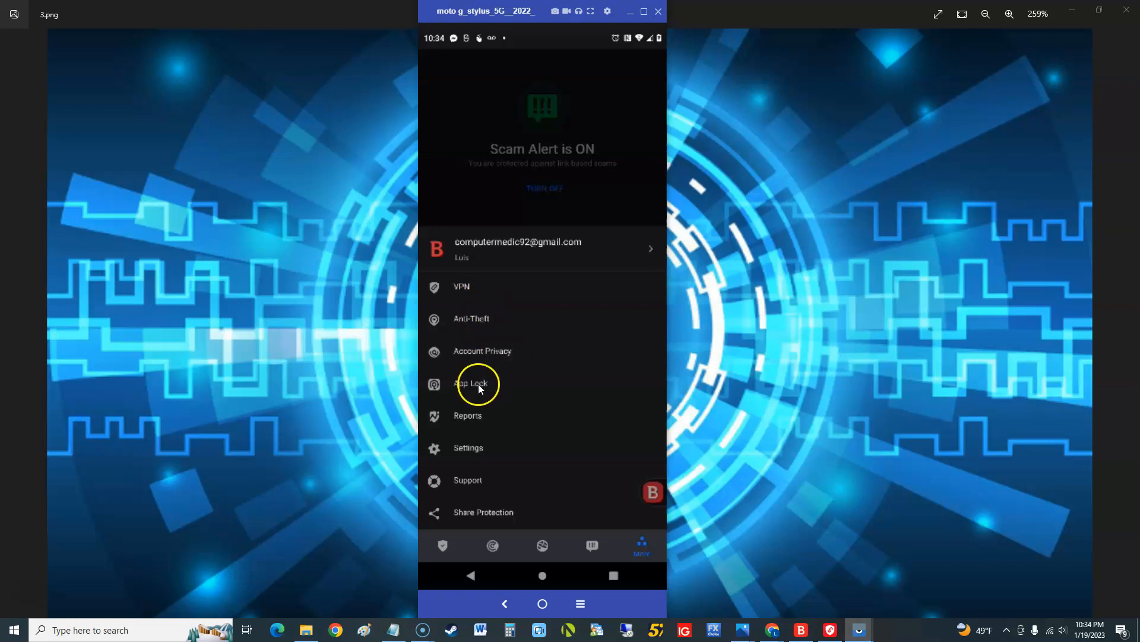
Browse the Settings list from the More menu, then go back to the dashboard.
click(467, 448)
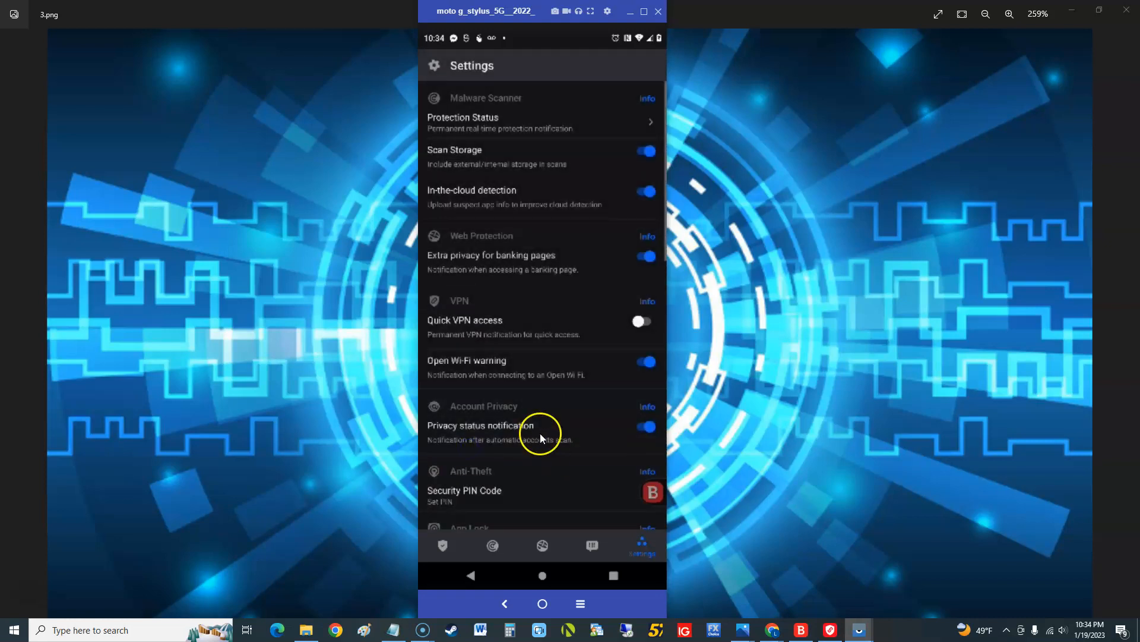
mouse_move(582, 195)
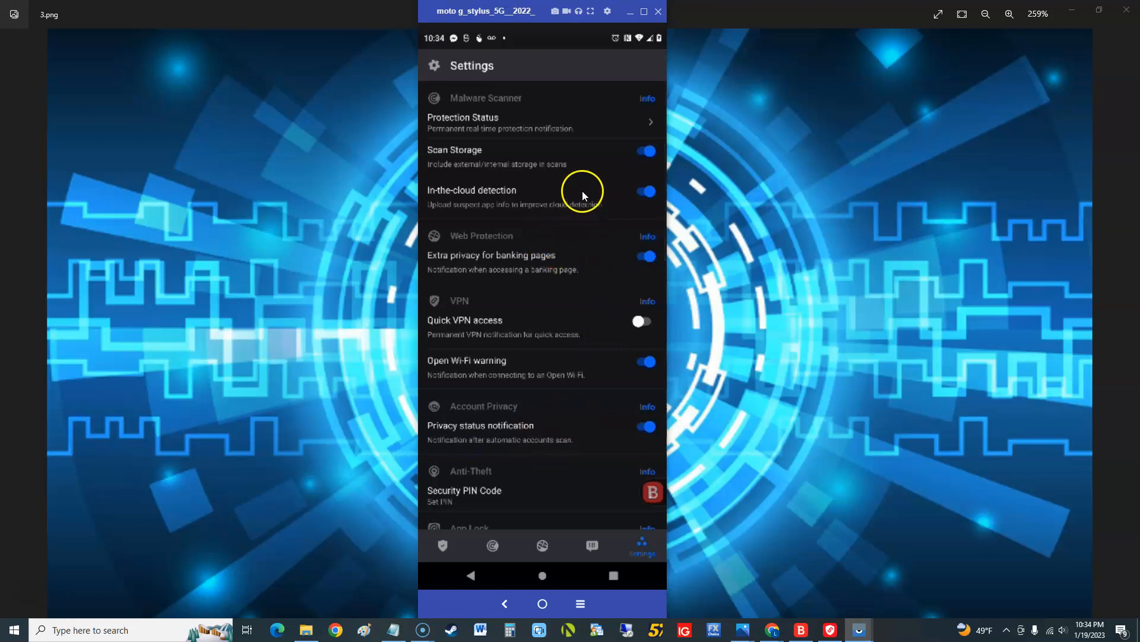
mouse_move(586, 198)
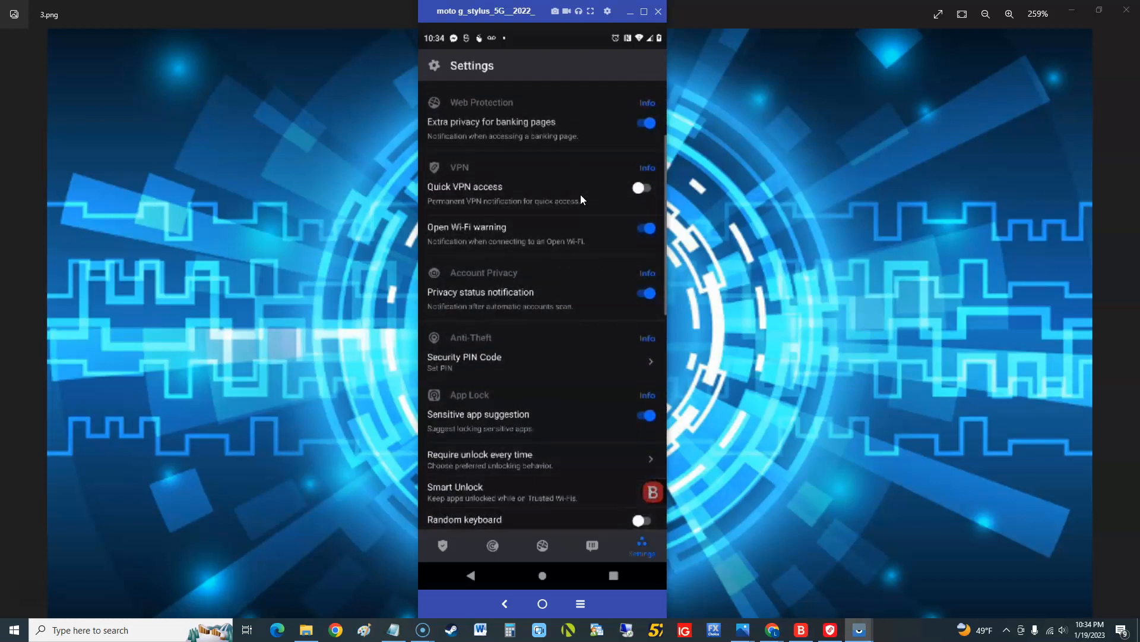
scroll(down, 3)
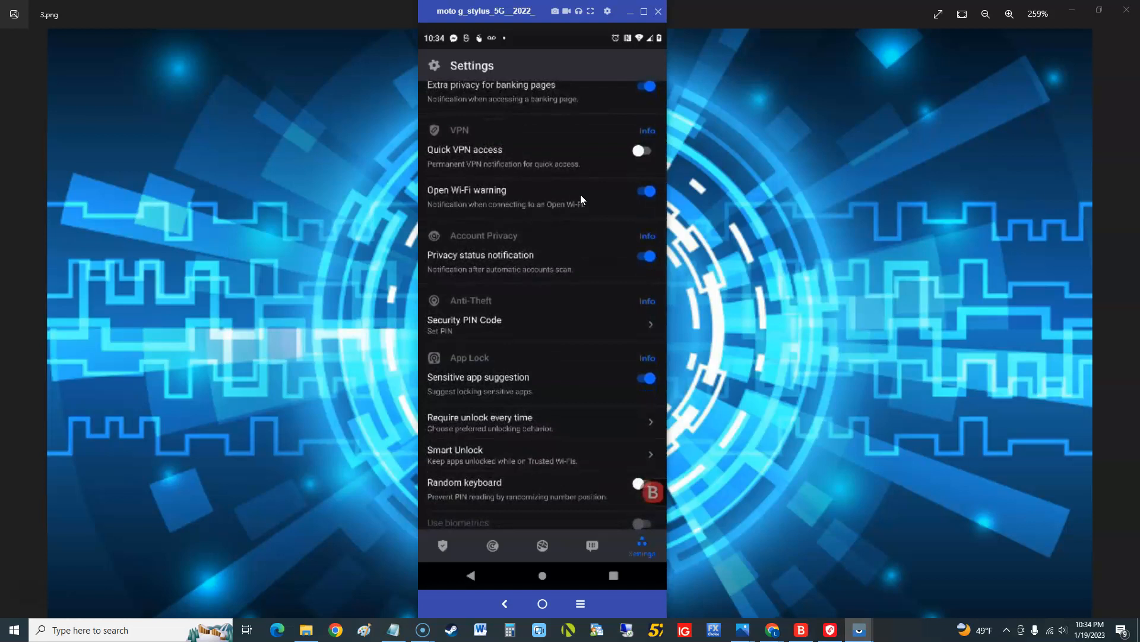
scroll(up, 3)
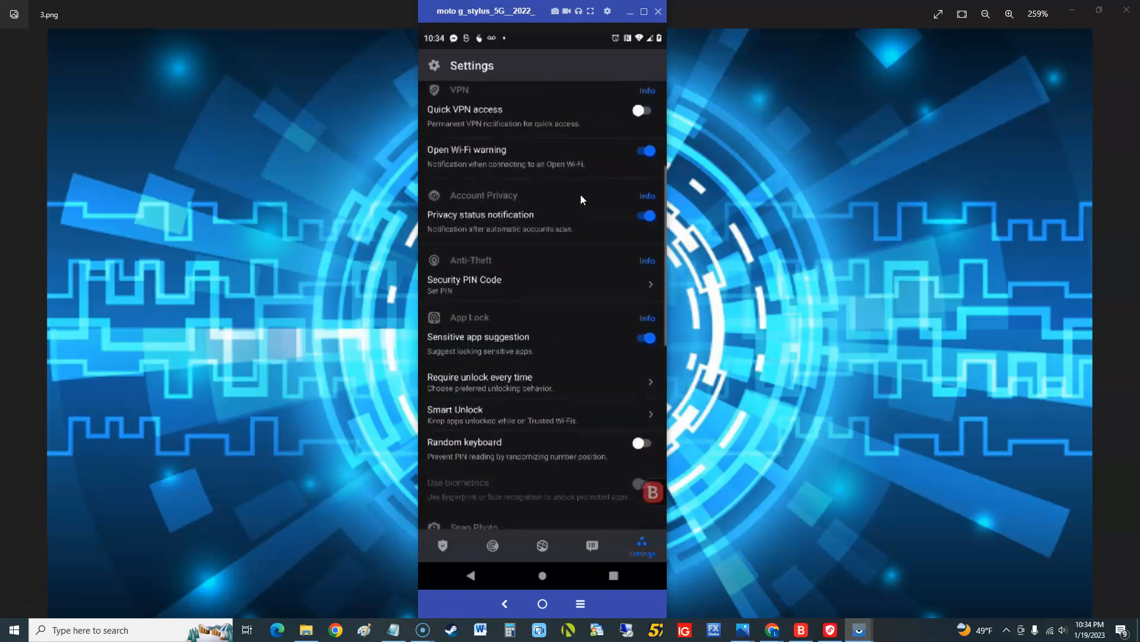
scroll(up, 3)
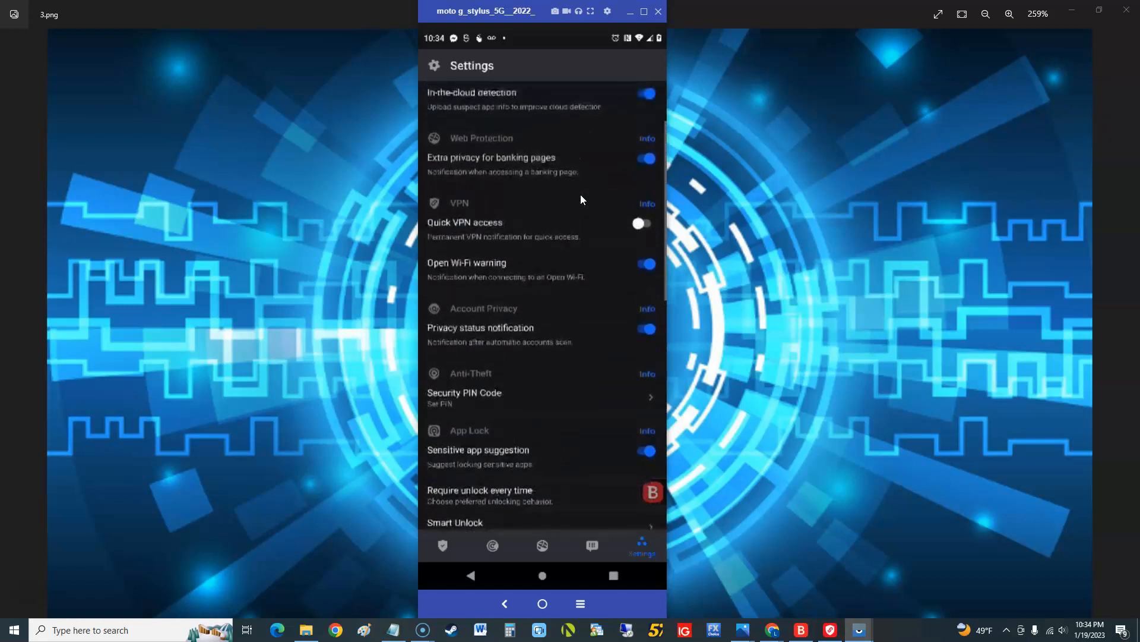
click(442, 545)
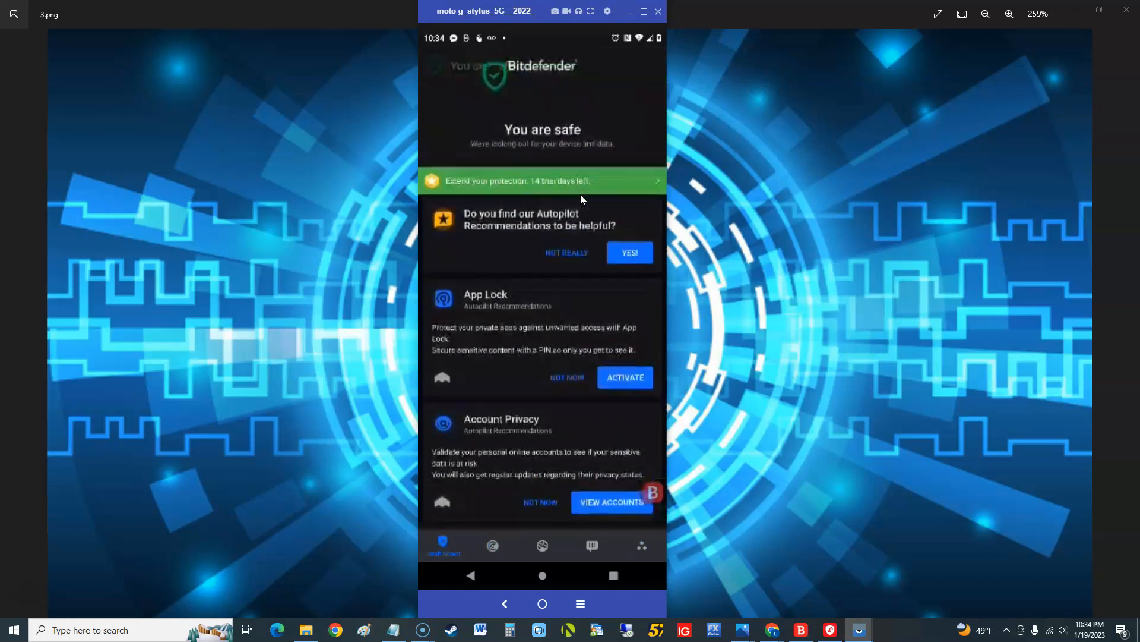
Scroll the phone dashboard and bring Bitdefender Antivirus Plus up on the PC.
scroll(down, 3)
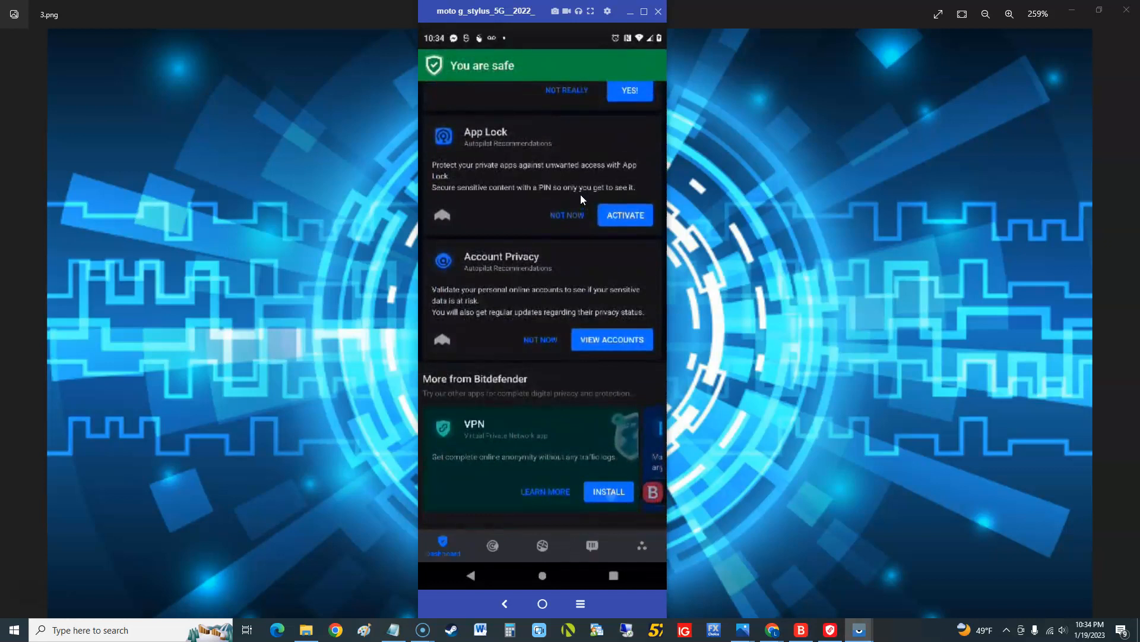
click(608, 491)
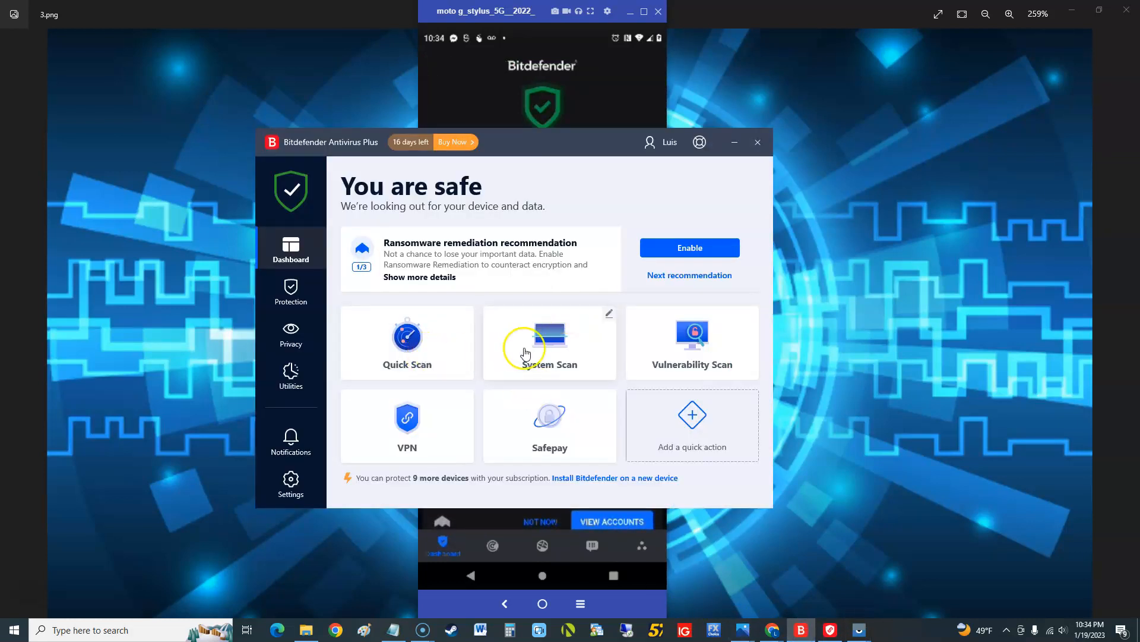
mouse_move(415, 356)
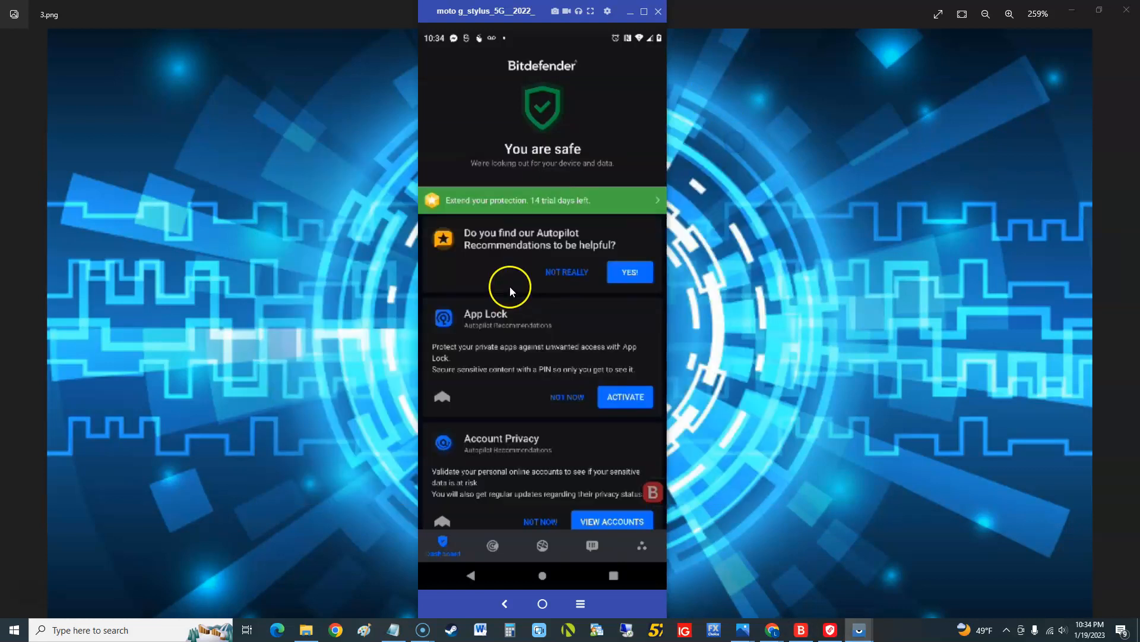
mouse_move(568, 372)
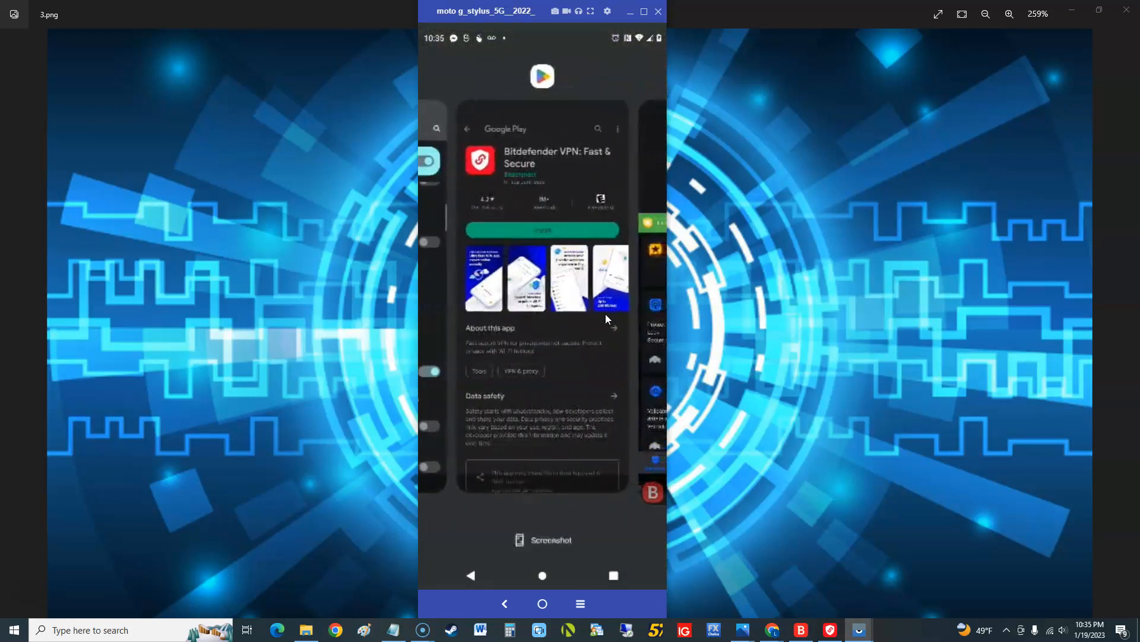
Launch Bitdefender Mobile Security from its Google Play listing via the 'bitdefender' search history.
click(467, 128)
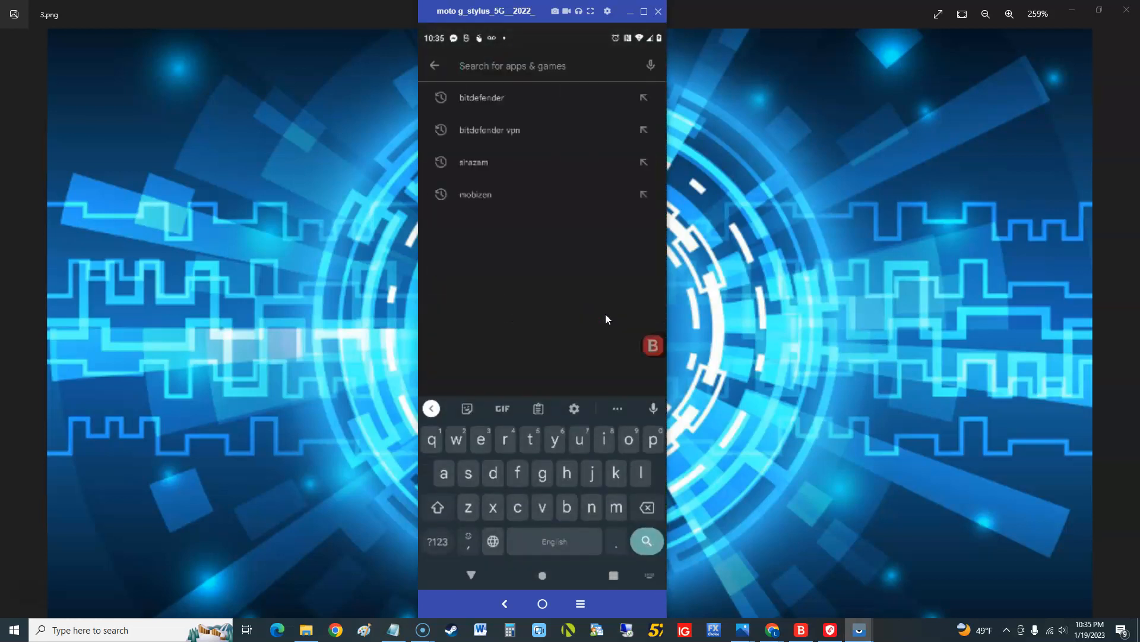
click(481, 96)
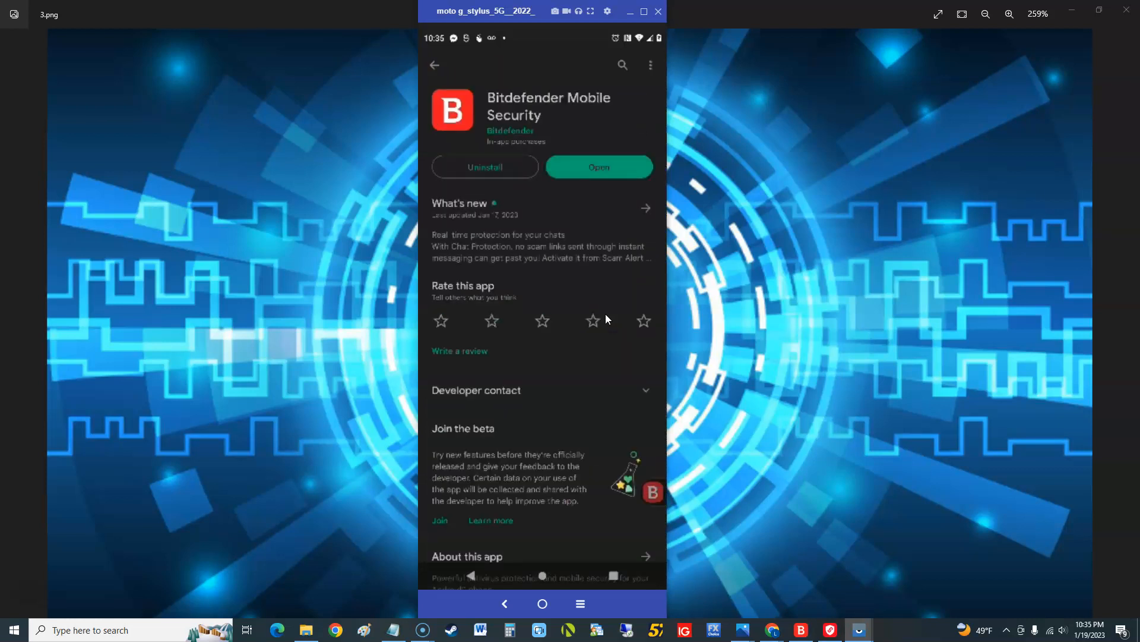
click(593, 320)
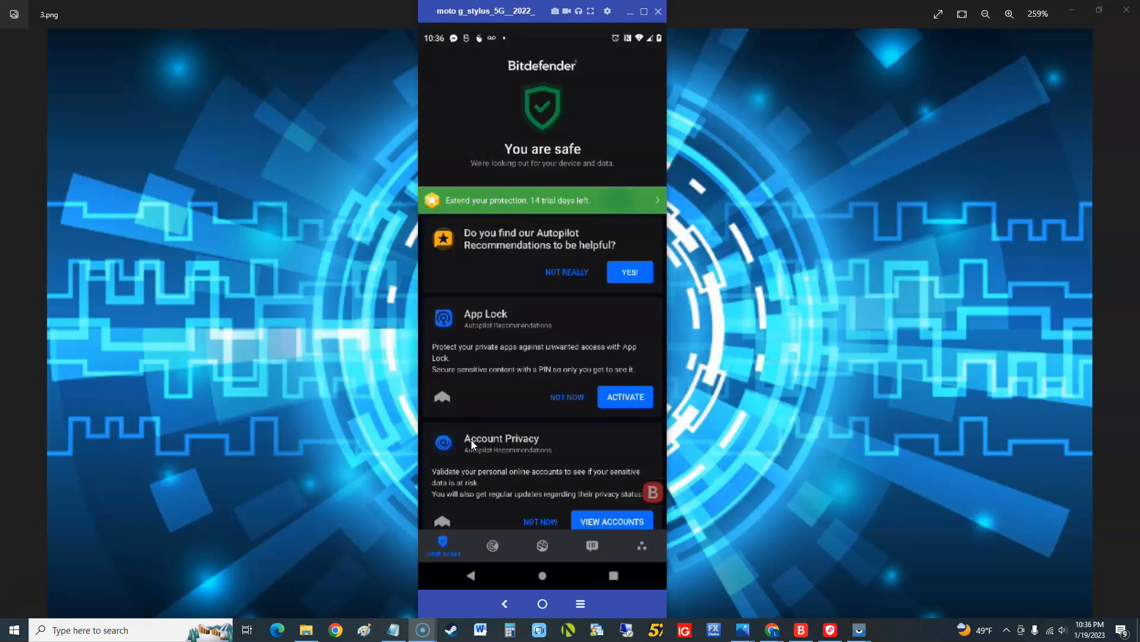
Open the $14.99 yearly / $1.49 monthly offer from the 'Extend your protection' banner.
click(541, 200)
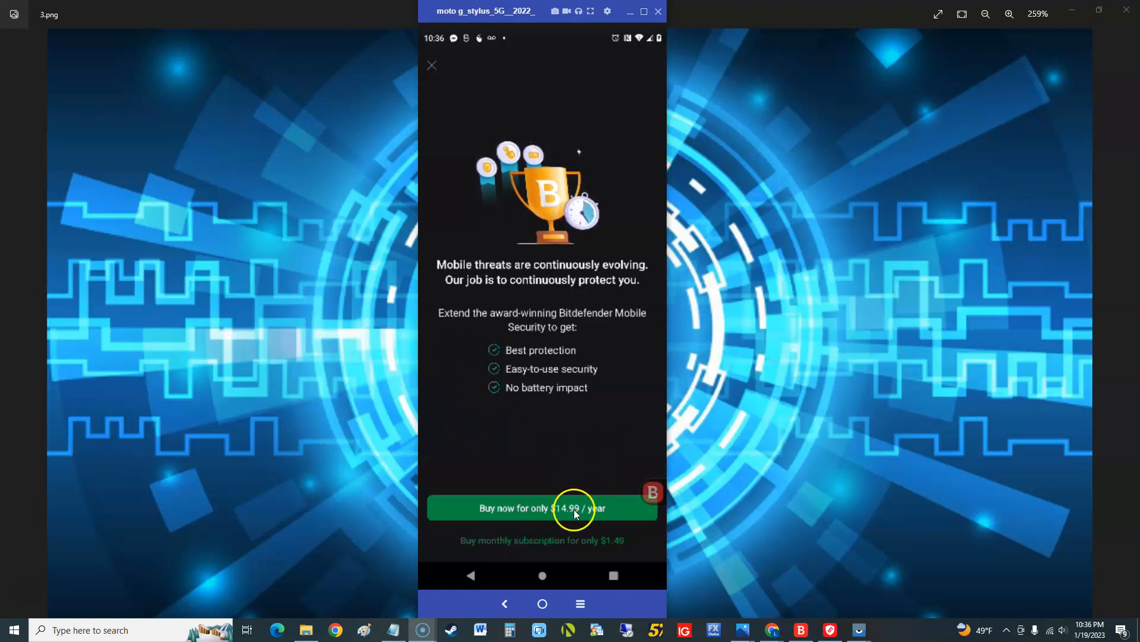
mouse_move(548, 400)
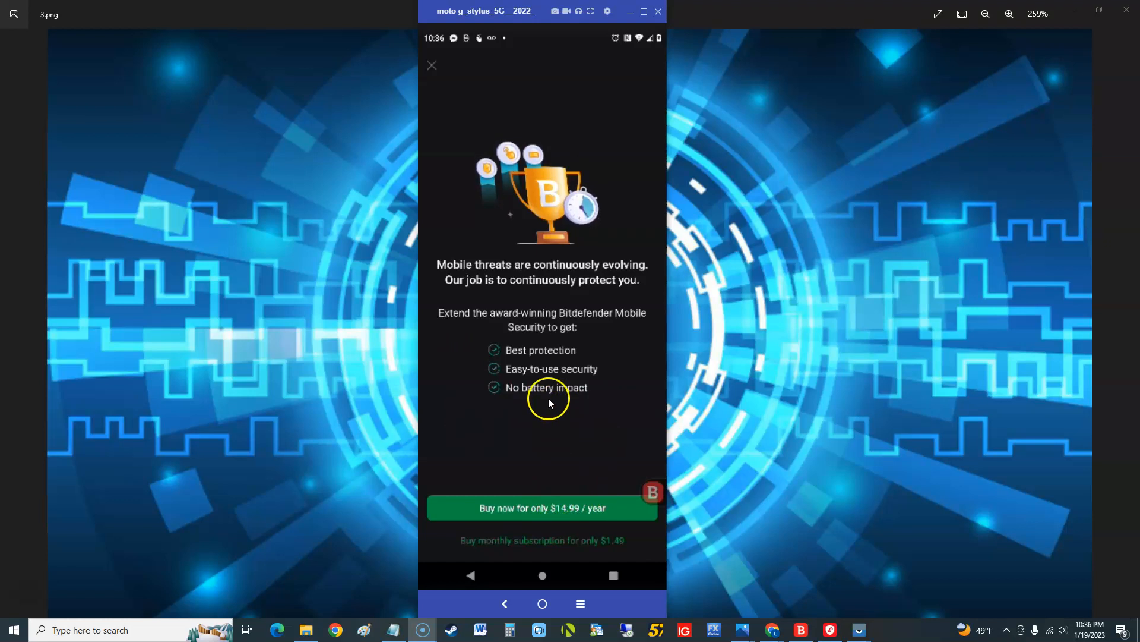
mouse_move(548, 405)
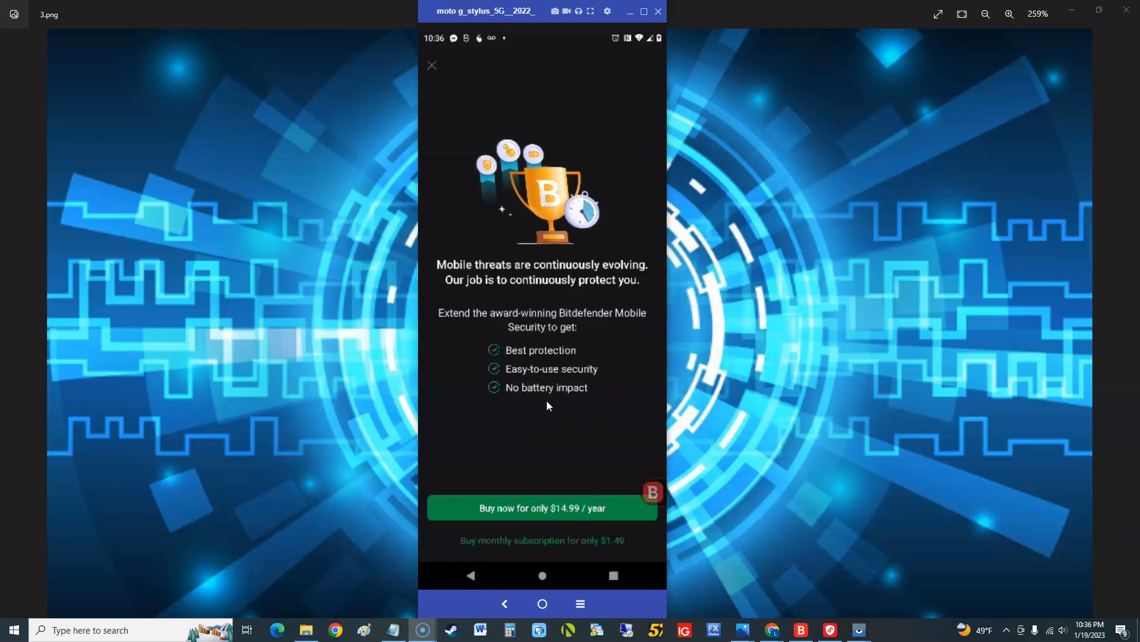
mouse_move(477, 462)
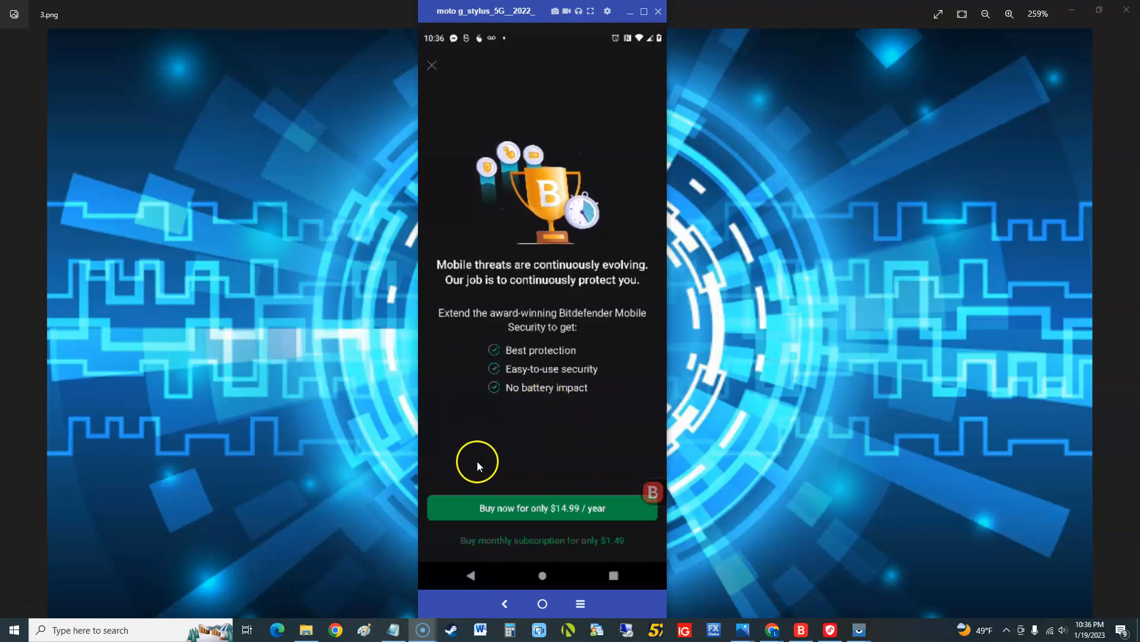
mouse_move(62, 566)
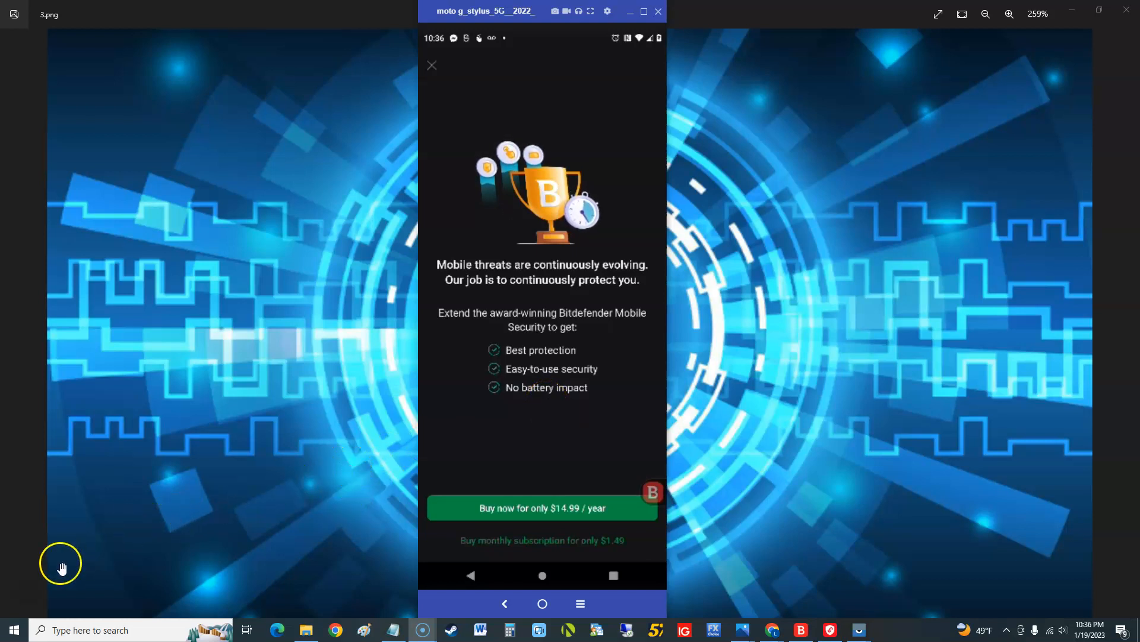